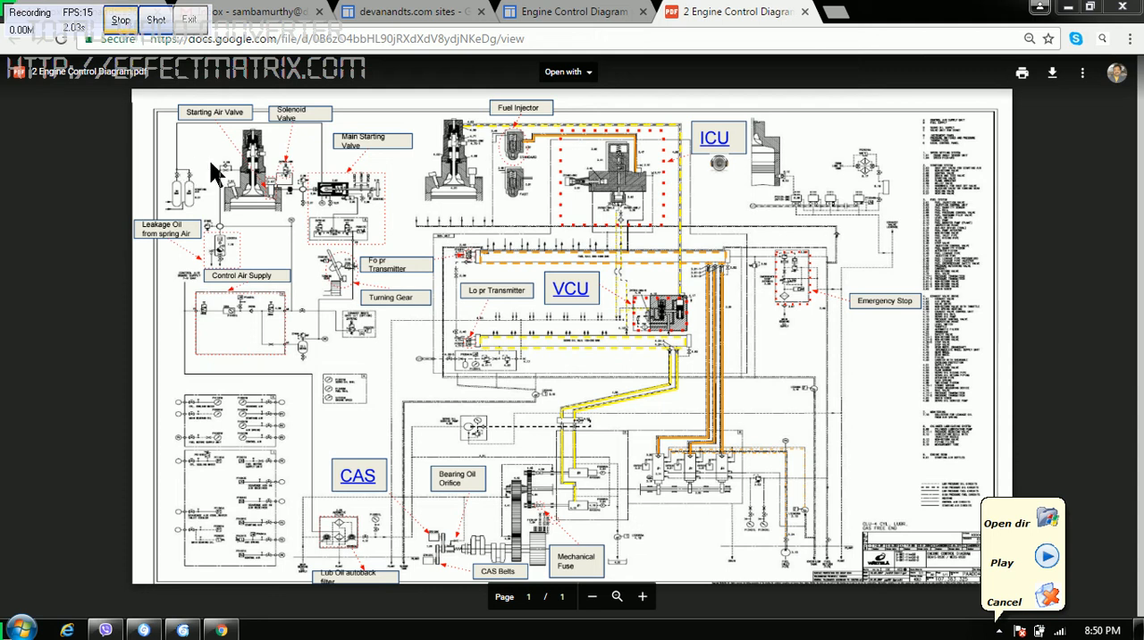
pyautogui.moveTo(945, 304)
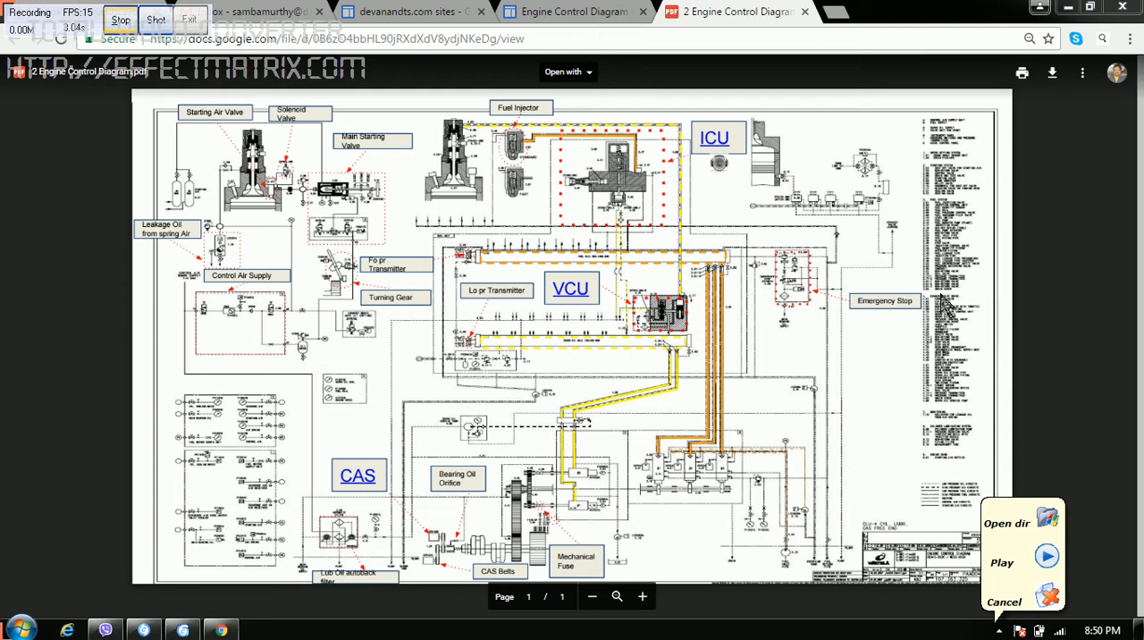
pyautogui.moveTo(393, 487)
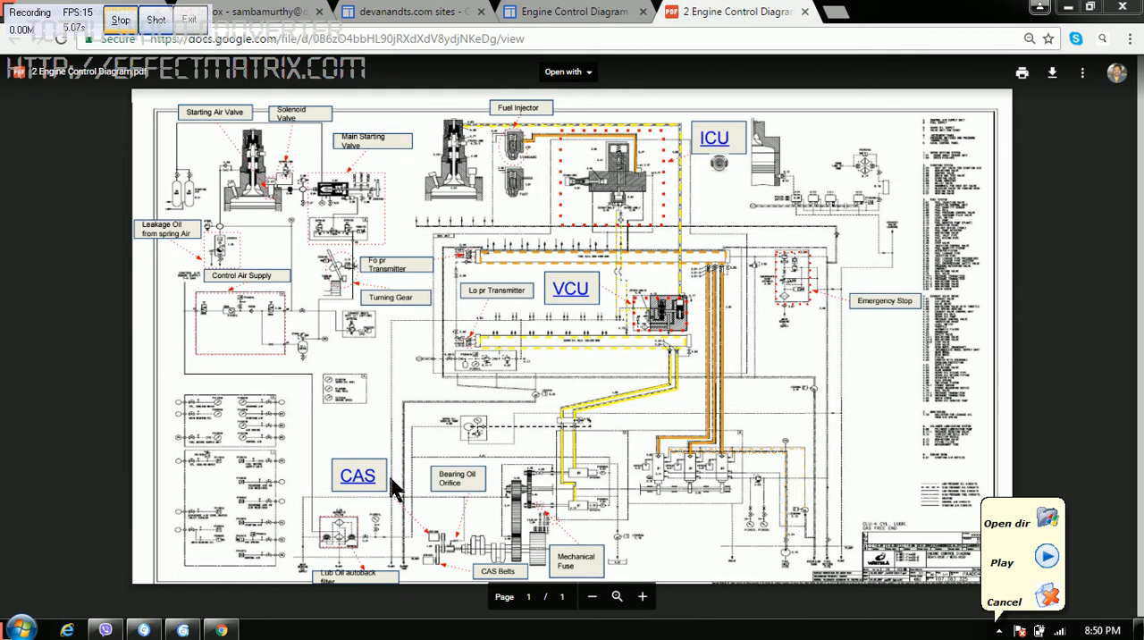
pyautogui.moveTo(878, 425)
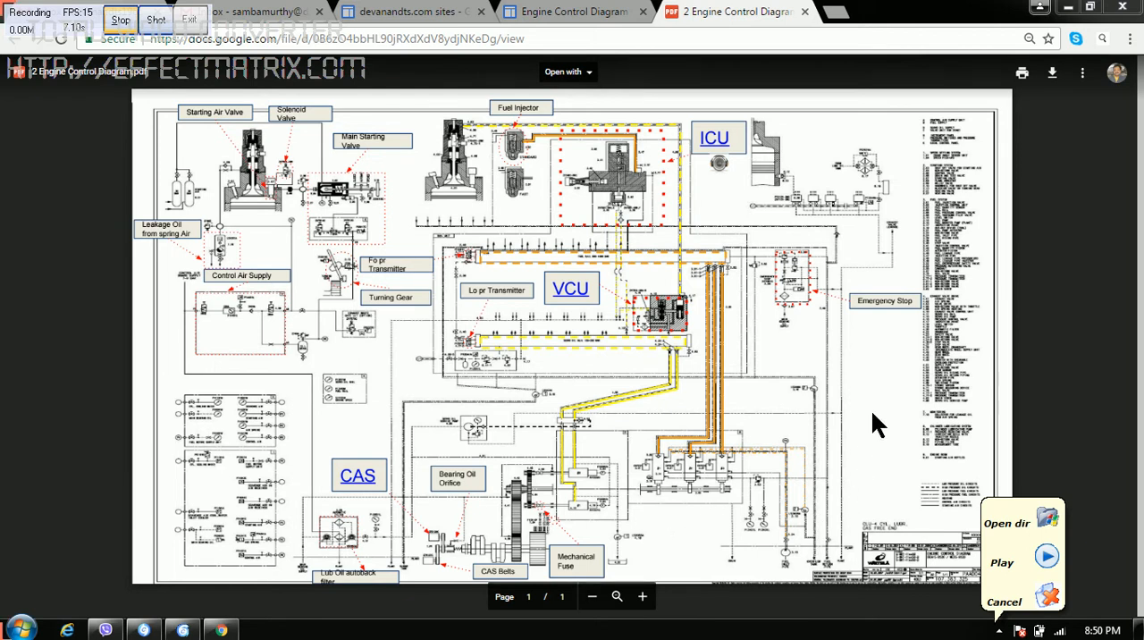
pyautogui.moveTo(742, 532)
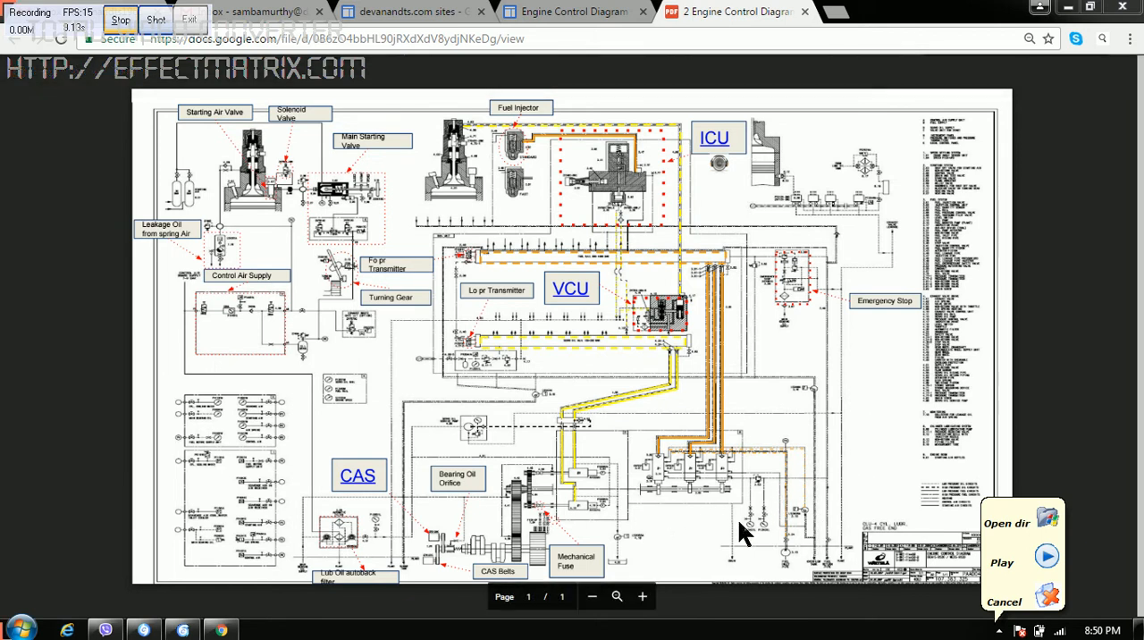
pyautogui.moveTo(760, 452)
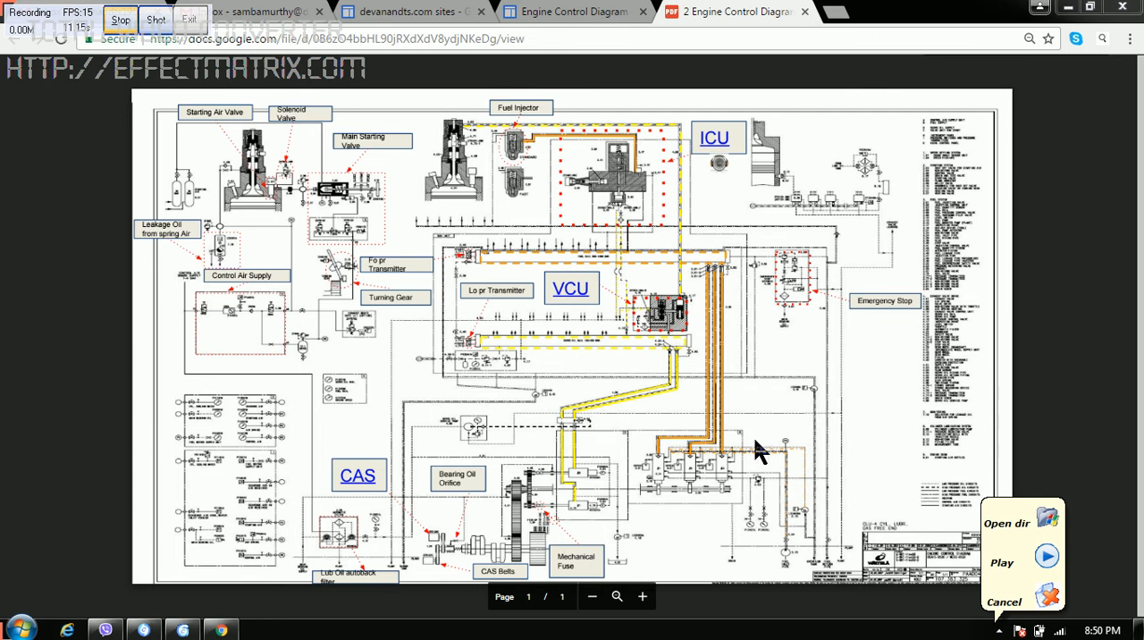
pyautogui.moveTo(572, 434)
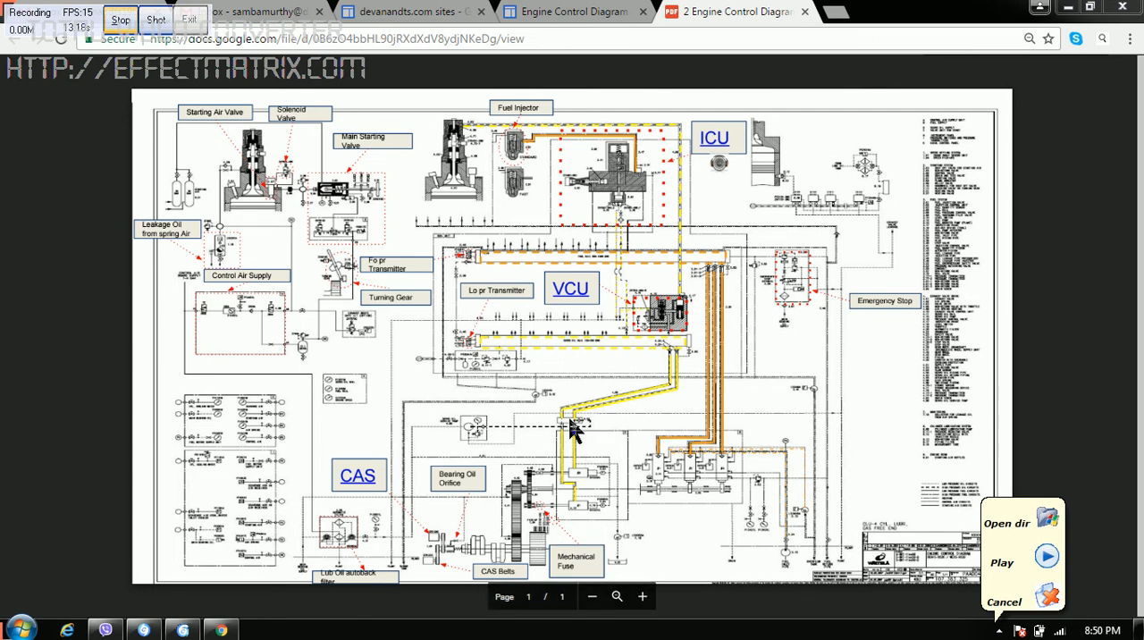
pyautogui.moveTo(458, 541)
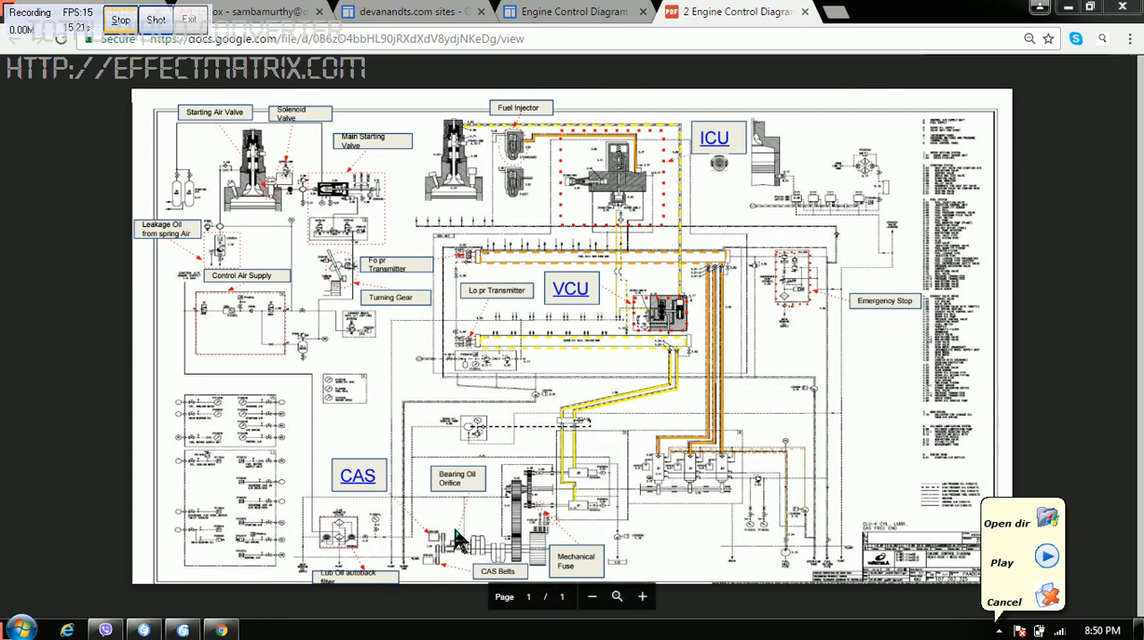
pyautogui.moveTo(452, 532)
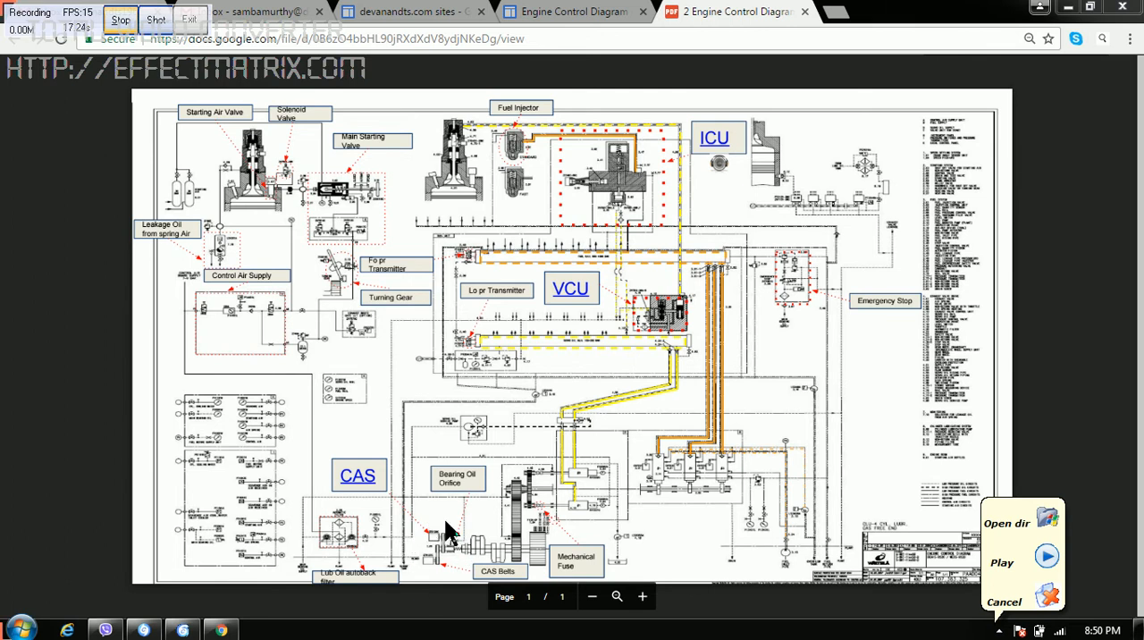
pyautogui.moveTo(348, 505)
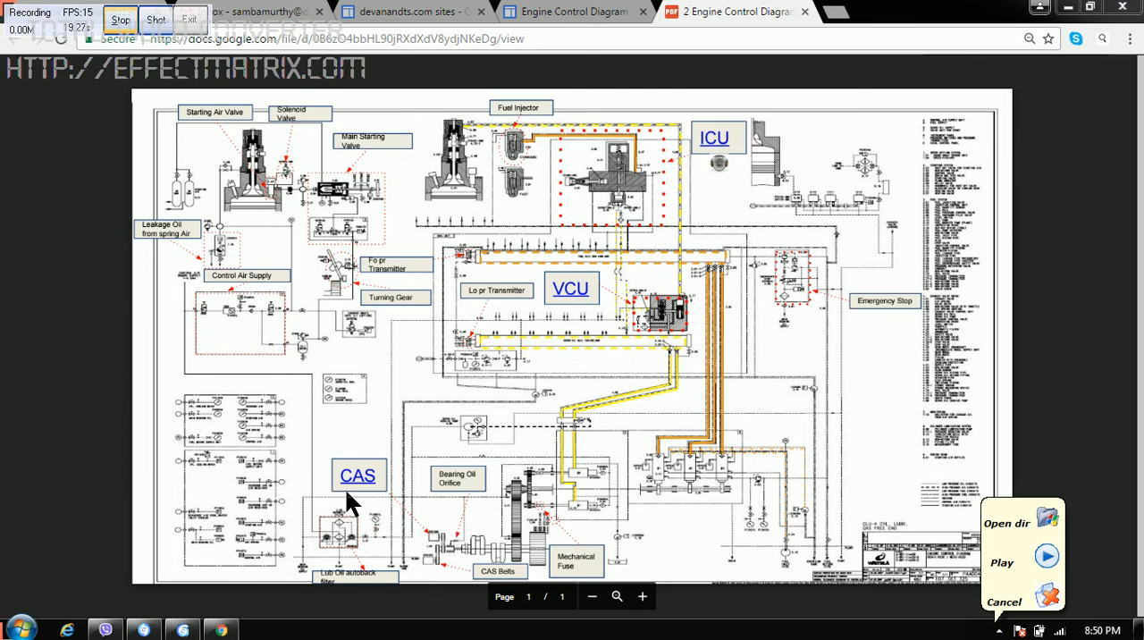
pyautogui.moveTo(452, 543)
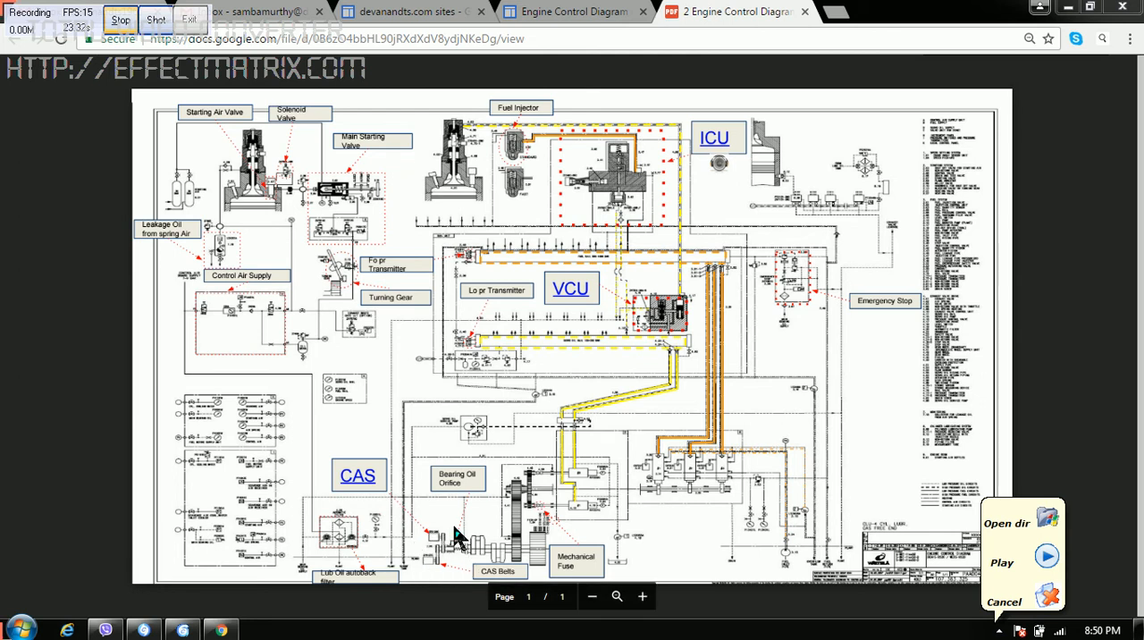
pyautogui.moveTo(462, 545)
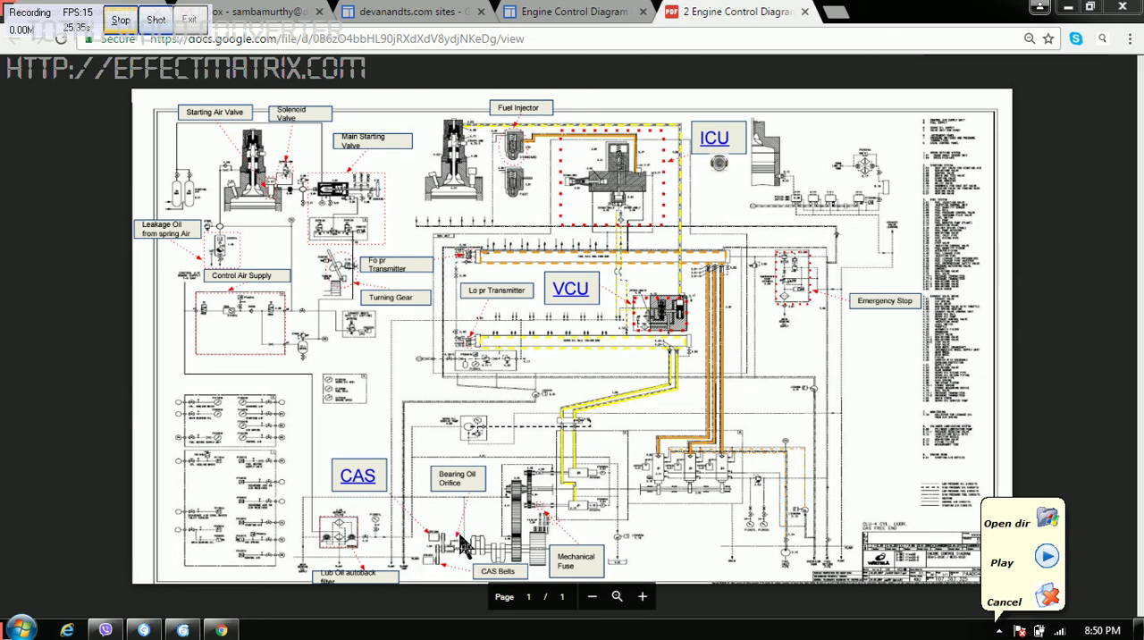
pyautogui.moveTo(461, 544)
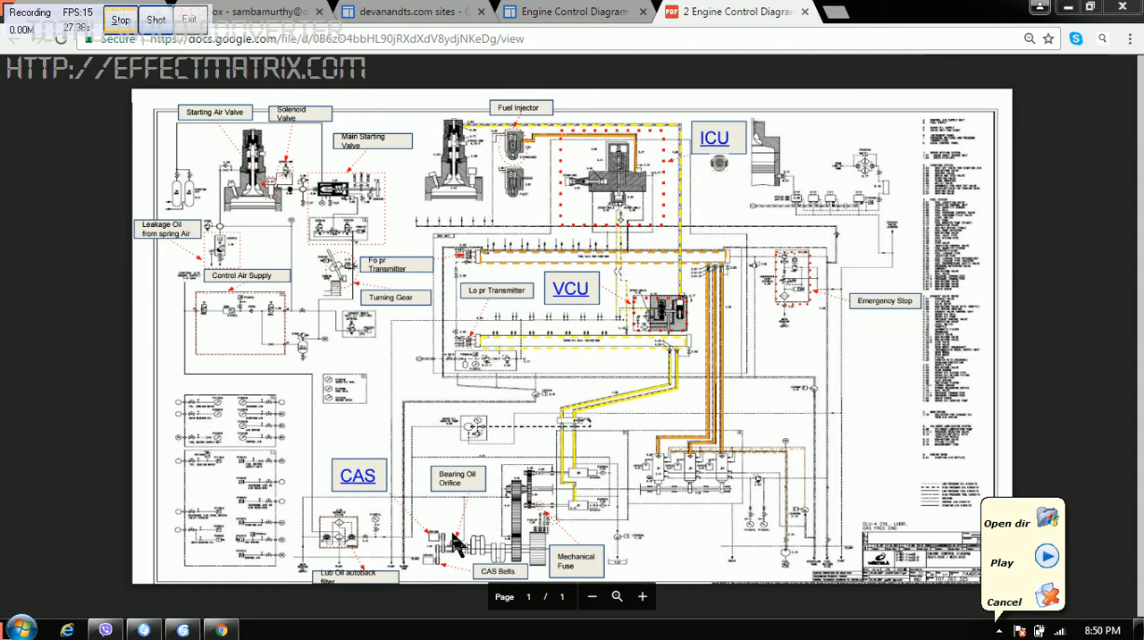
pyautogui.moveTo(422, 568)
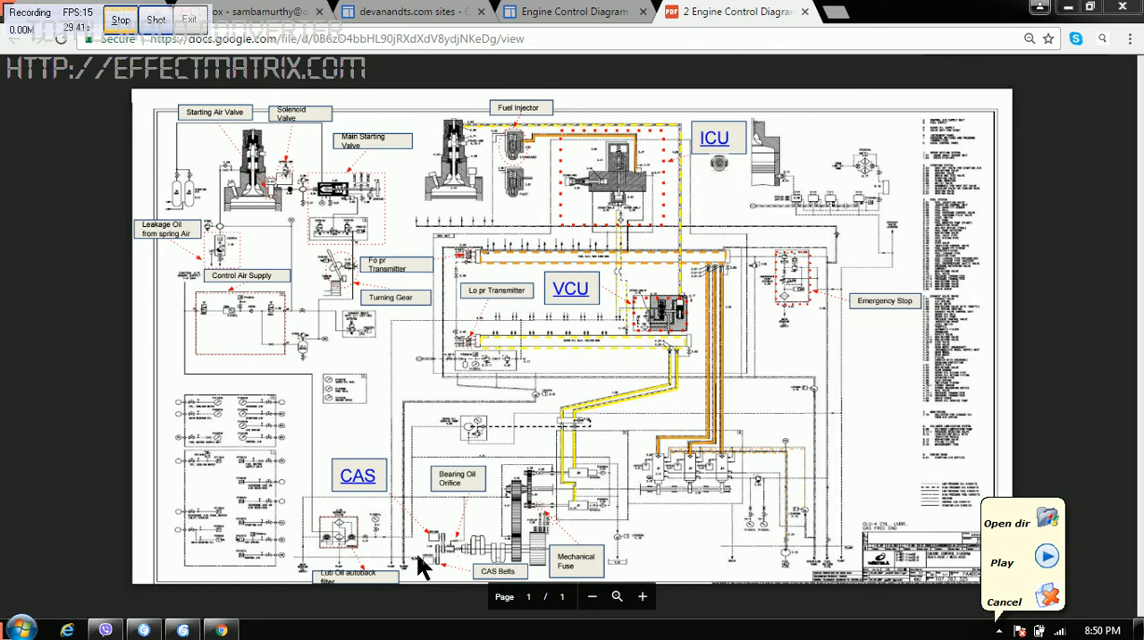
pyautogui.moveTo(470, 567)
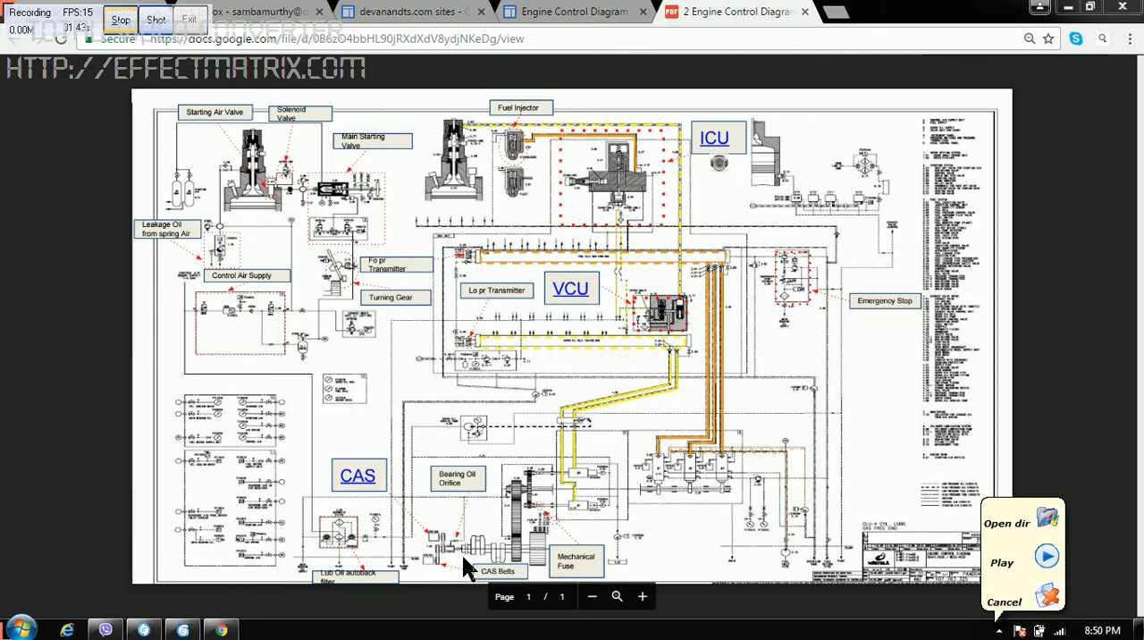
pyautogui.moveTo(456, 528)
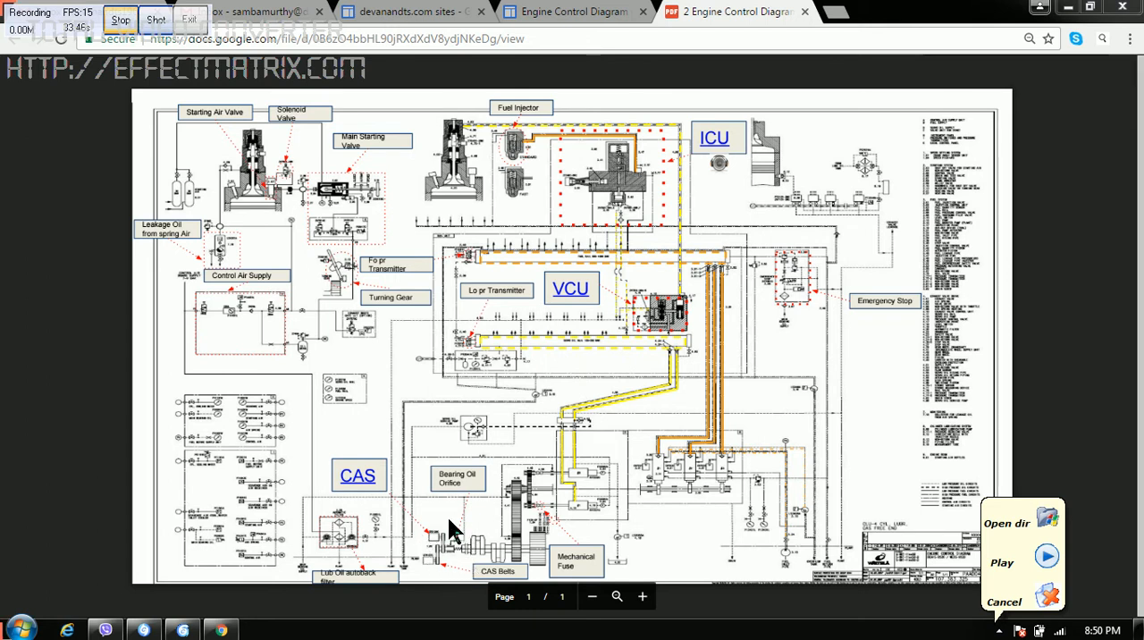
pyautogui.moveTo(458, 538)
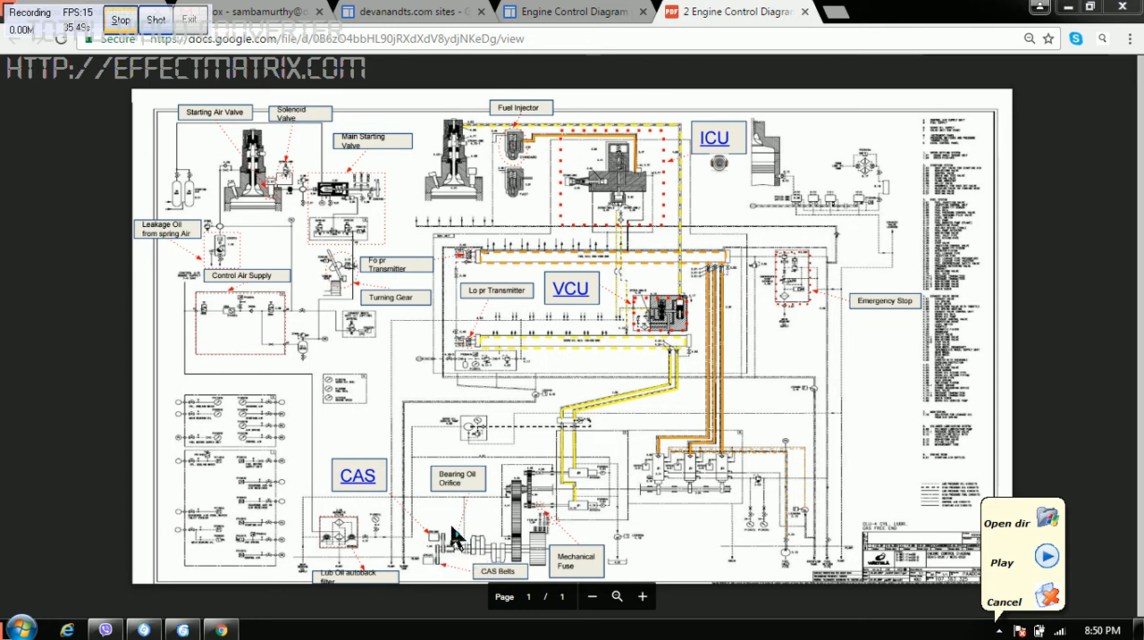
pyautogui.moveTo(465, 572)
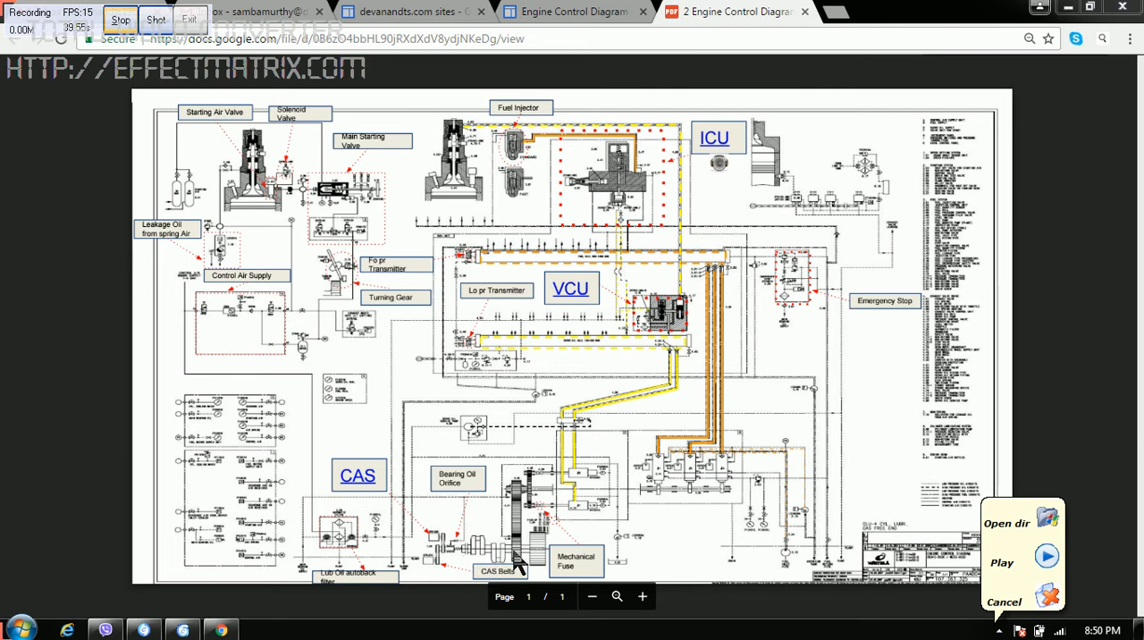
pyautogui.moveTo(452, 543)
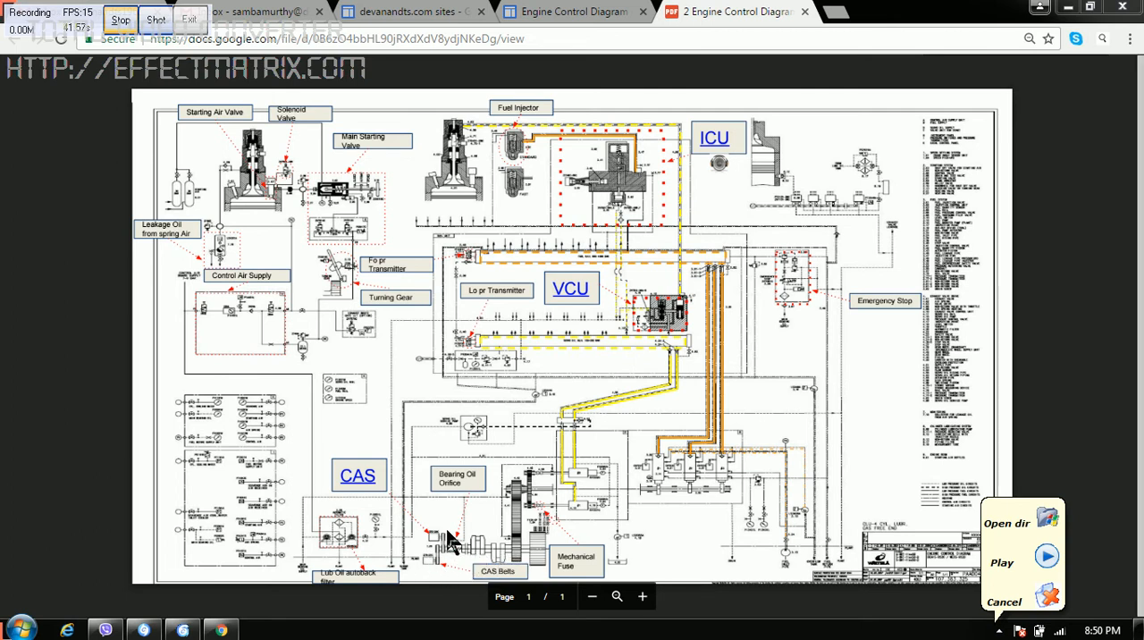
pyautogui.moveTo(438, 545)
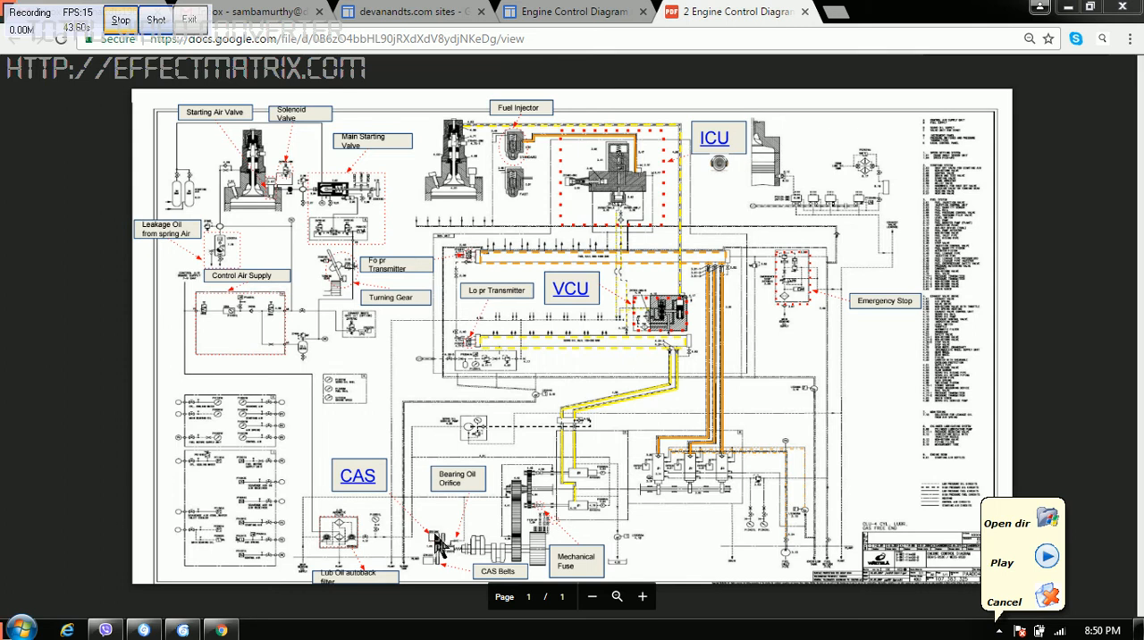
pyautogui.moveTo(444, 546)
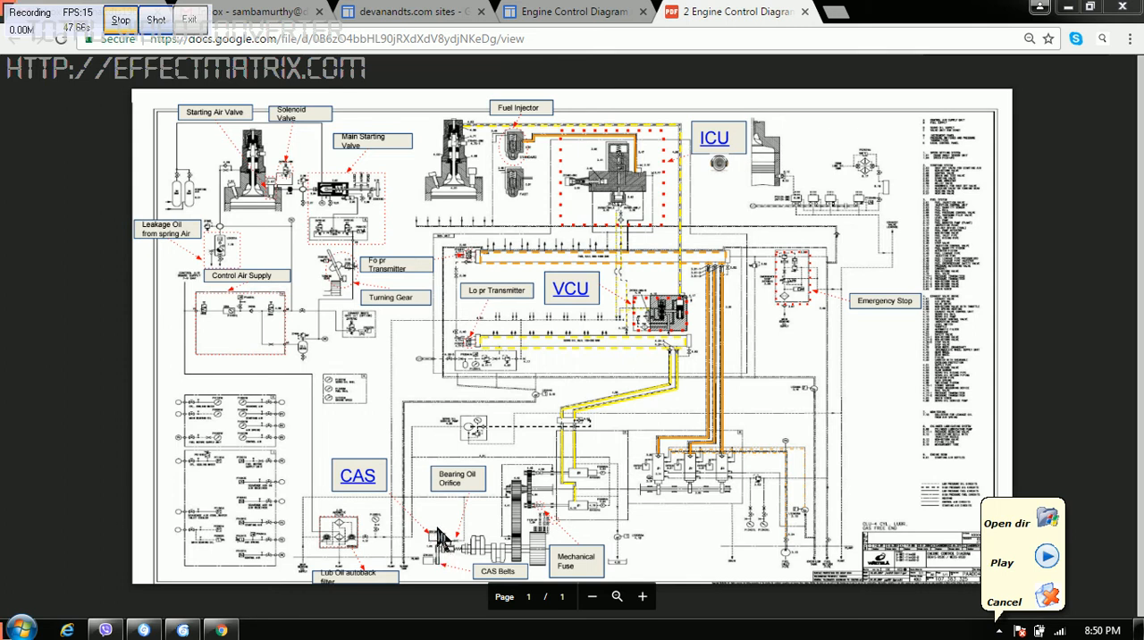
pyautogui.moveTo(434, 540)
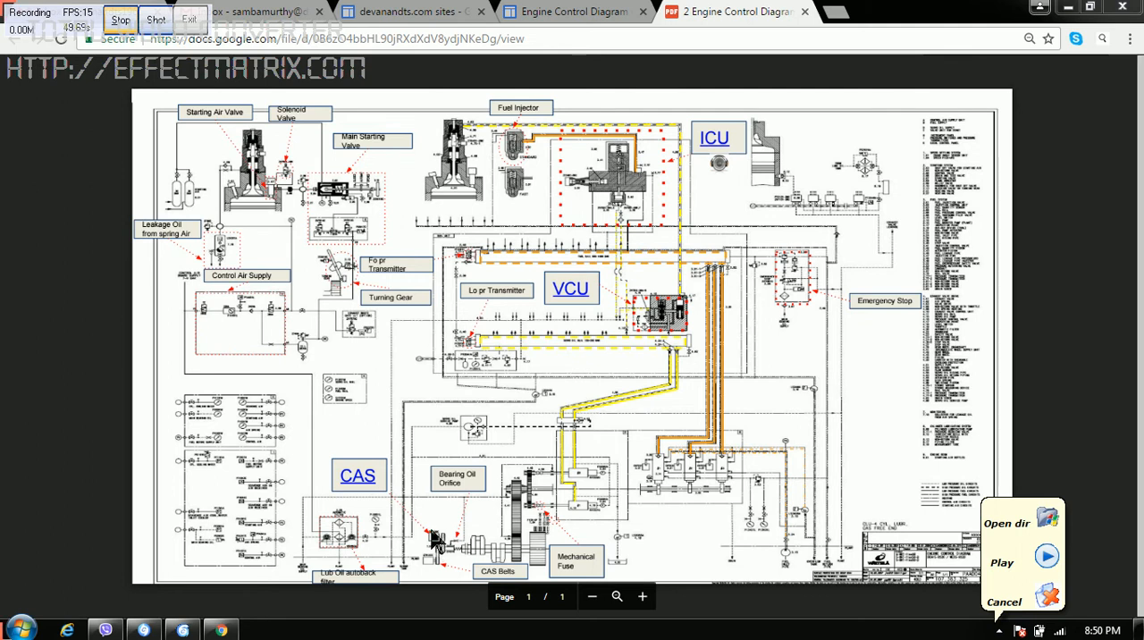
pyautogui.moveTo(523, 572)
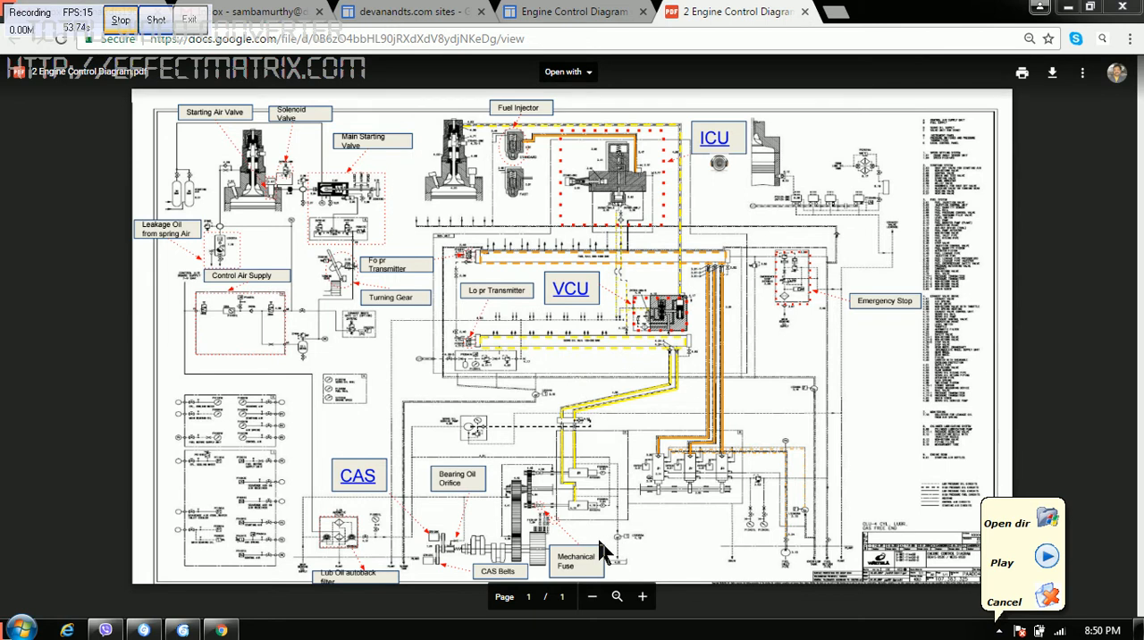
pyautogui.moveTo(582, 512)
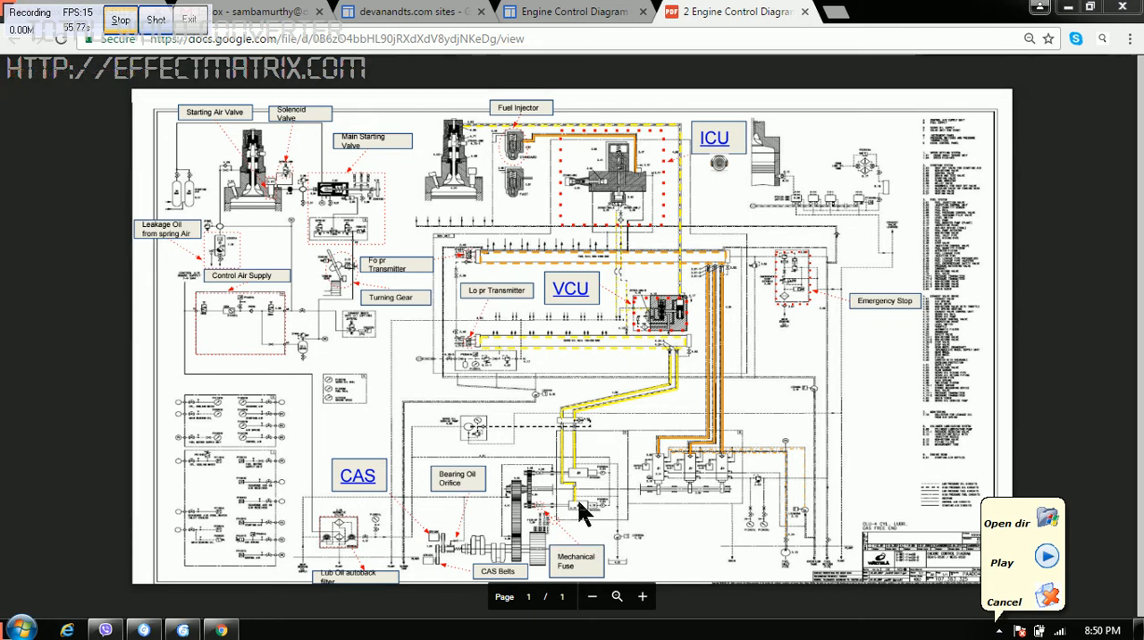
pyautogui.moveTo(612, 491)
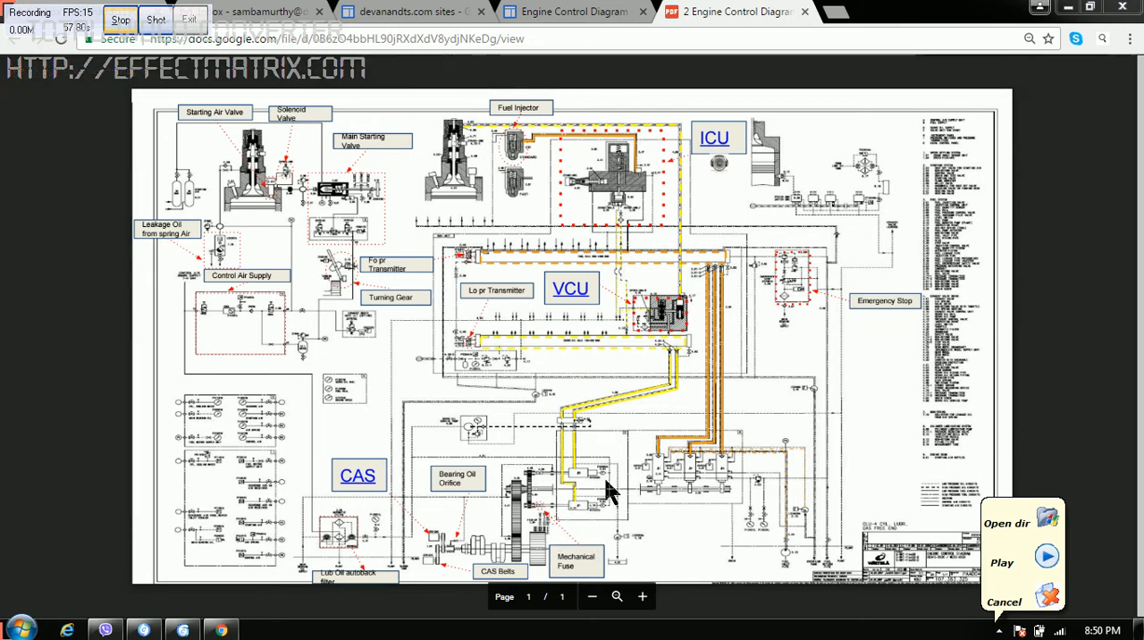
pyautogui.moveTo(572, 512)
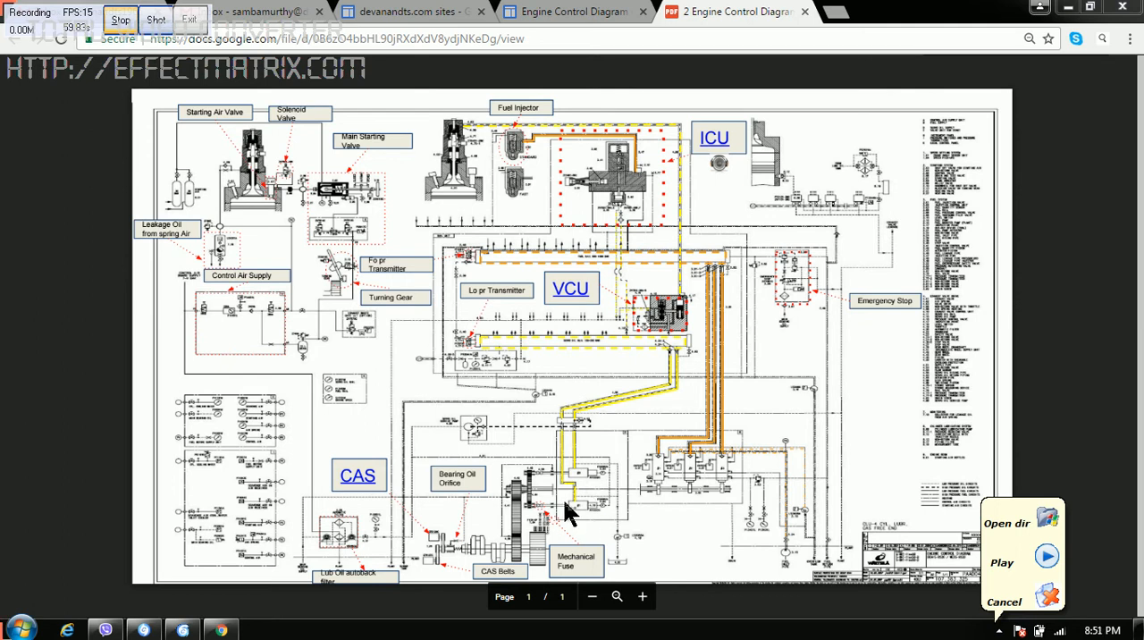
pyautogui.moveTo(592, 475)
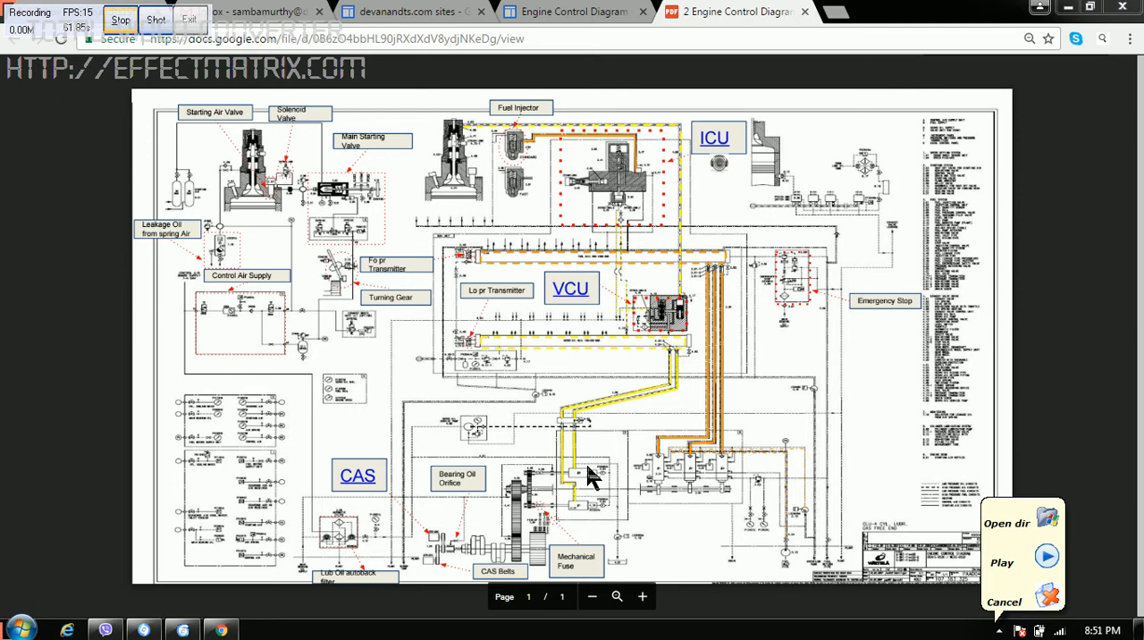
pyautogui.moveTo(604, 479)
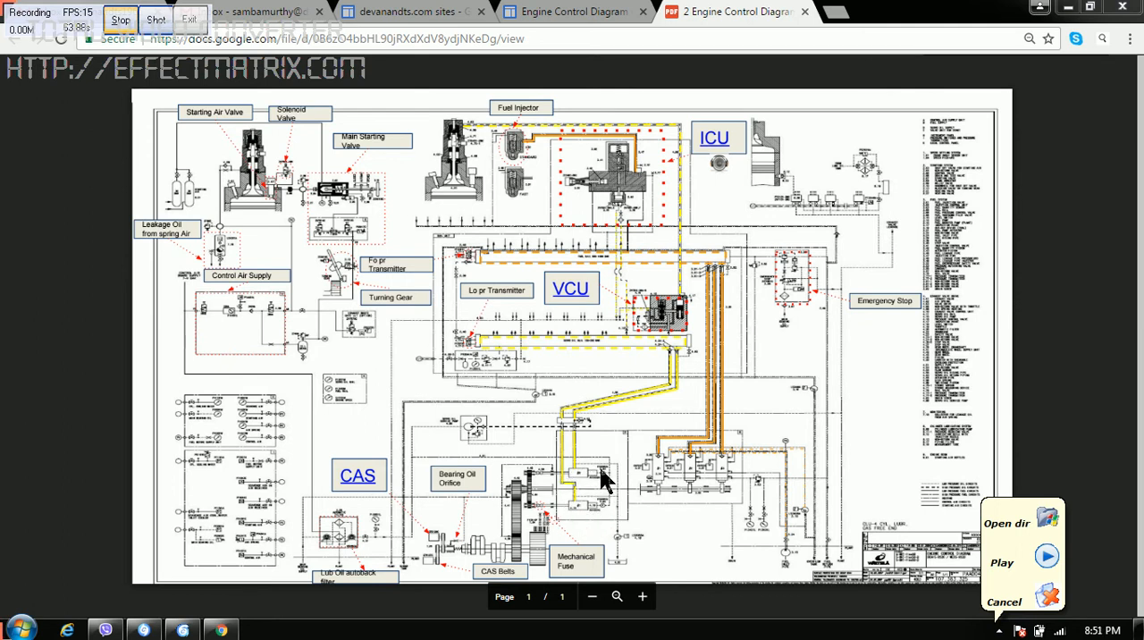
pyautogui.moveTo(662, 474)
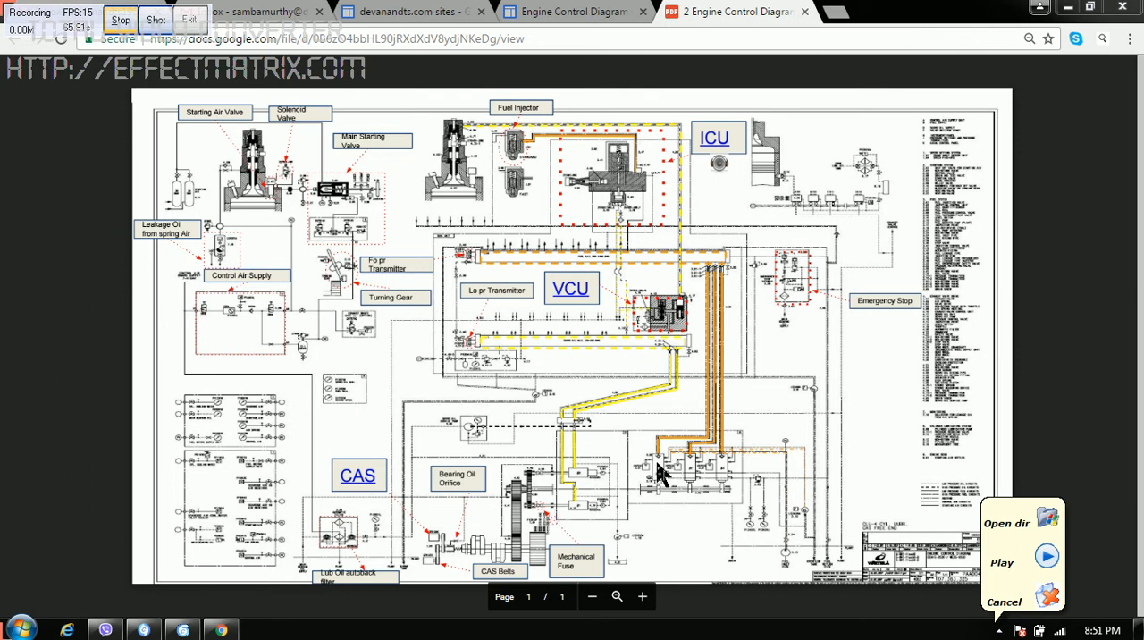
pyautogui.moveTo(696, 479)
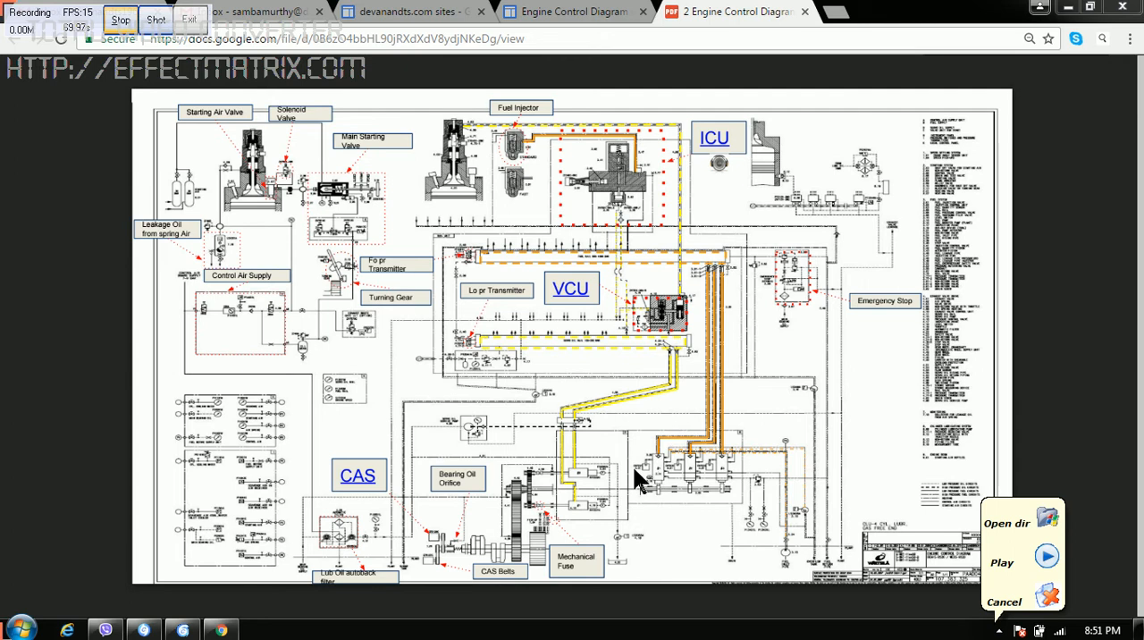
pyautogui.moveTo(646, 490)
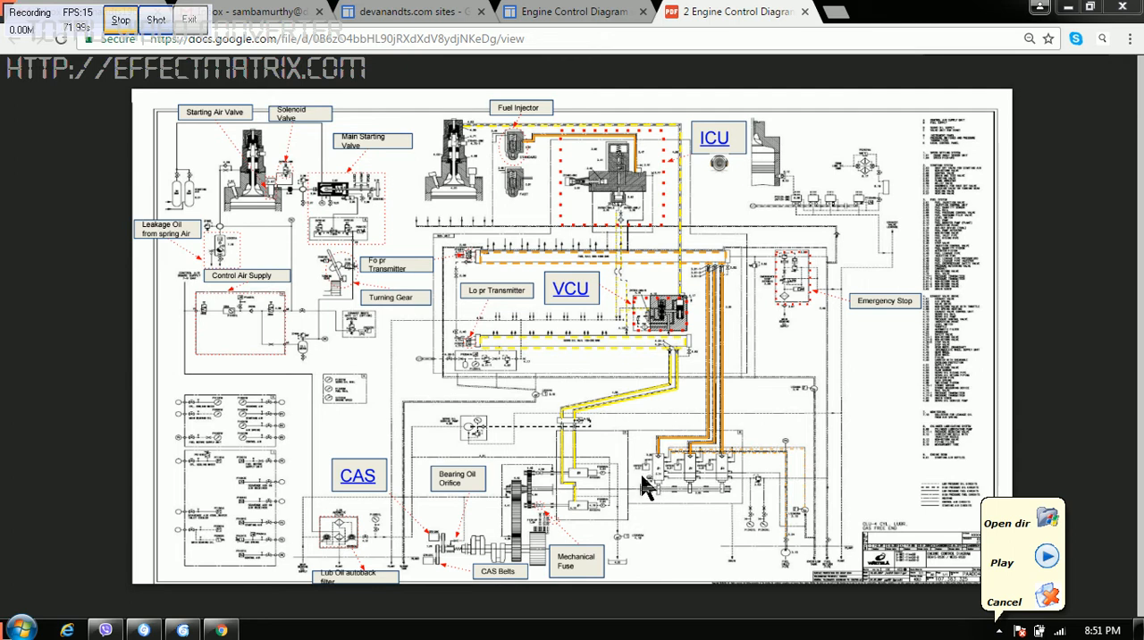
pyautogui.moveTo(695, 378)
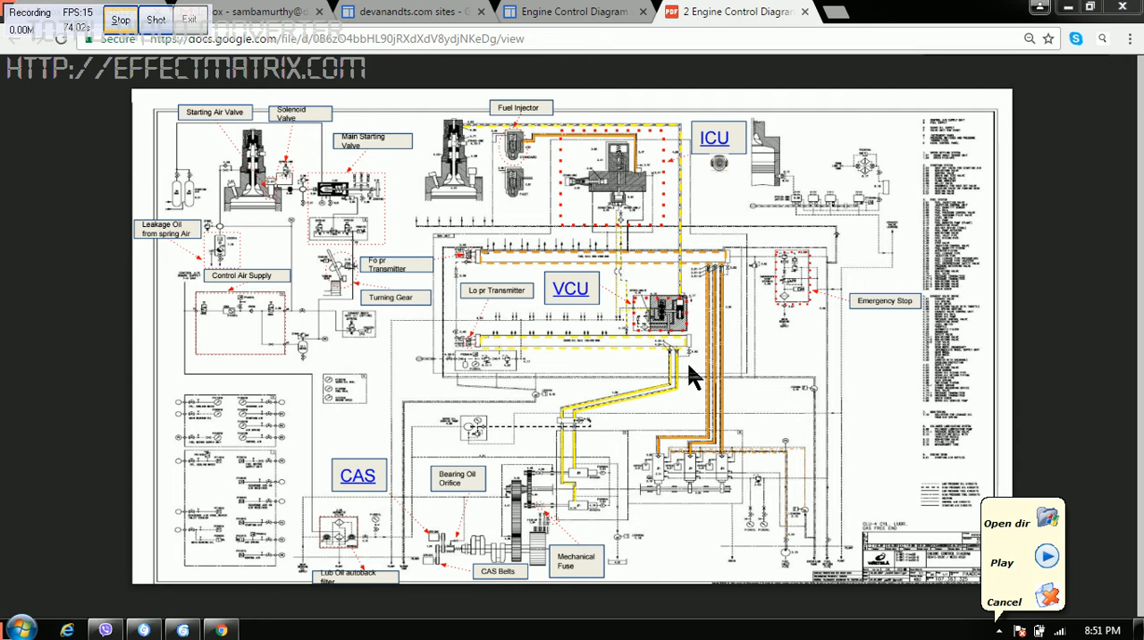
pyautogui.moveTo(570, 309)
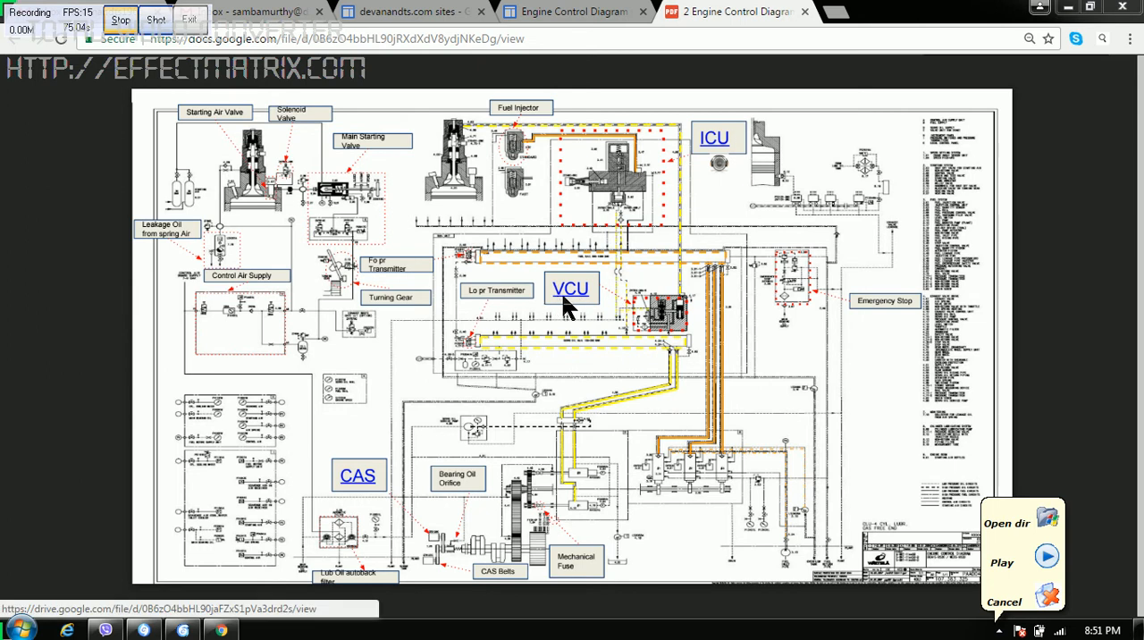
pyautogui.moveTo(702, 371)
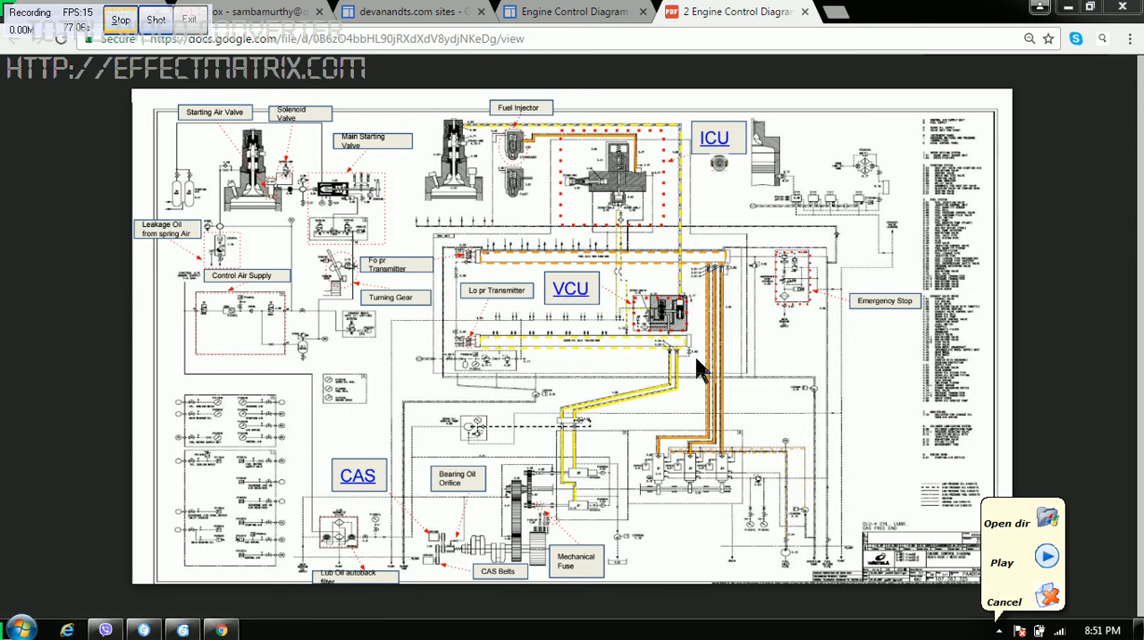
pyautogui.moveTo(669, 296)
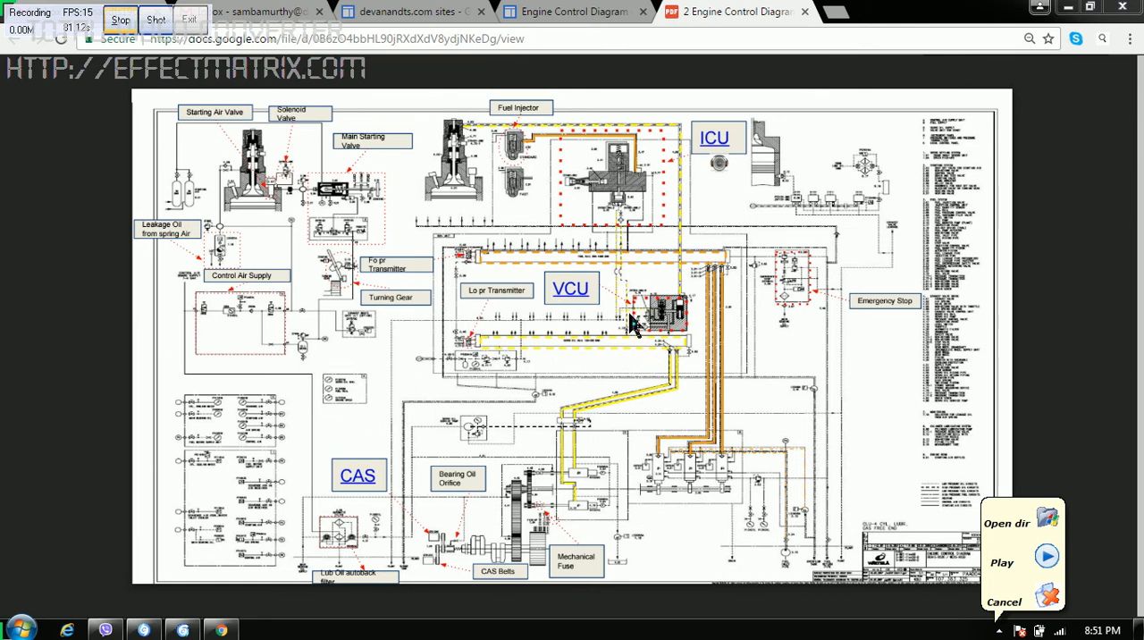
pyautogui.moveTo(643, 223)
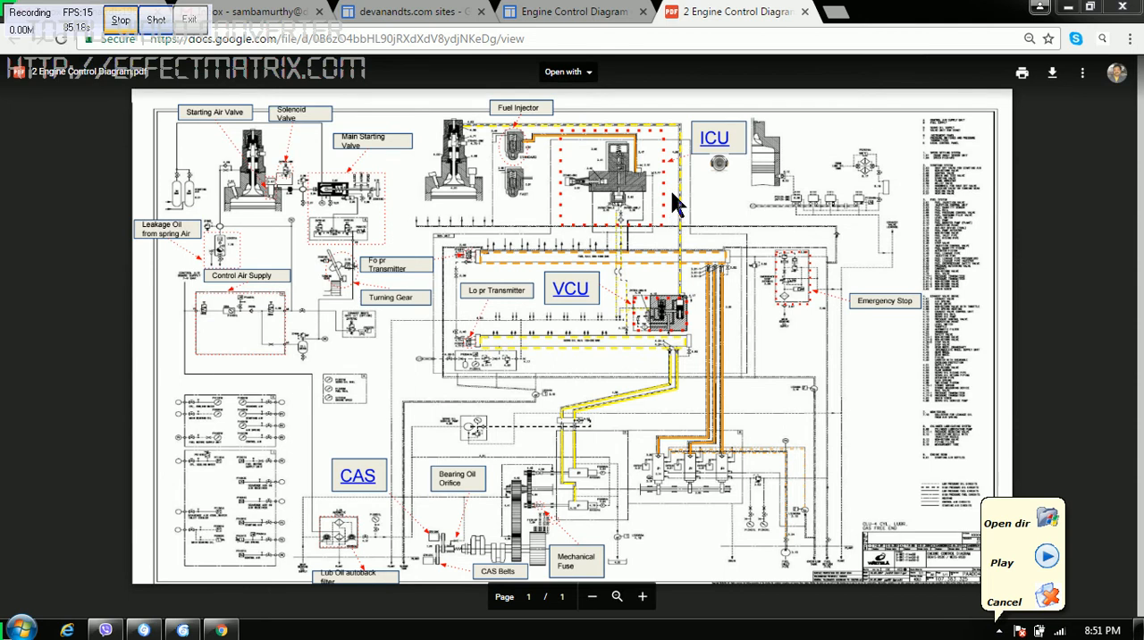
pyautogui.moveTo(662, 183)
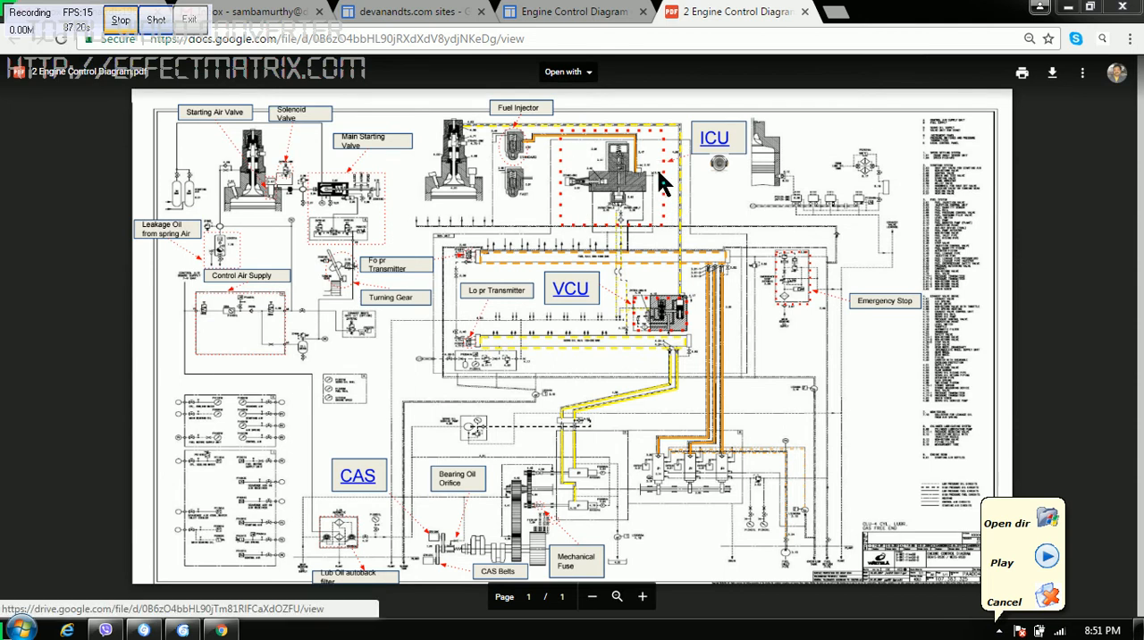
pyautogui.moveTo(630, 192)
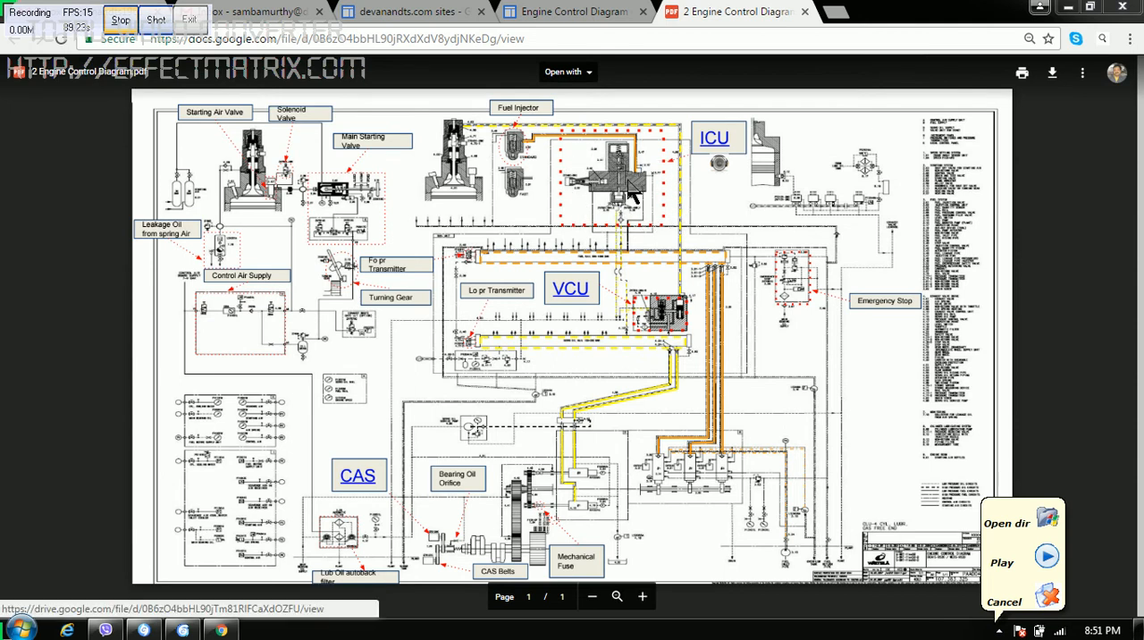
pyautogui.moveTo(528, 192)
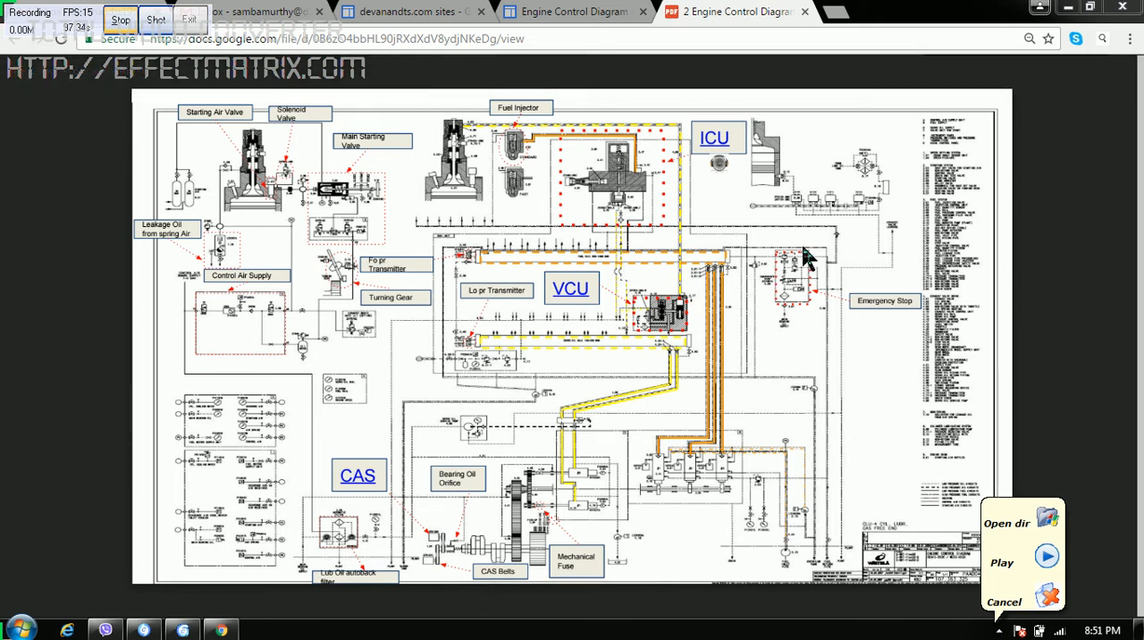
pyautogui.moveTo(796, 320)
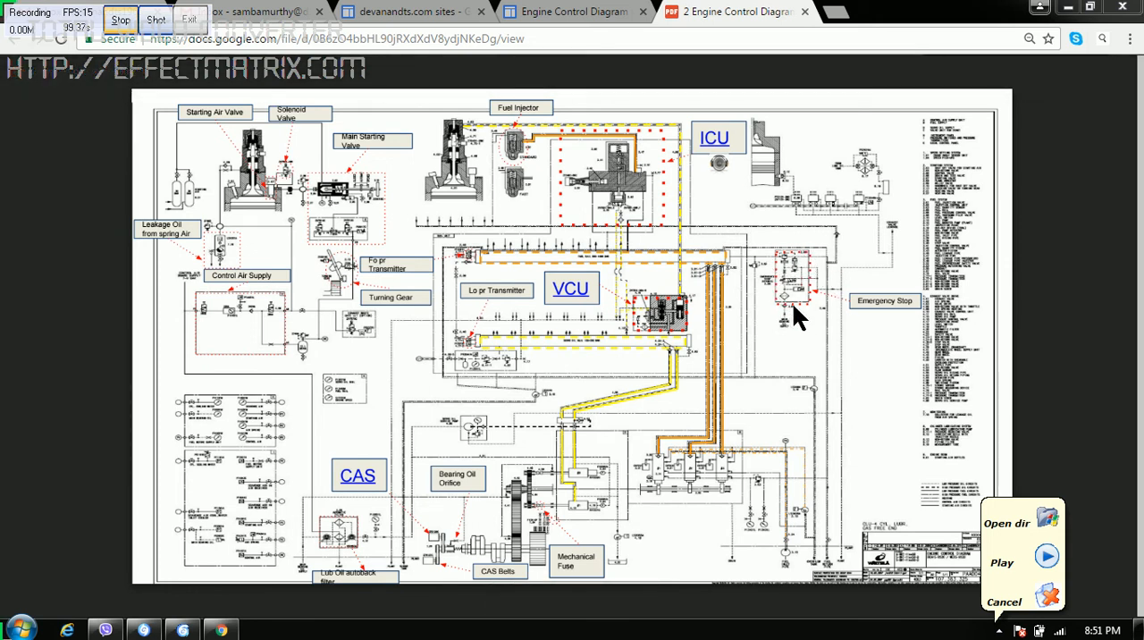
pyautogui.moveTo(827, 349)
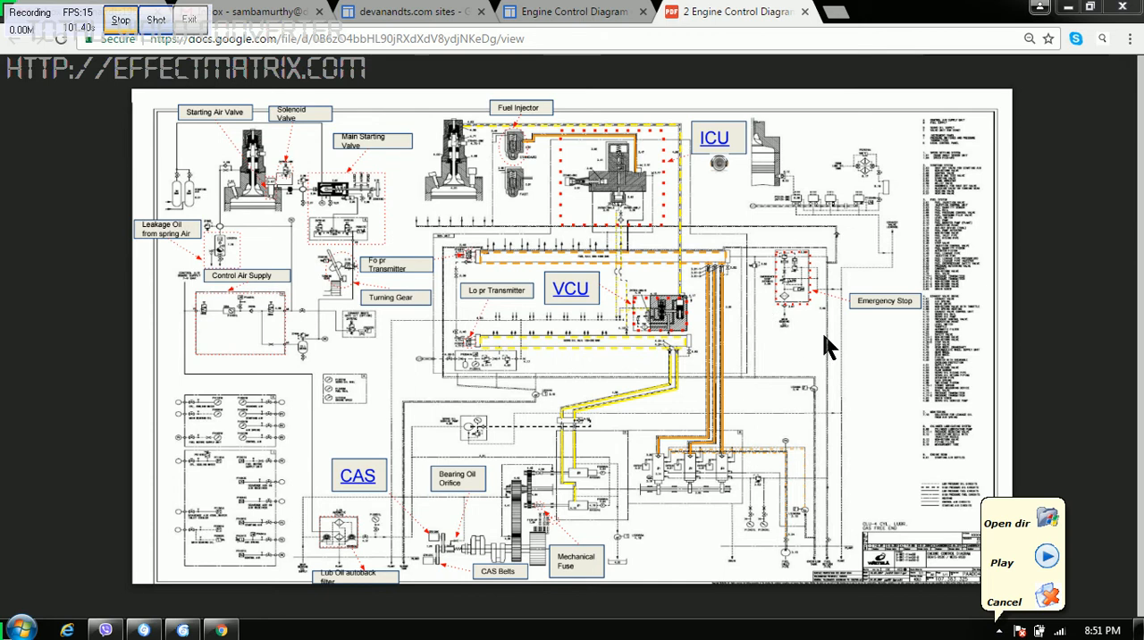
pyautogui.moveTo(769, 273)
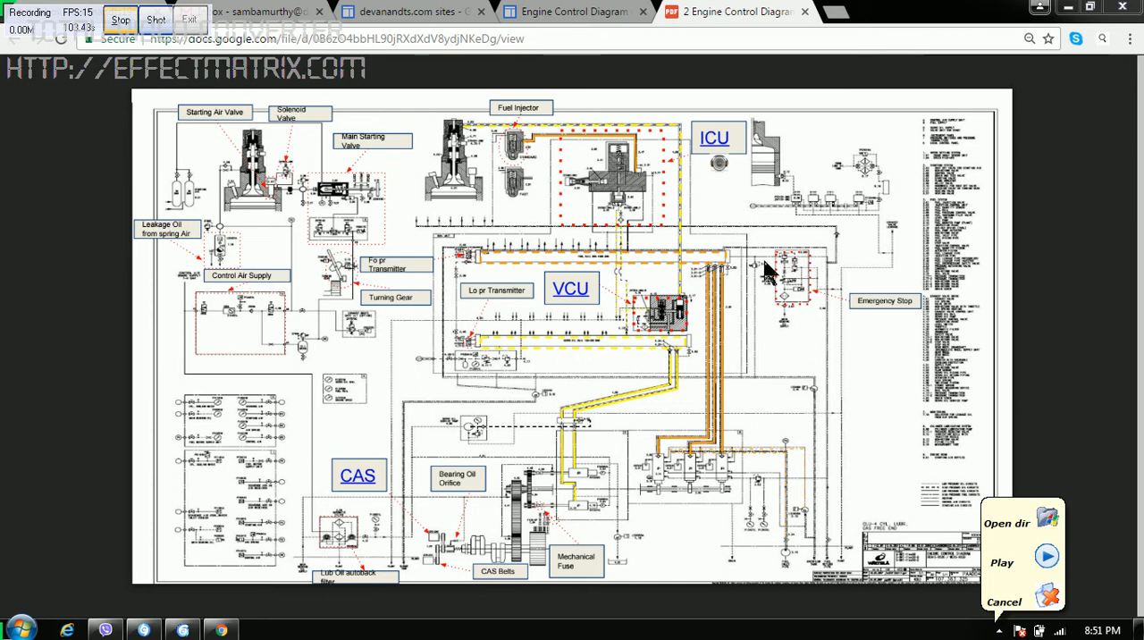
pyautogui.moveTo(666, 262)
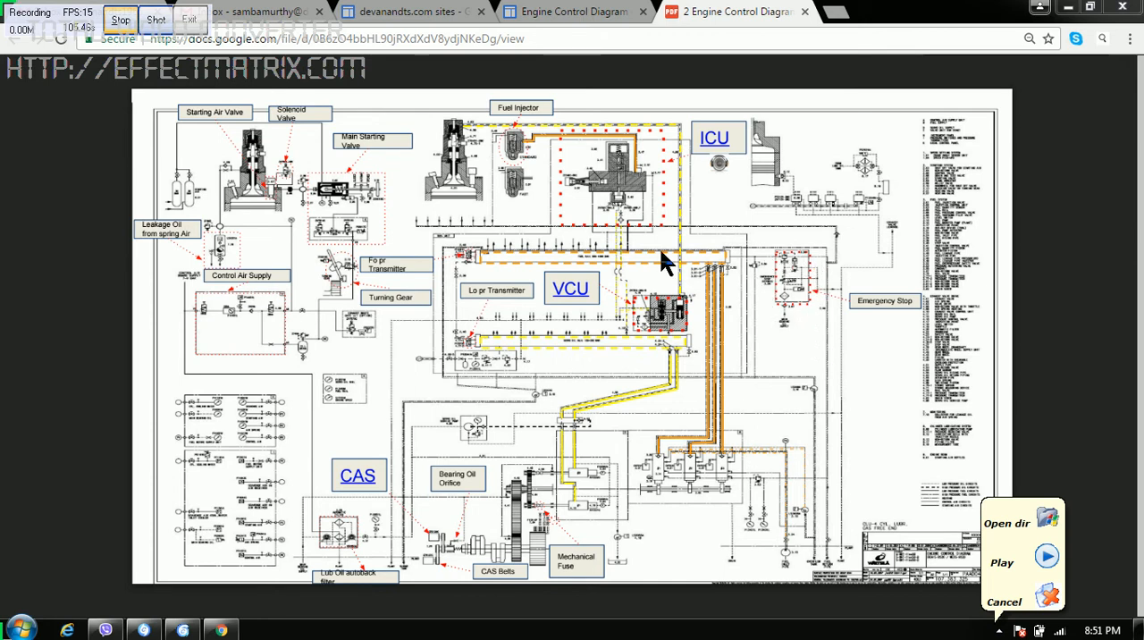
pyautogui.moveTo(573, 268)
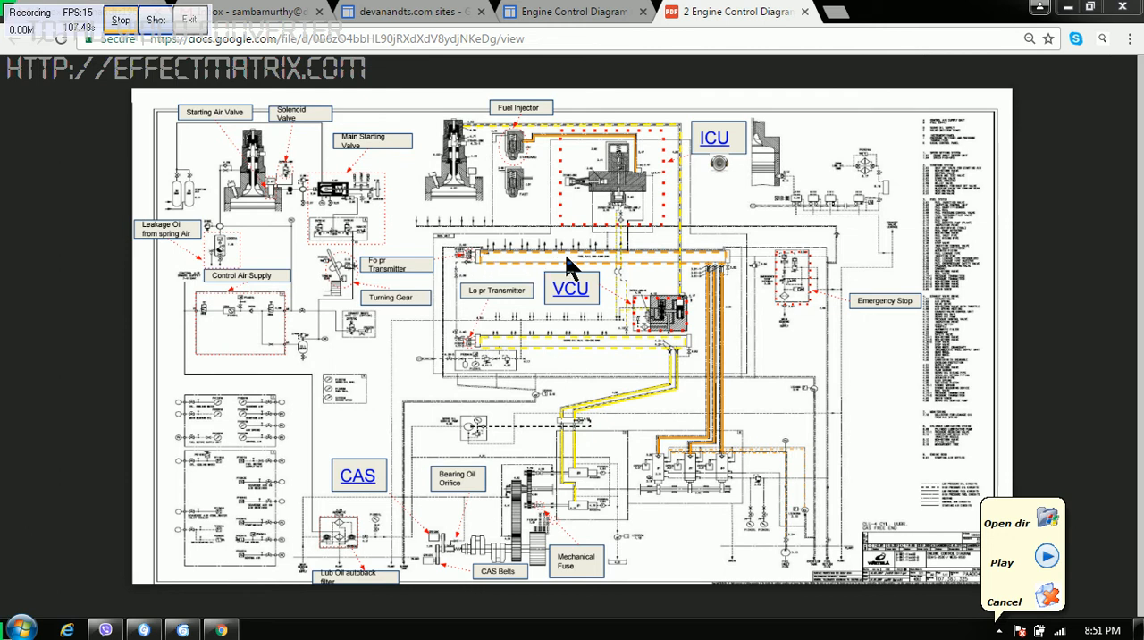
pyautogui.moveTo(702, 274)
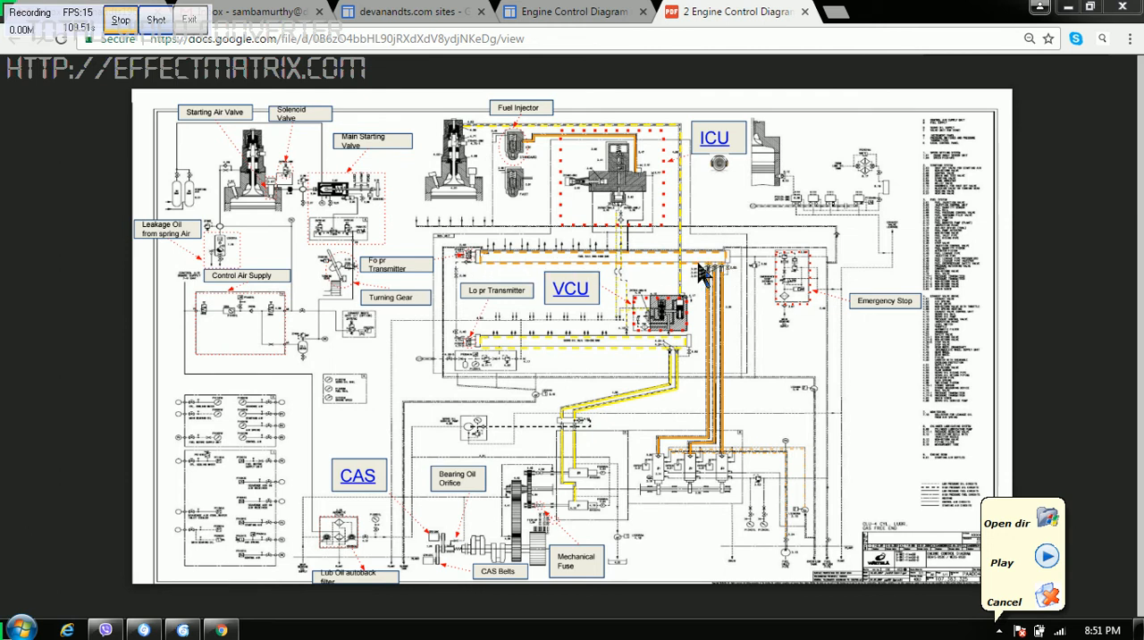
pyautogui.moveTo(681, 275)
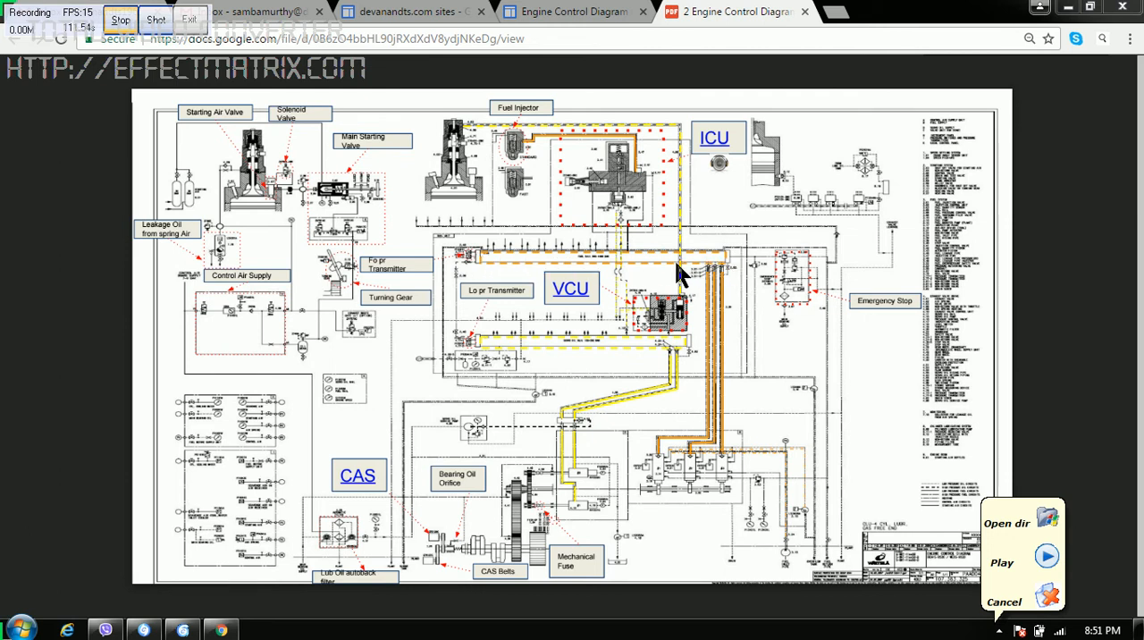
pyautogui.moveTo(386, 414)
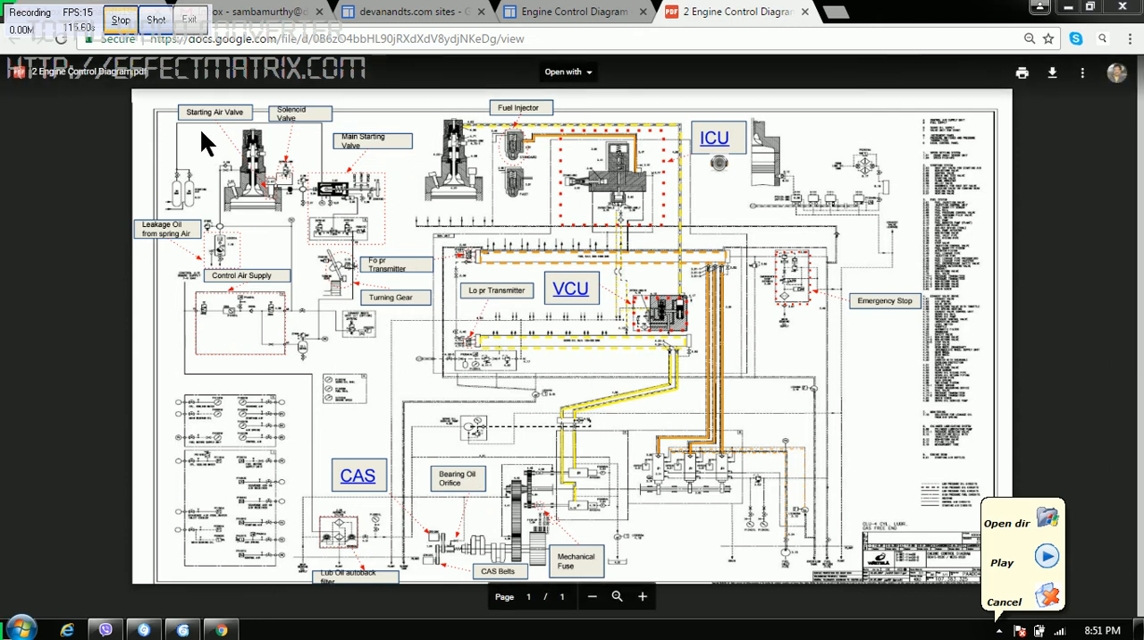
pyautogui.moveTo(282, 143)
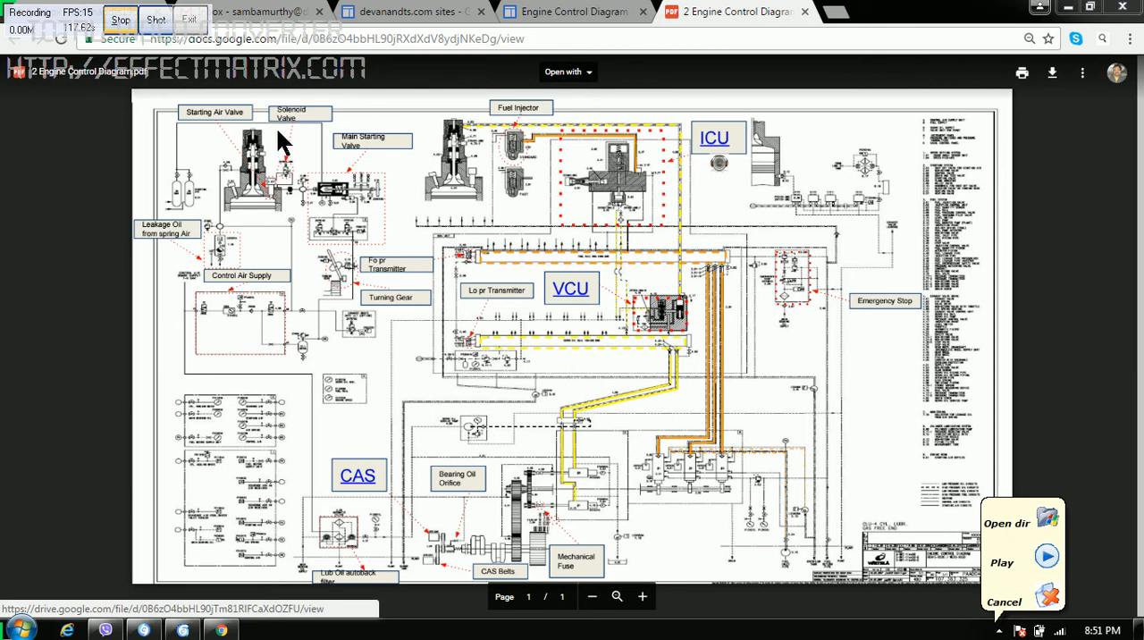
pyautogui.moveTo(358, 174)
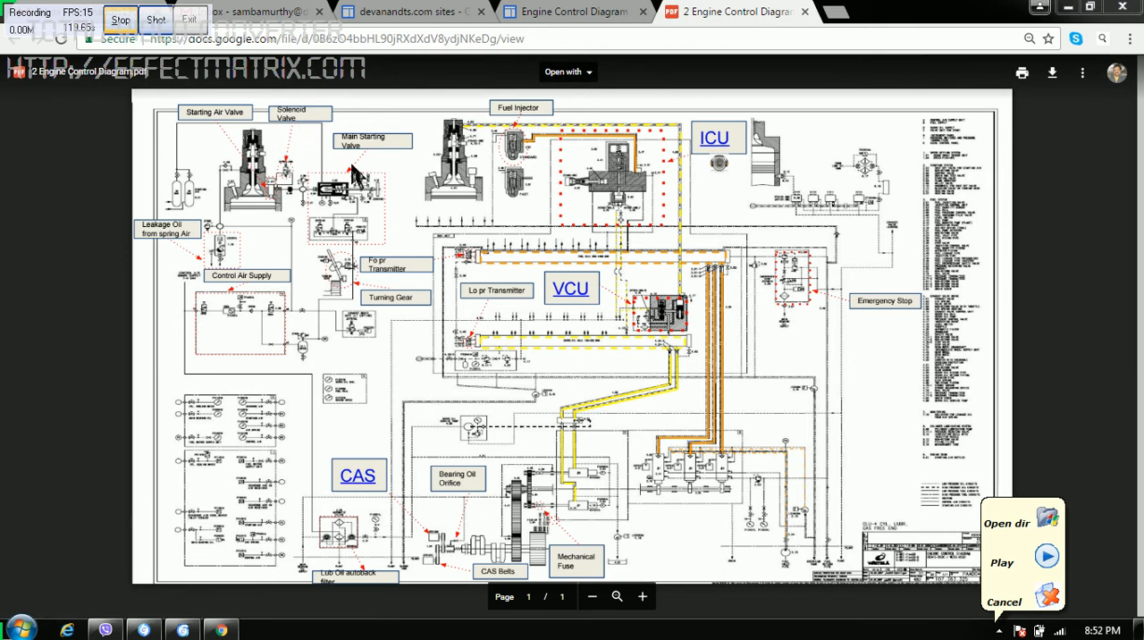
pyautogui.moveTo(403, 268)
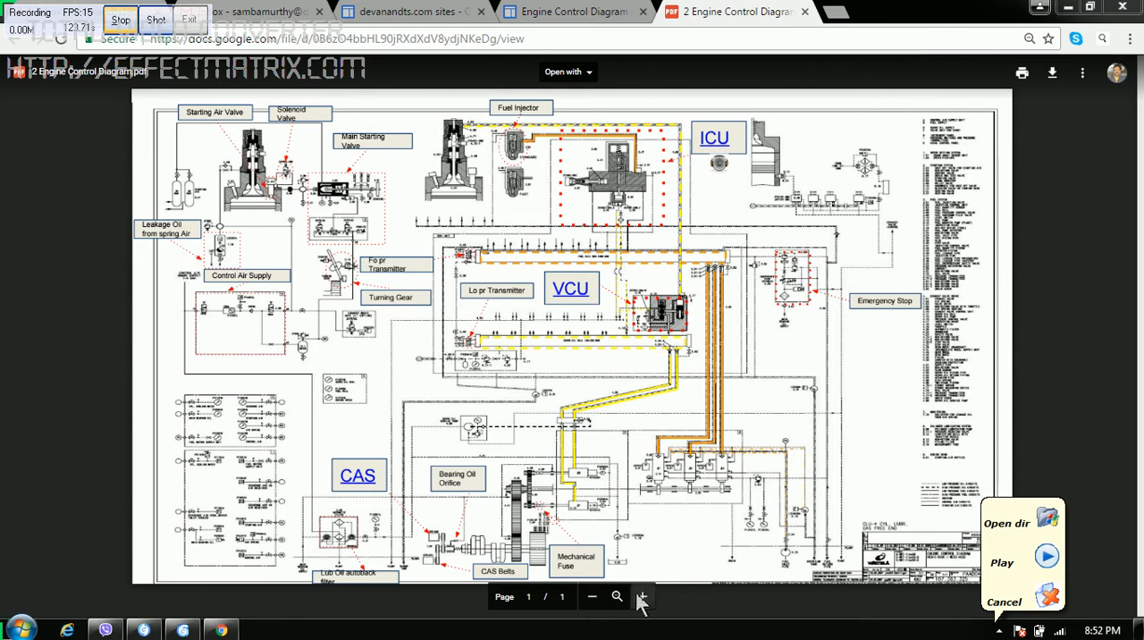
# - Zoom into the diagram and scroll down to the CAS, bearing oil orifice and mechanical fuse area
pyautogui.click(643, 596)
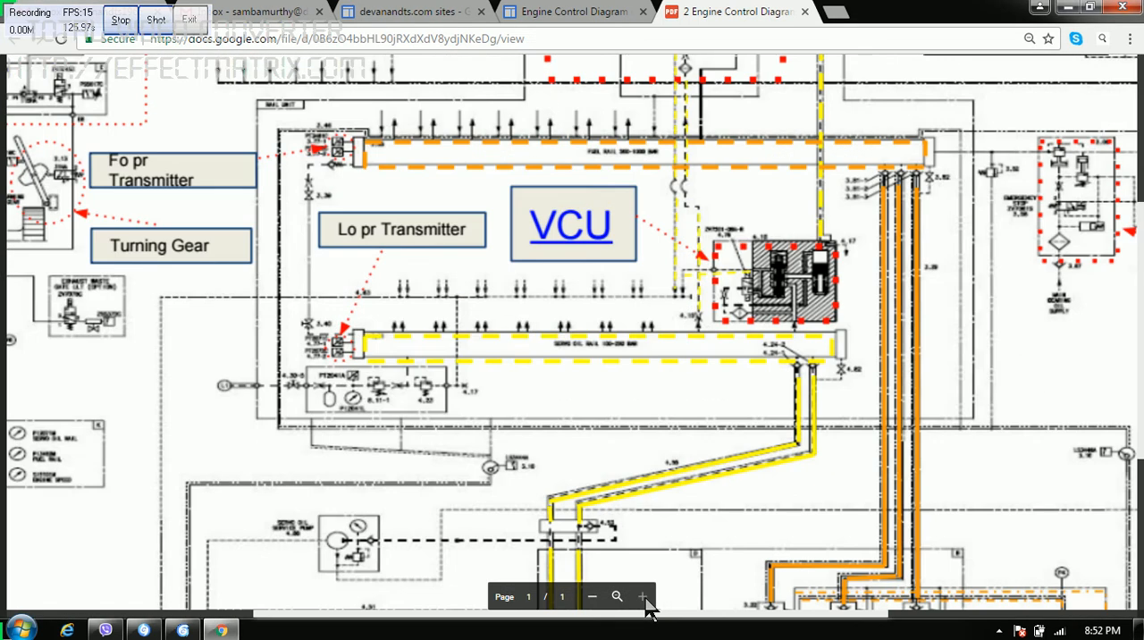
pyautogui.scroll(-3)
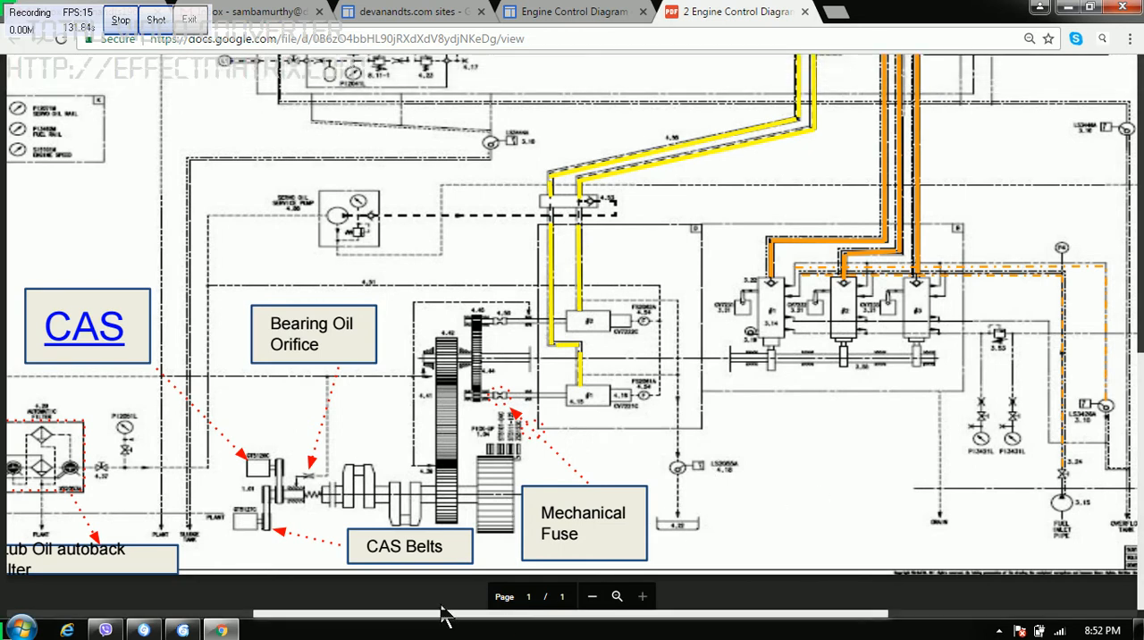
pyautogui.moveTo(322, 585)
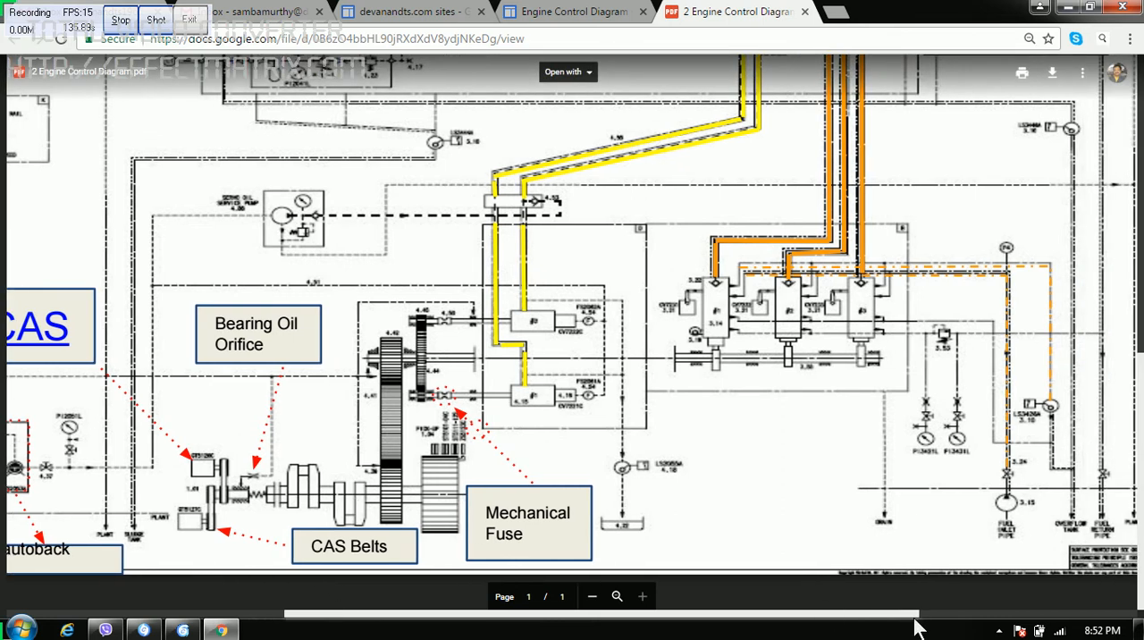
pyautogui.hscroll(-3)
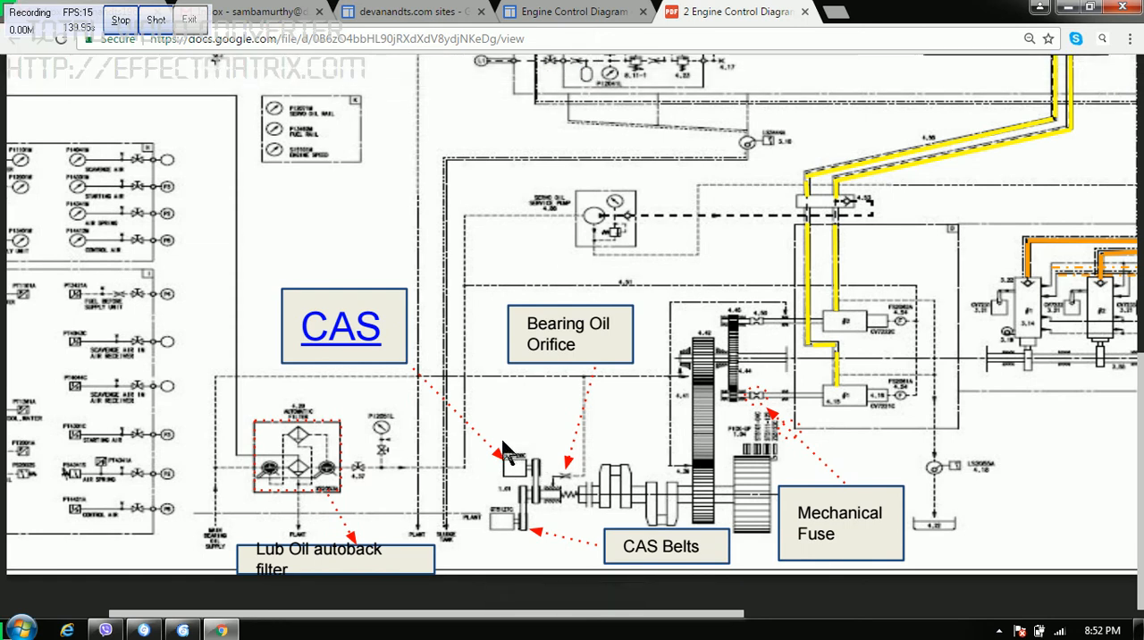
pyautogui.moveTo(505, 465)
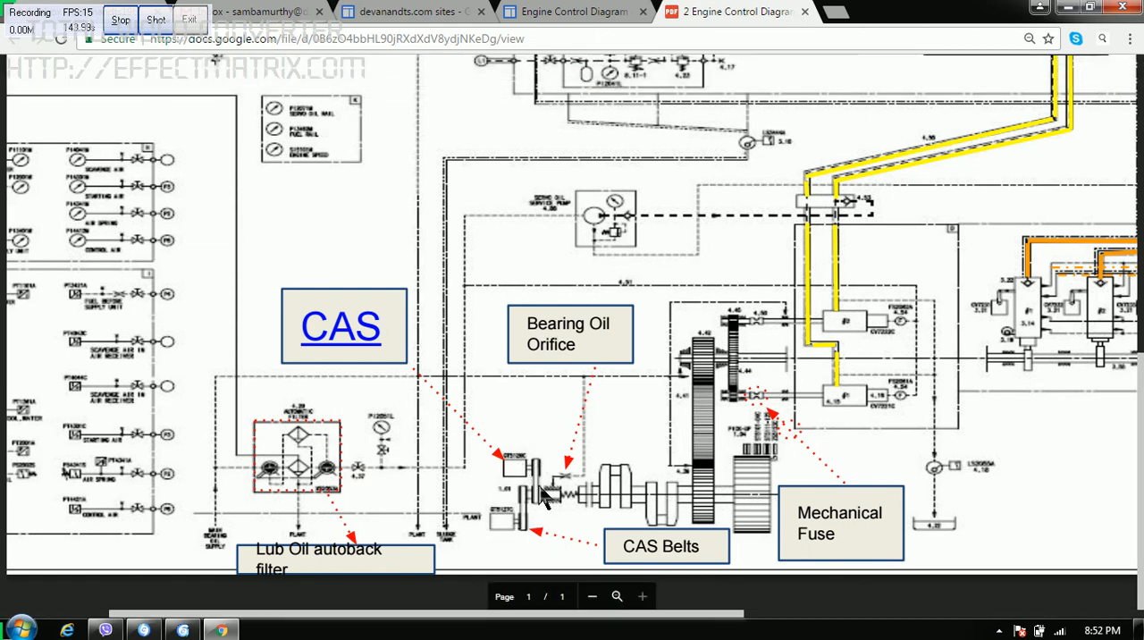
pyautogui.moveTo(552, 522)
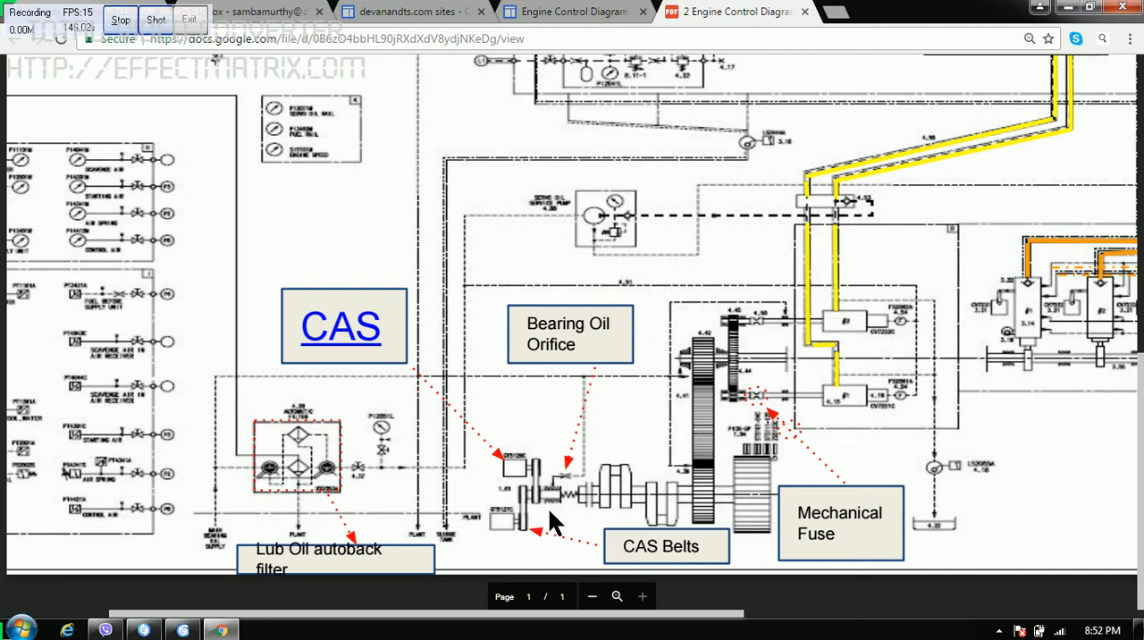
pyautogui.moveTo(543, 474)
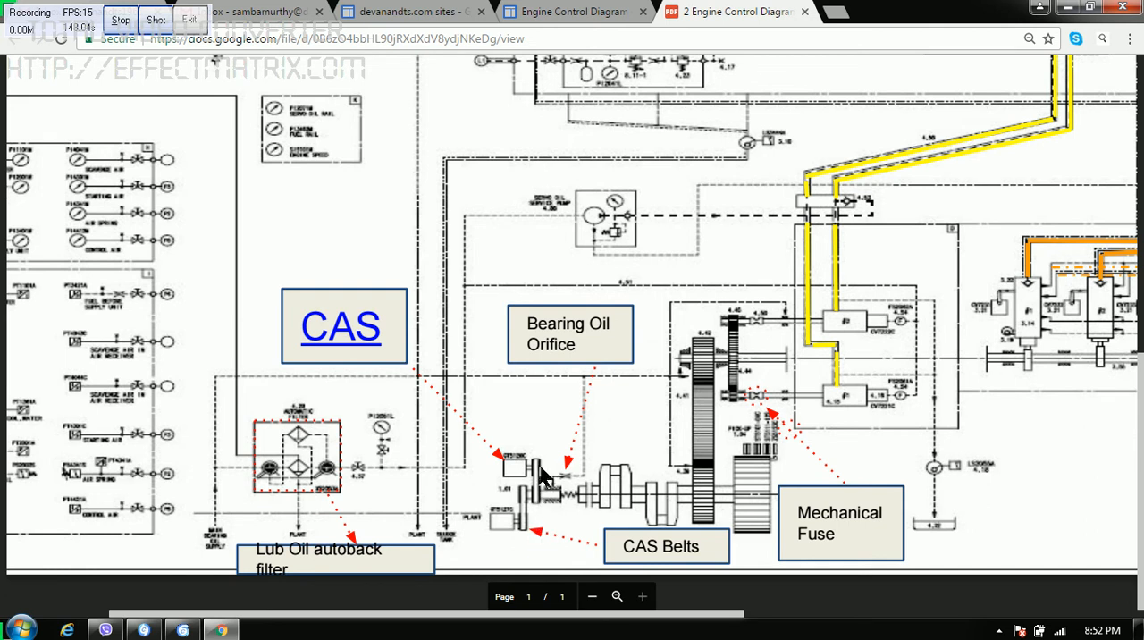
pyautogui.moveTo(545, 508)
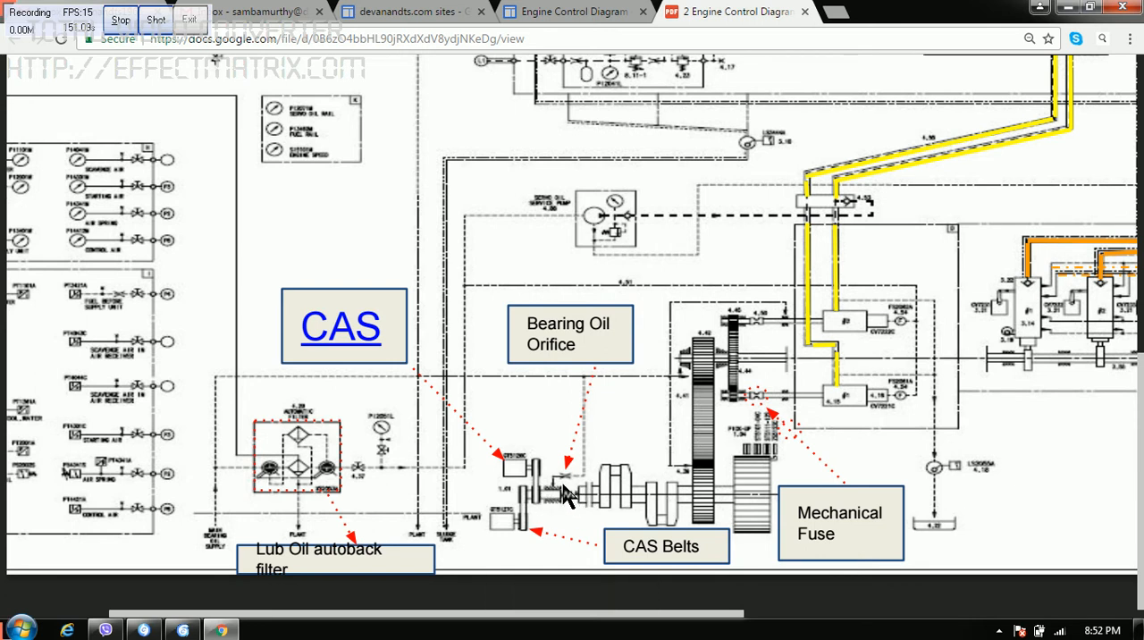
pyautogui.moveTo(574, 486)
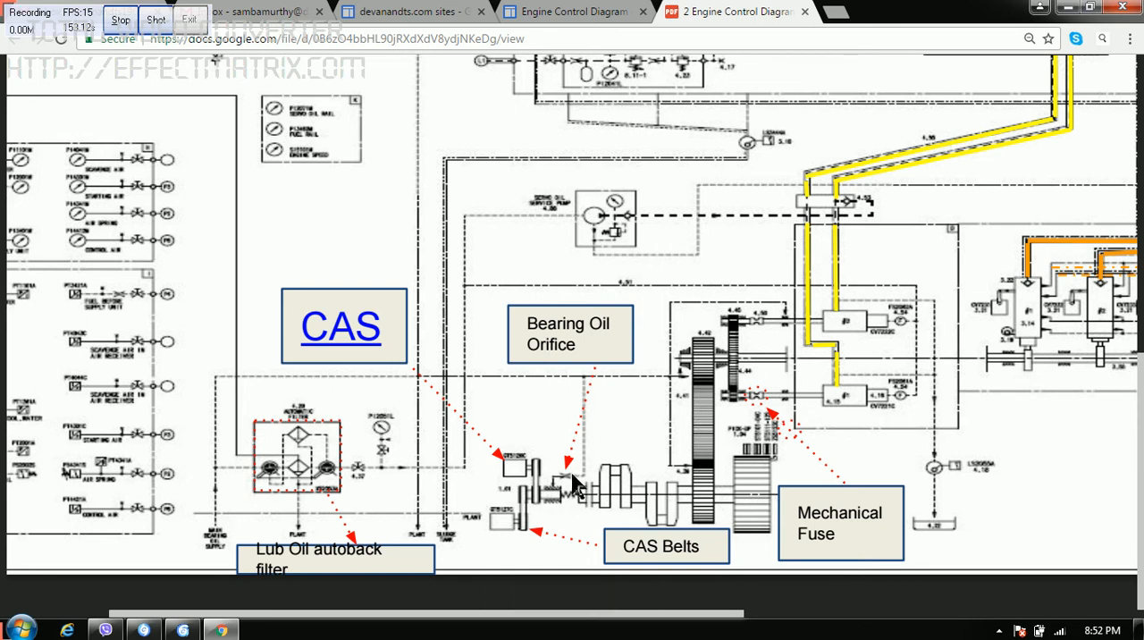
pyautogui.moveTo(561, 514)
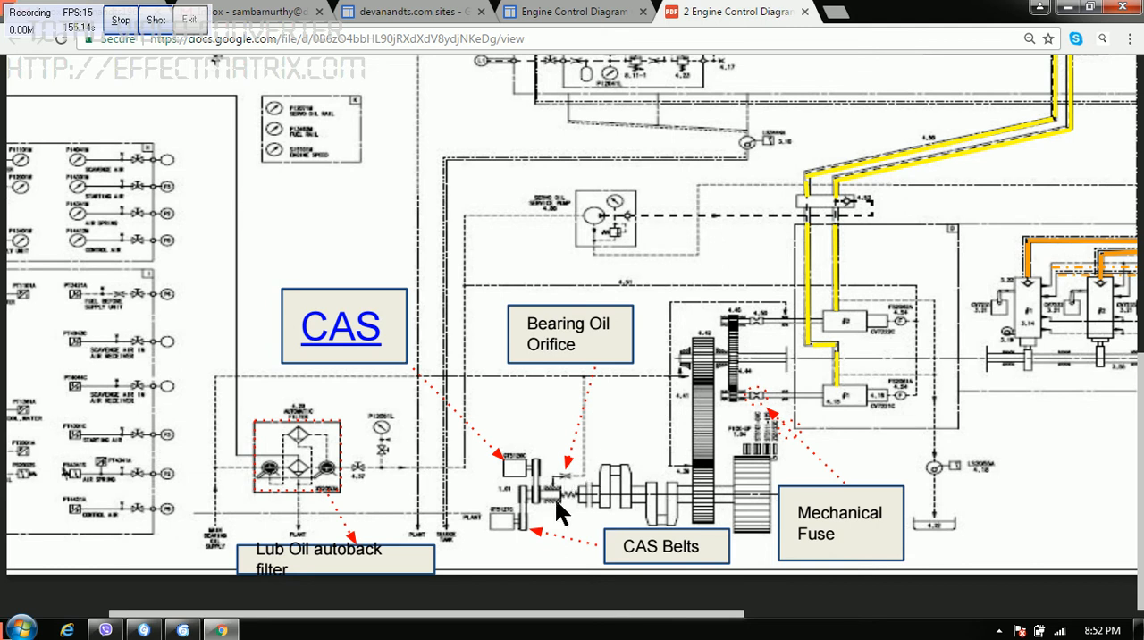
pyautogui.moveTo(570, 438)
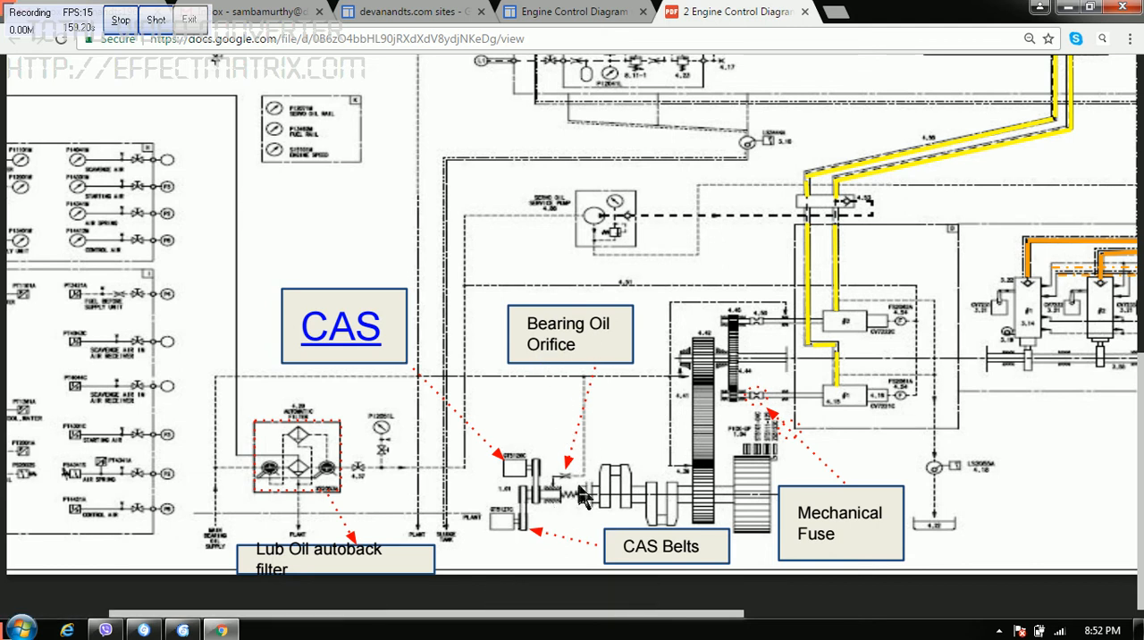
pyautogui.moveTo(572, 489)
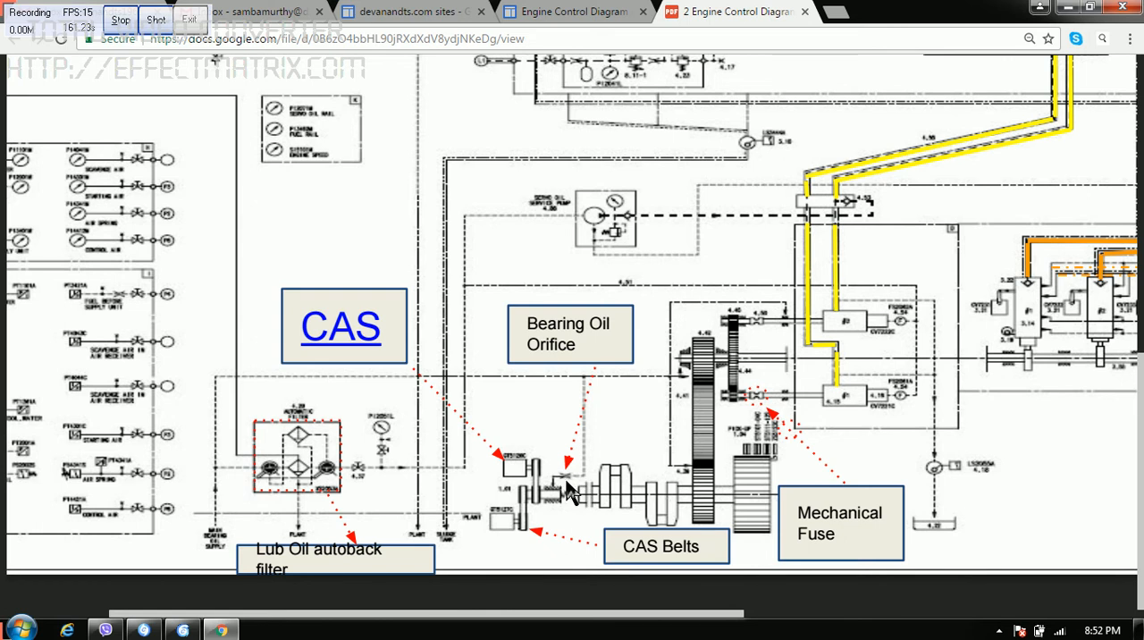
pyautogui.moveTo(583, 496)
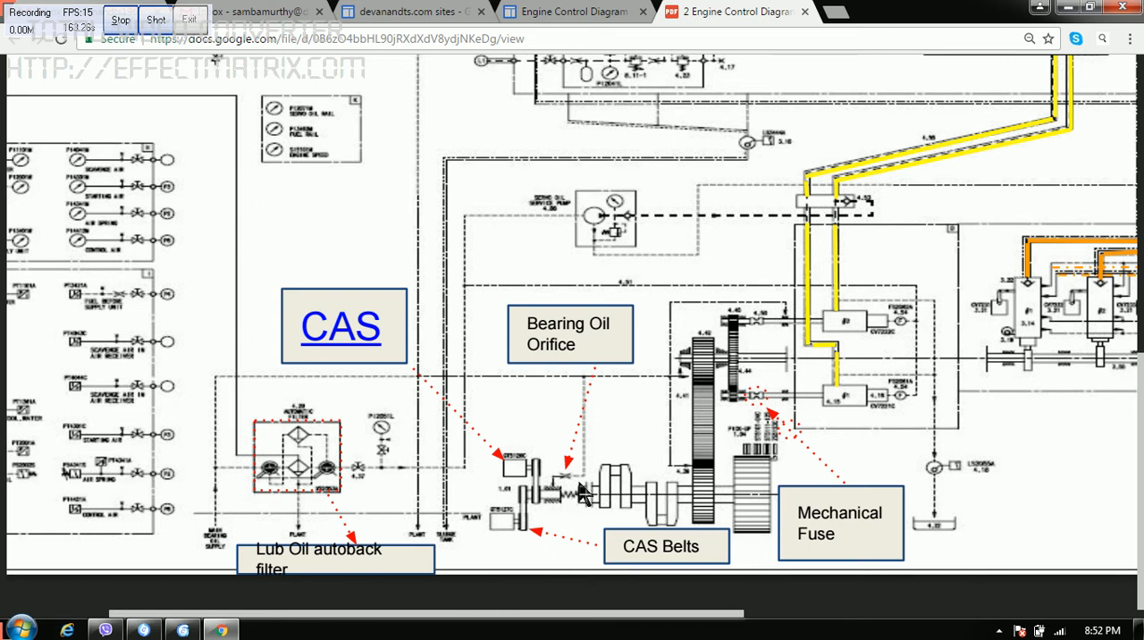
pyautogui.moveTo(580, 489)
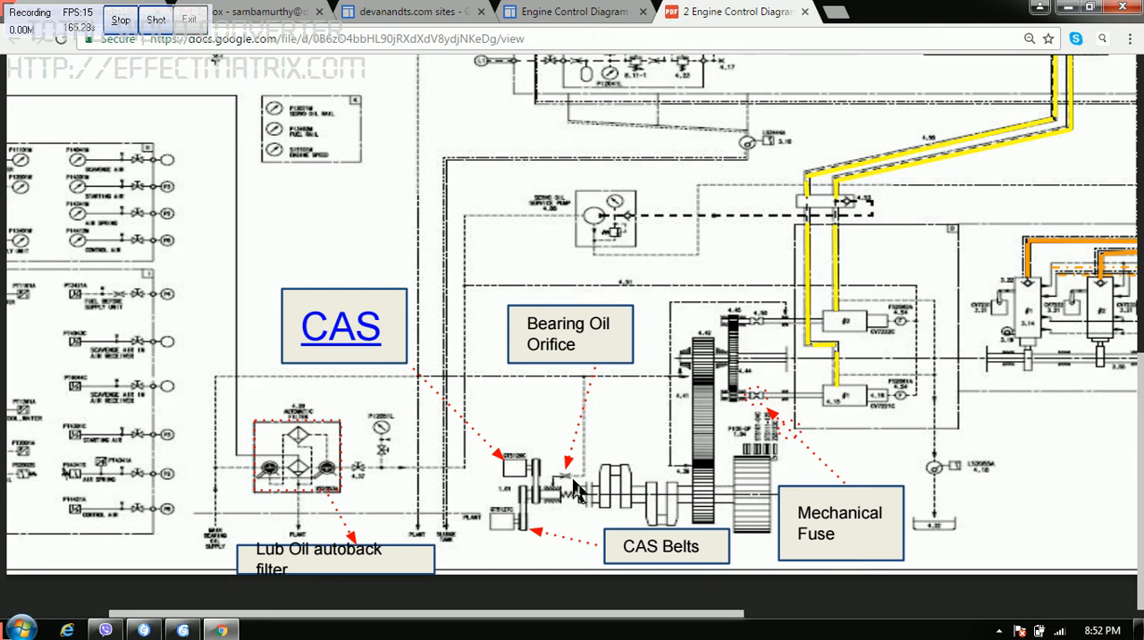
pyautogui.moveTo(588, 474)
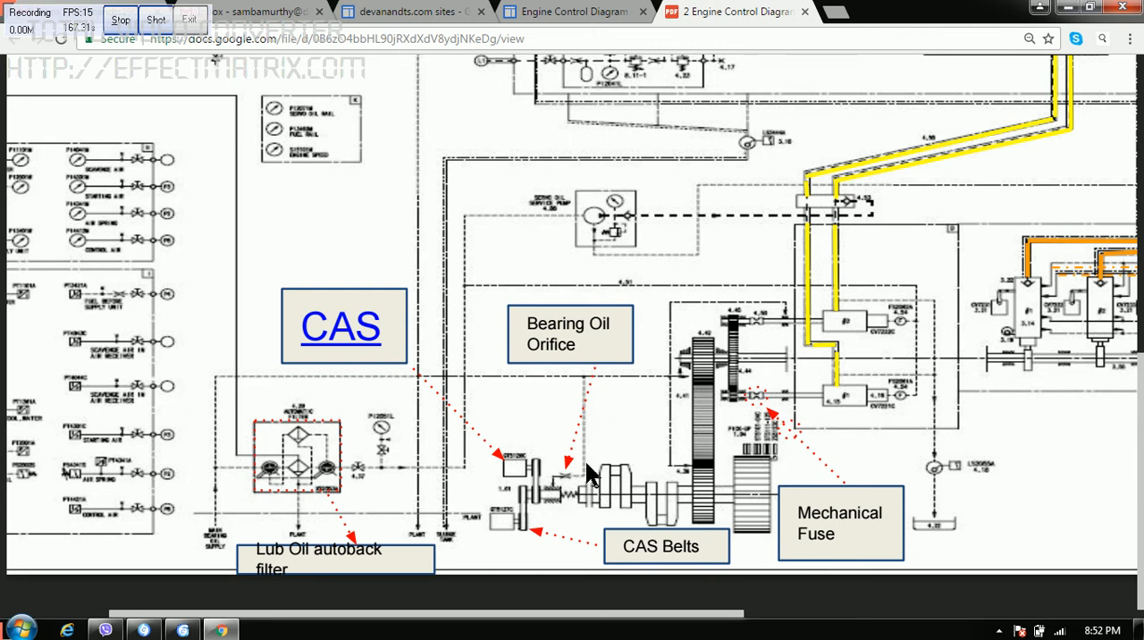
pyautogui.moveTo(553, 510)
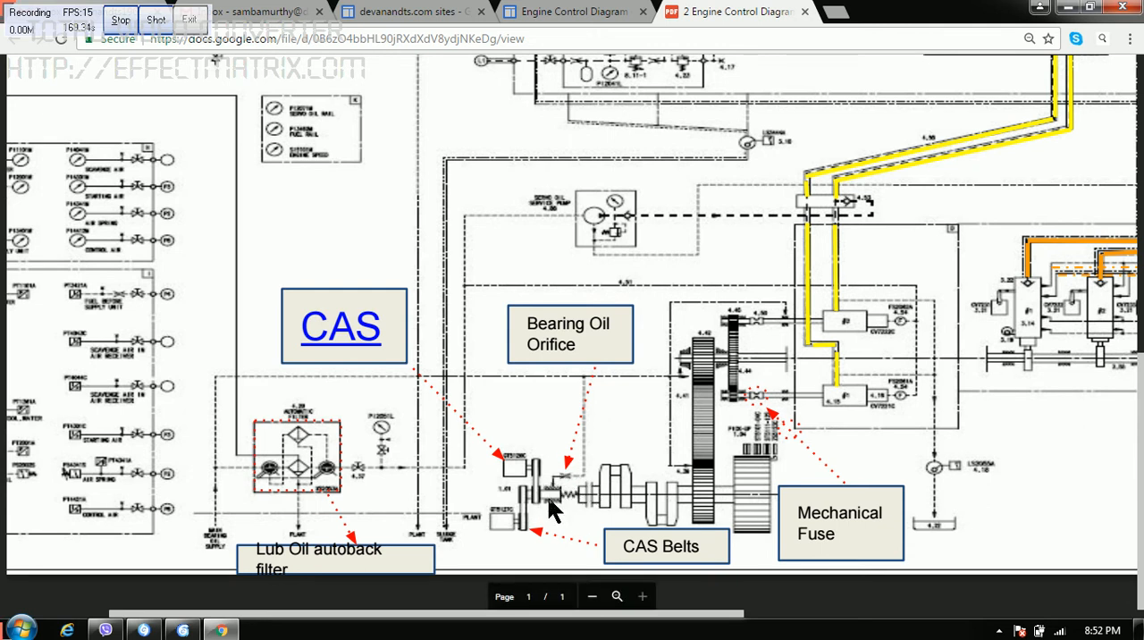
pyautogui.moveTo(525, 501)
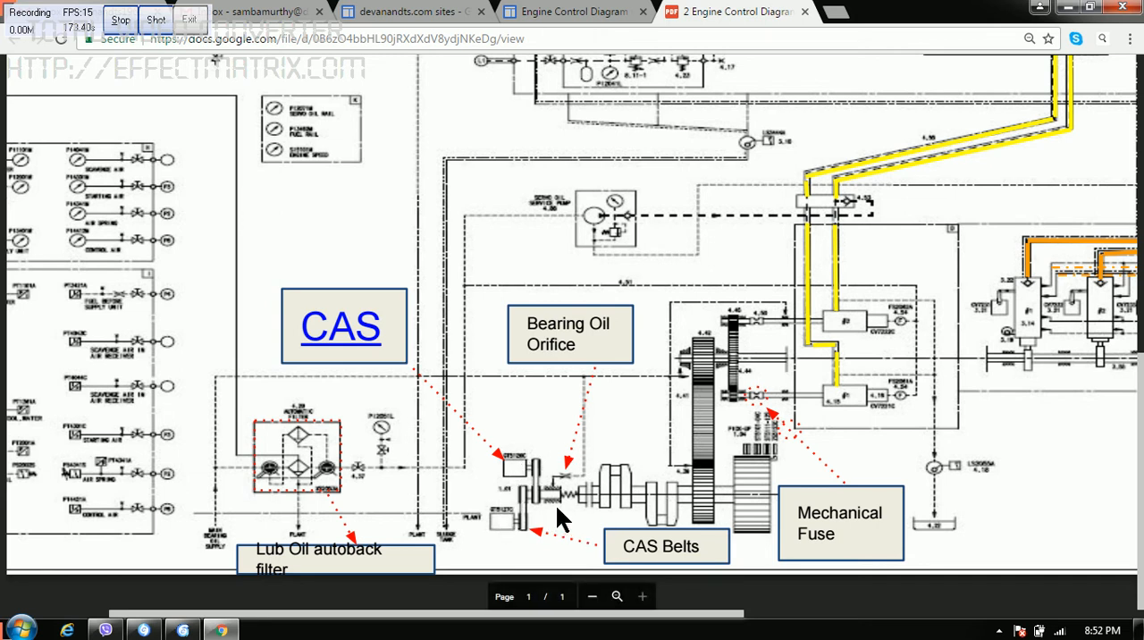
pyautogui.moveTo(594, 506)
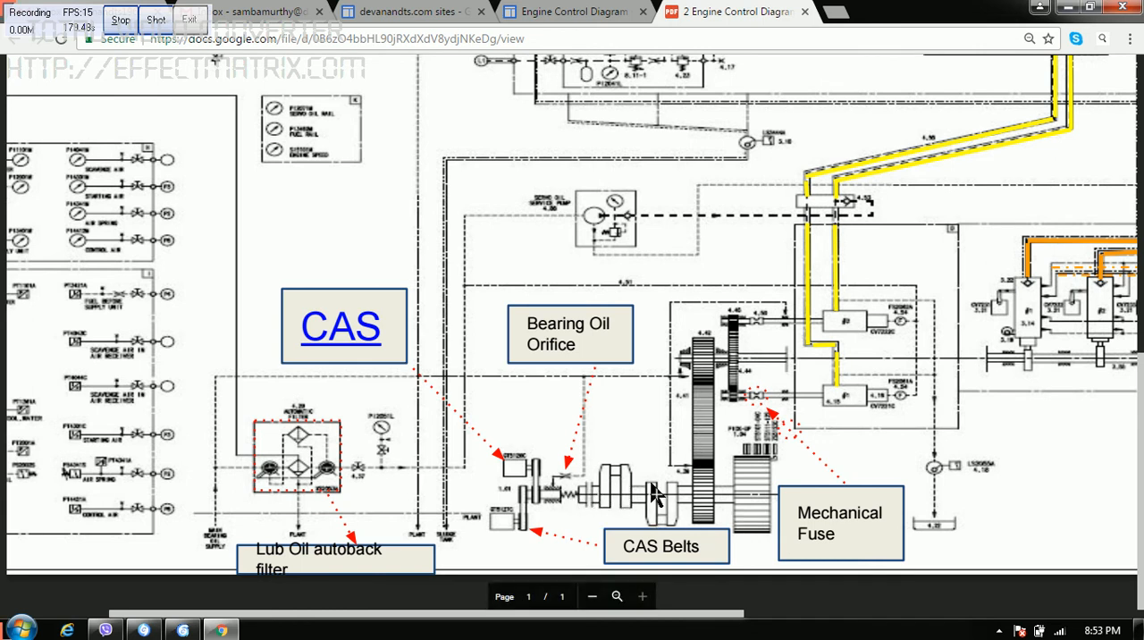
pyautogui.moveTo(716, 512)
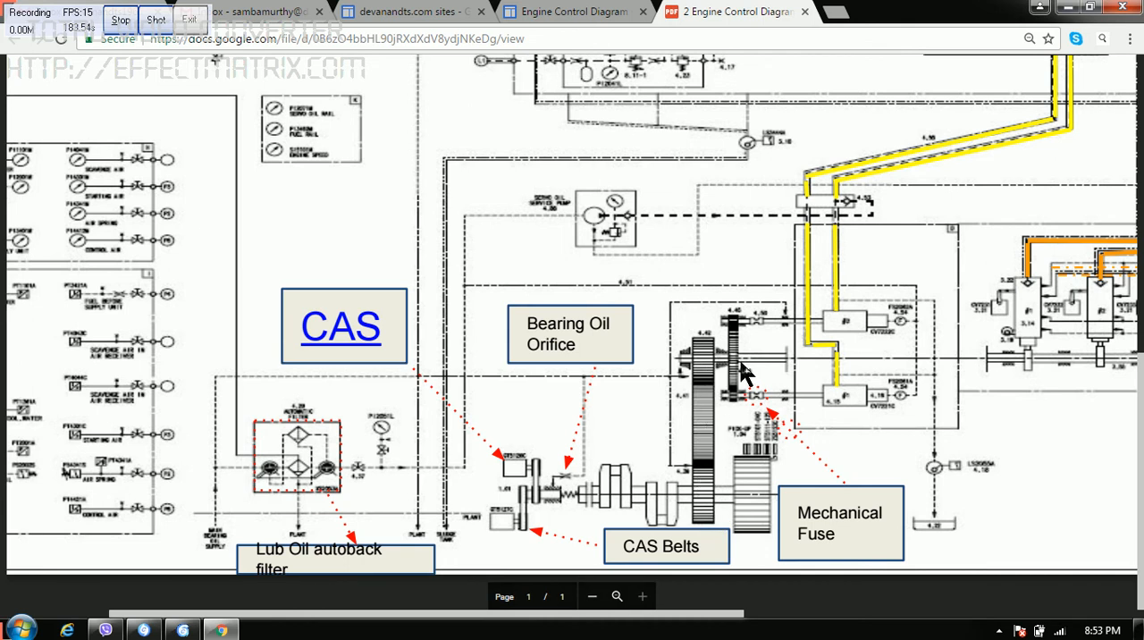
pyautogui.moveTo(880, 336)
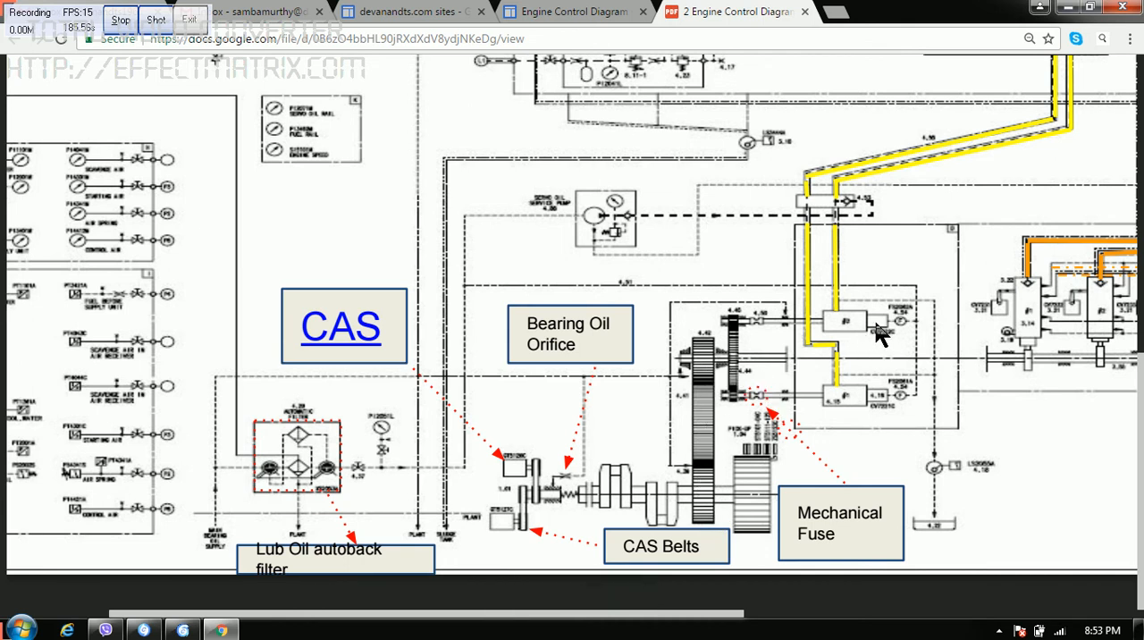
pyautogui.moveTo(831, 340)
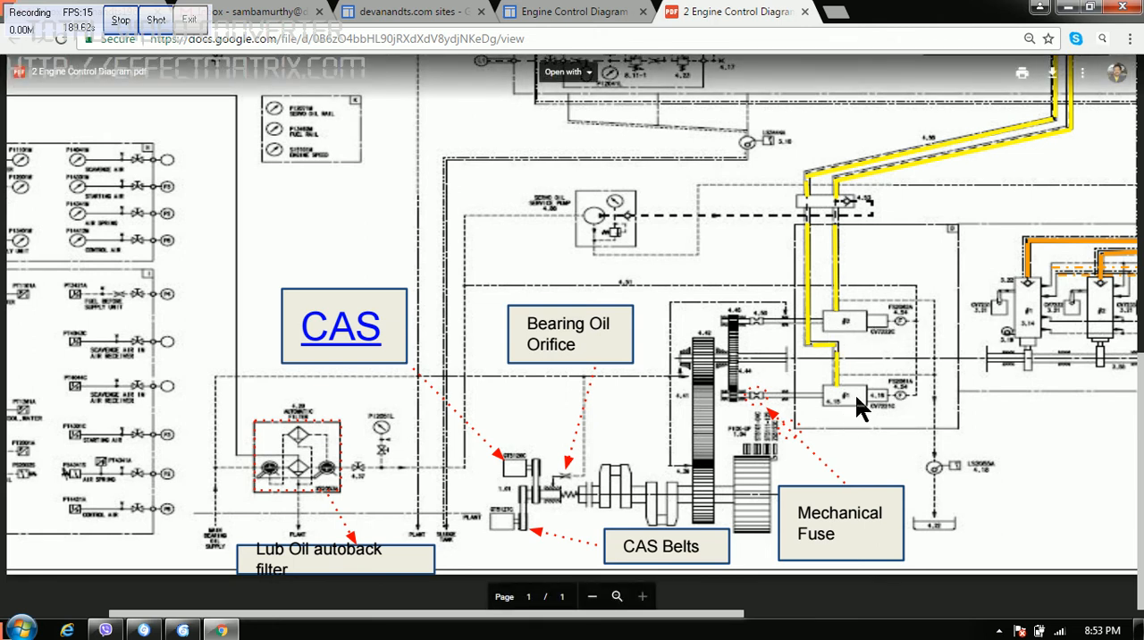
pyautogui.moveTo(802, 498)
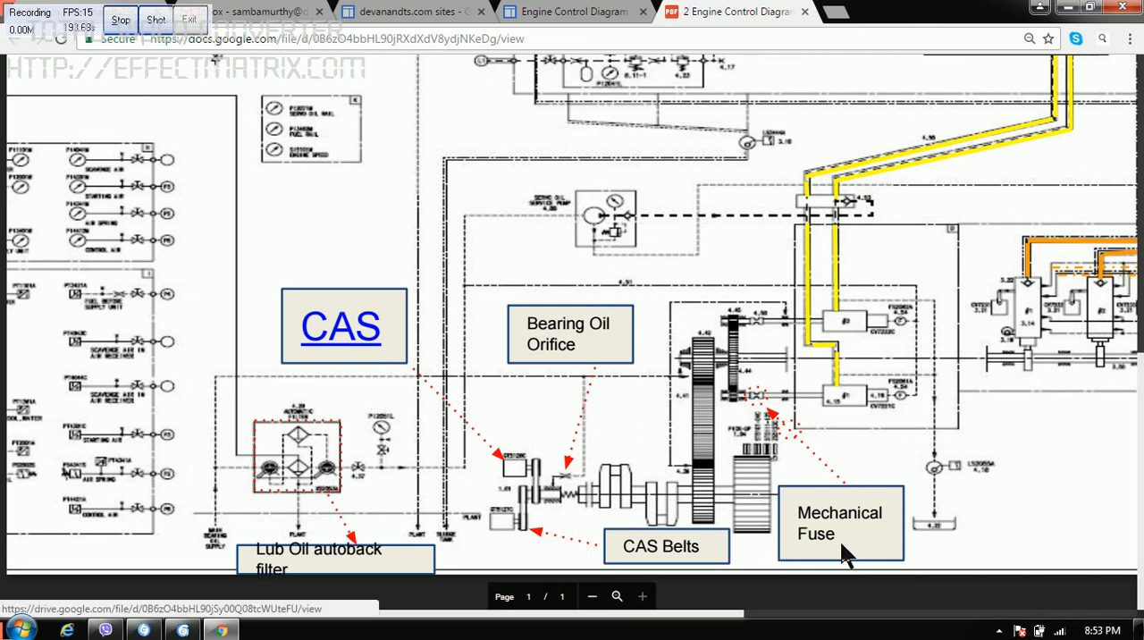
pyautogui.moveTo(871, 499)
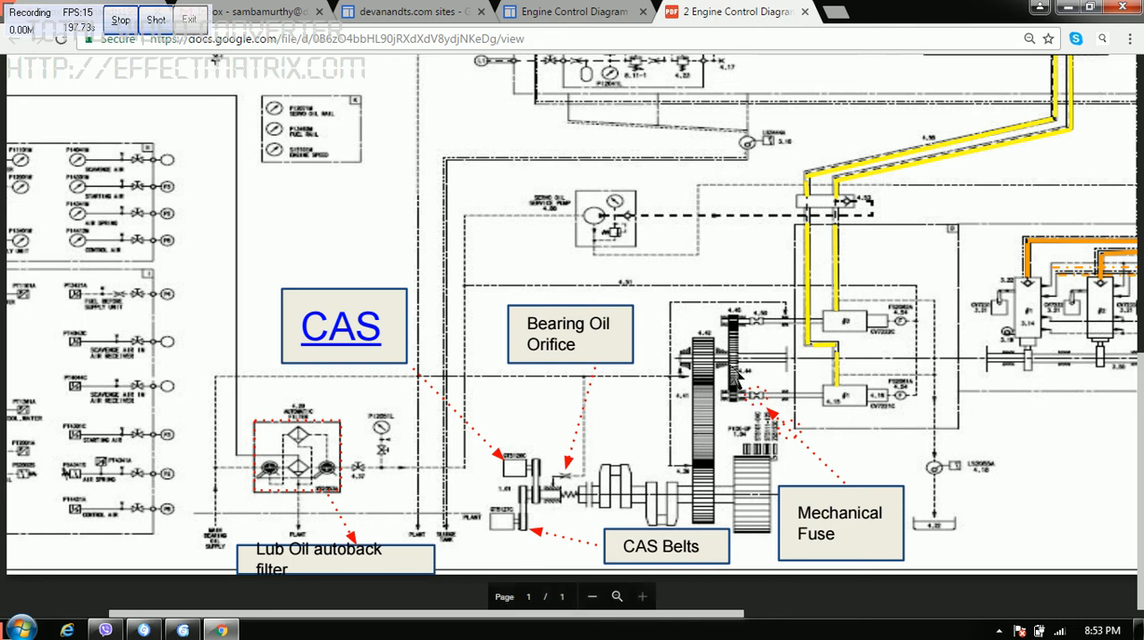
pyautogui.moveTo(764, 431)
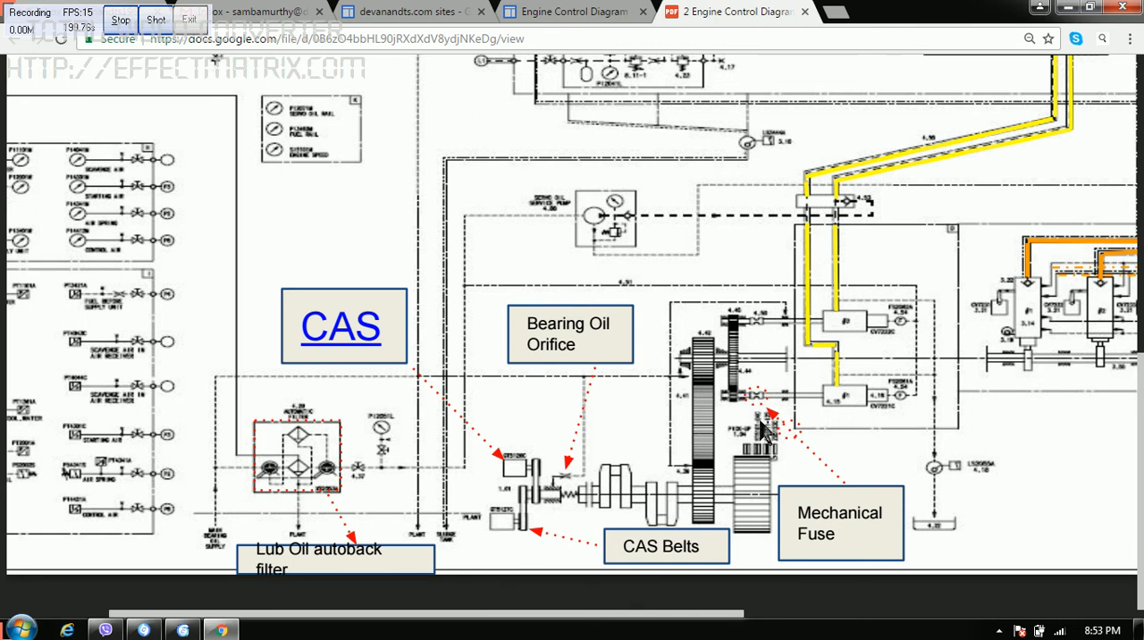
pyautogui.moveTo(762, 403)
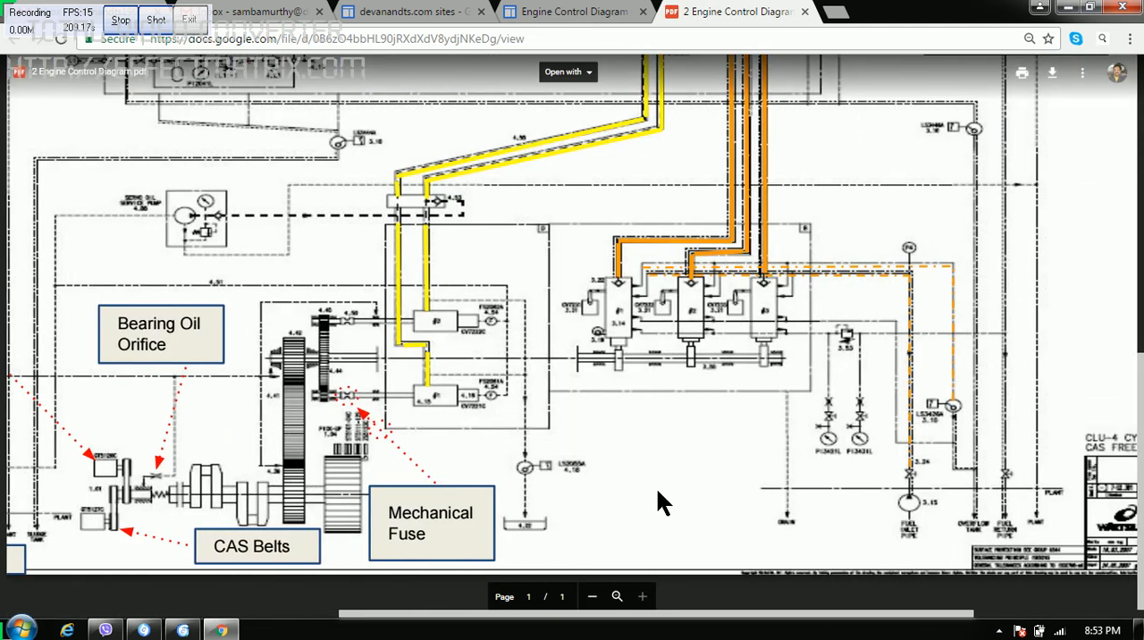
pyautogui.moveTo(635, 324)
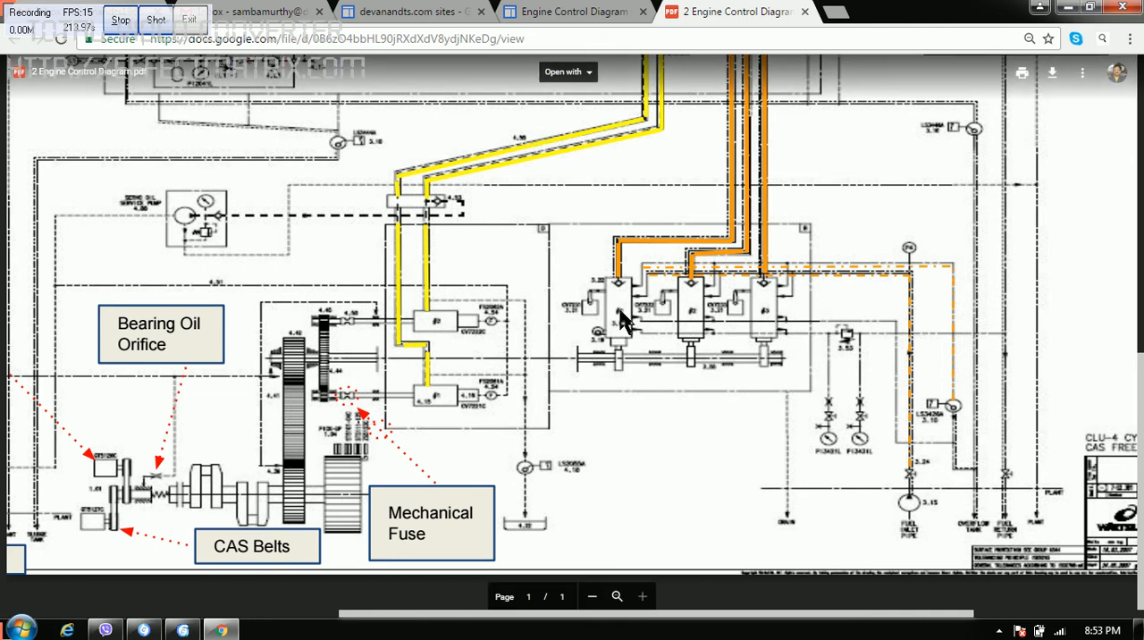
pyautogui.moveTo(756, 348)
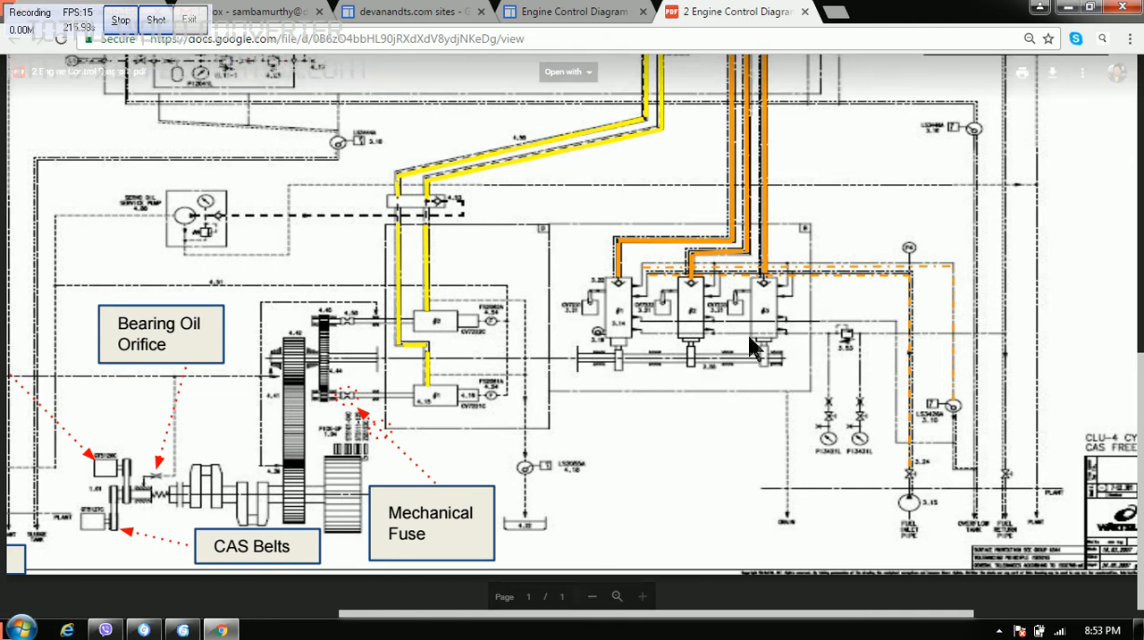
pyautogui.moveTo(634, 317)
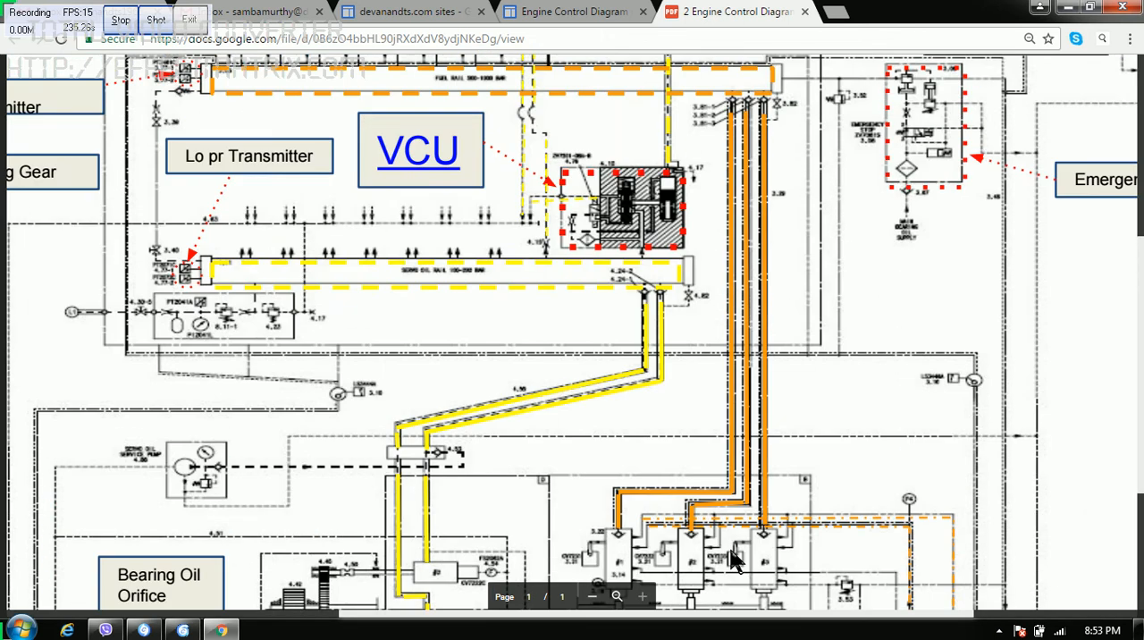
pyautogui.scroll(3)
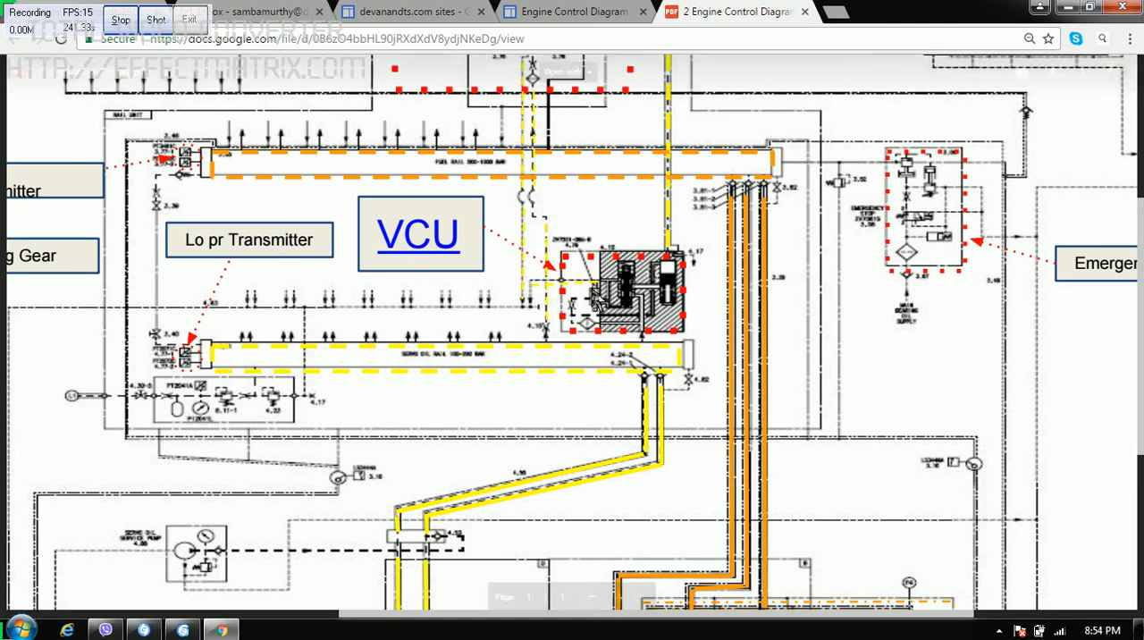
pyautogui.moveTo(583, 364)
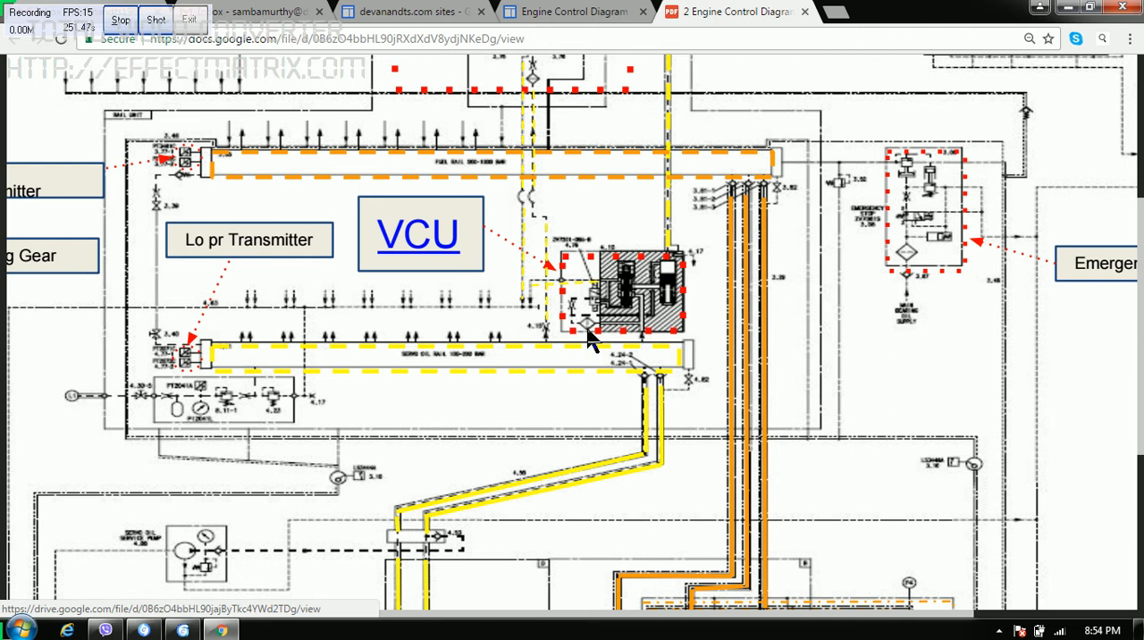
pyautogui.moveTo(588, 347)
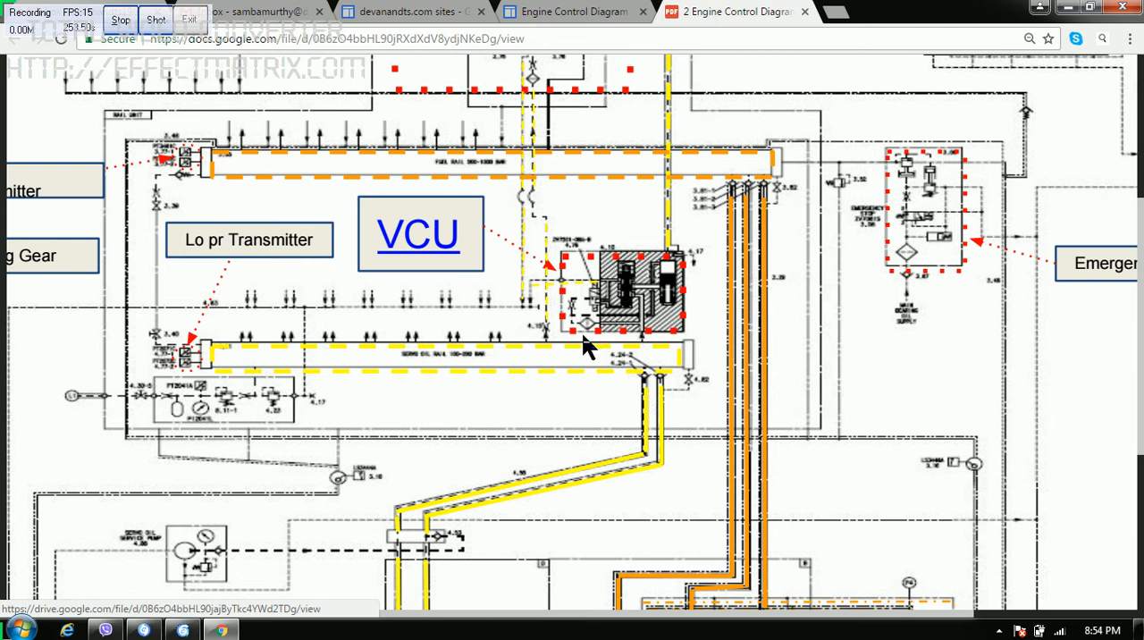
pyautogui.moveTo(594, 344)
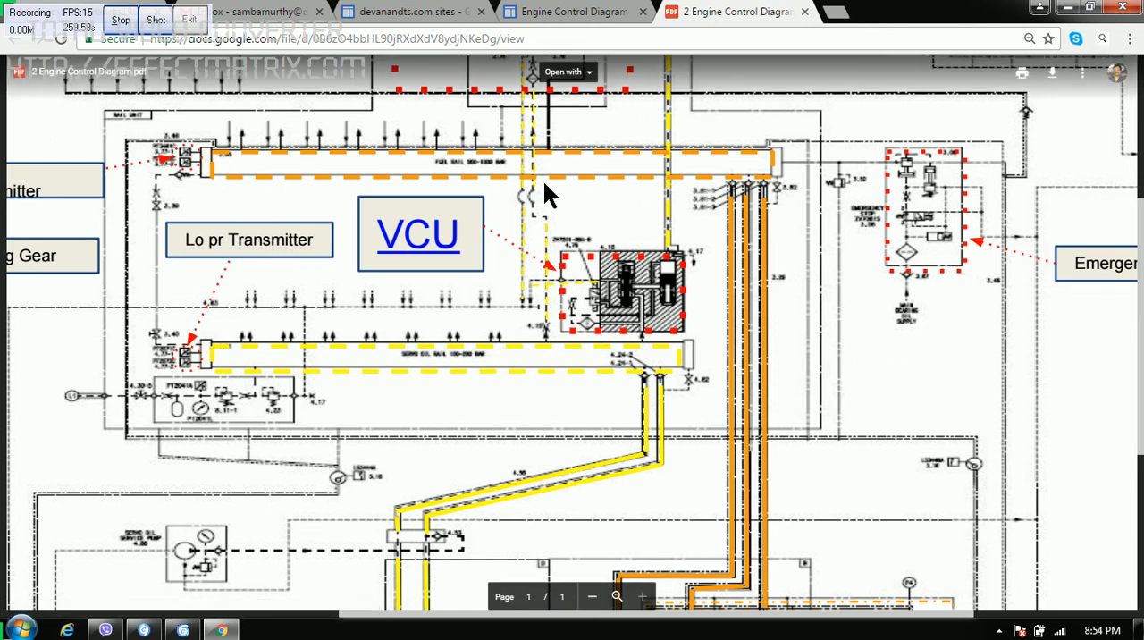
pyautogui.moveTo(451, 320)
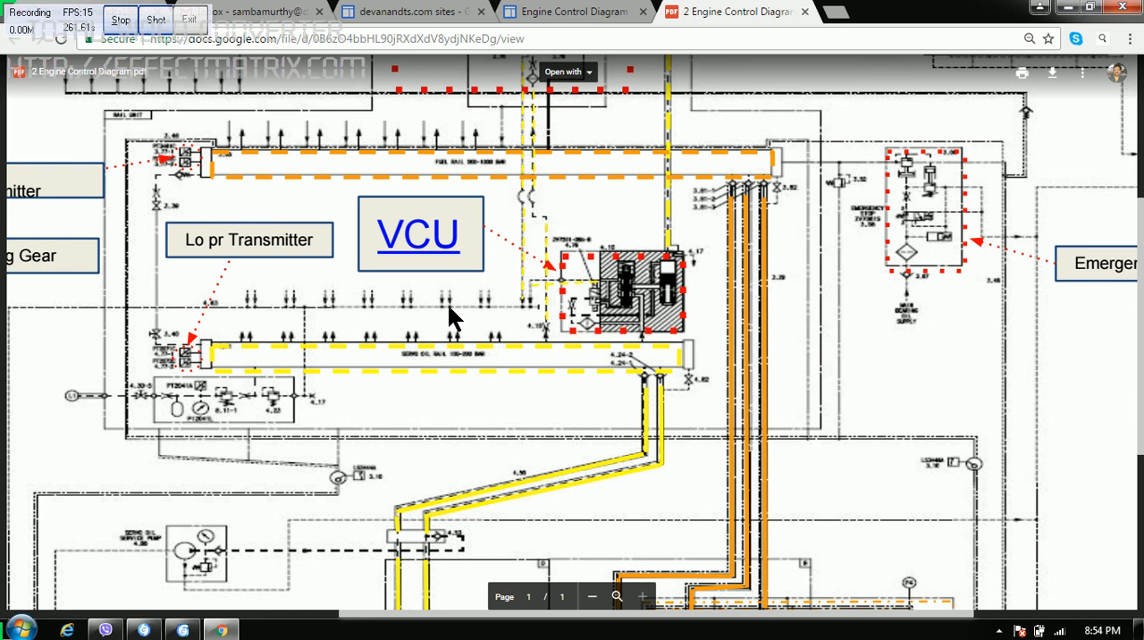
pyautogui.moveTo(409, 375)
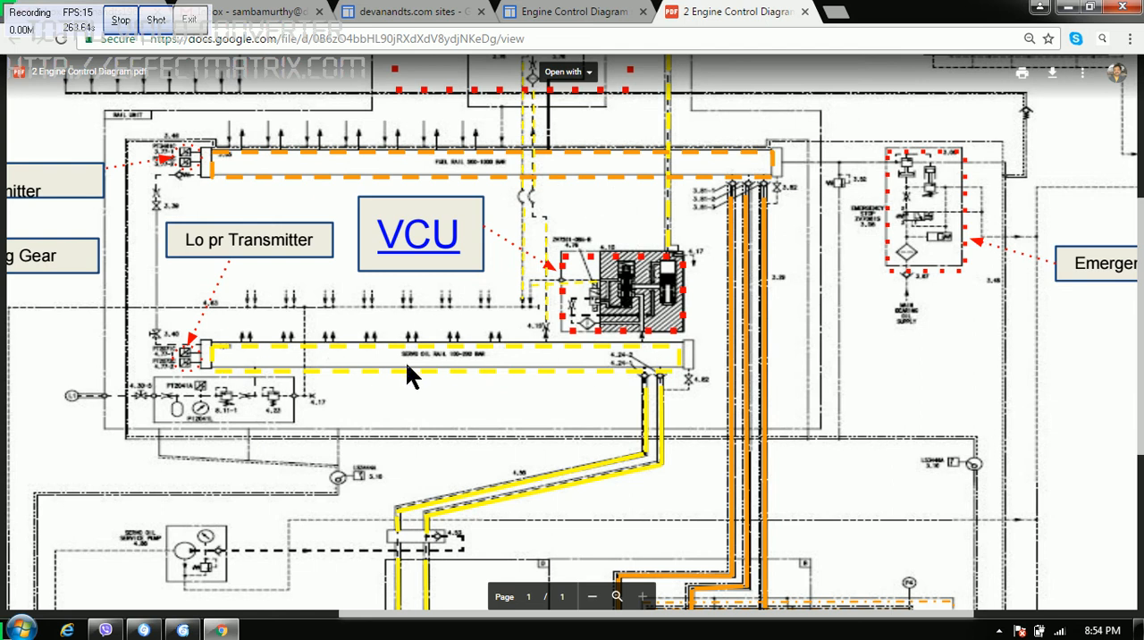
pyautogui.moveTo(248, 170)
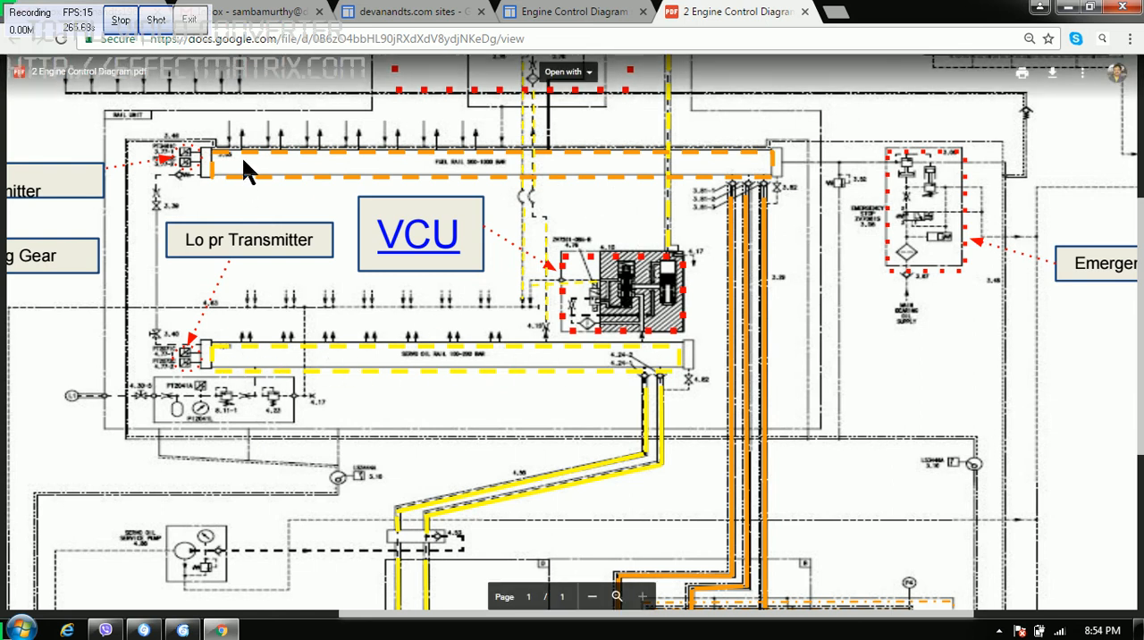
pyautogui.moveTo(791, 183)
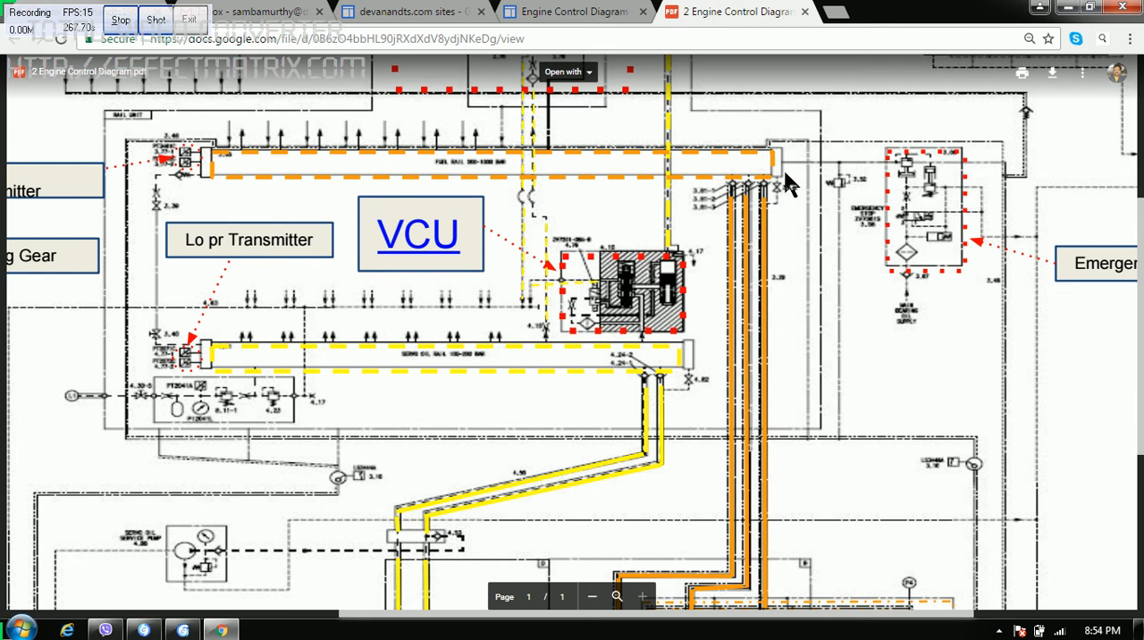
pyautogui.moveTo(747, 214)
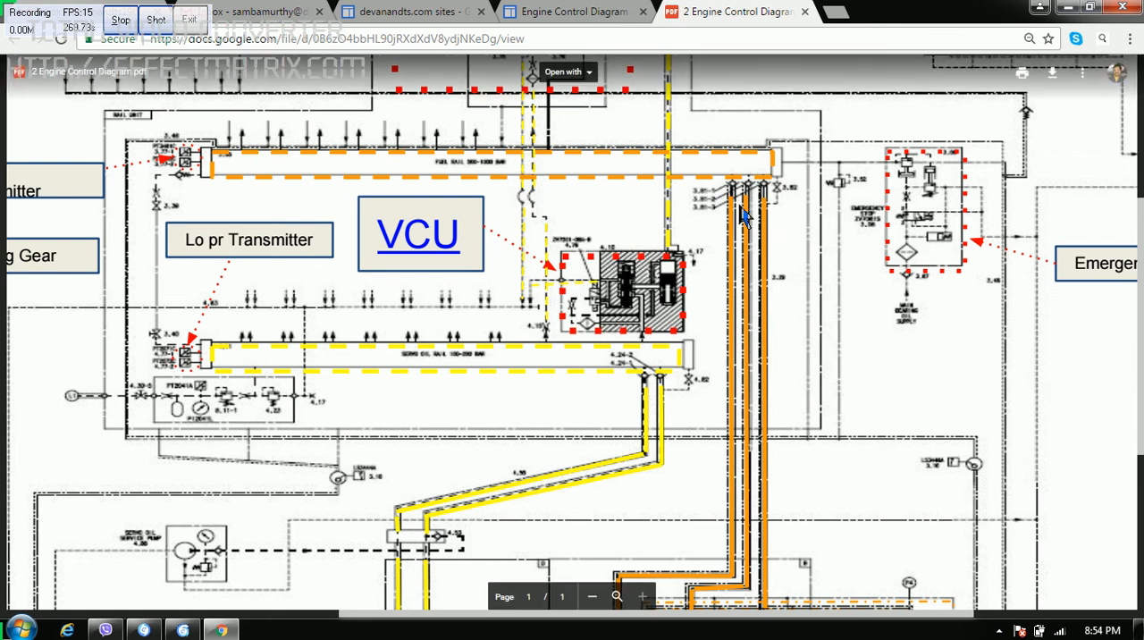
pyautogui.moveTo(724, 317)
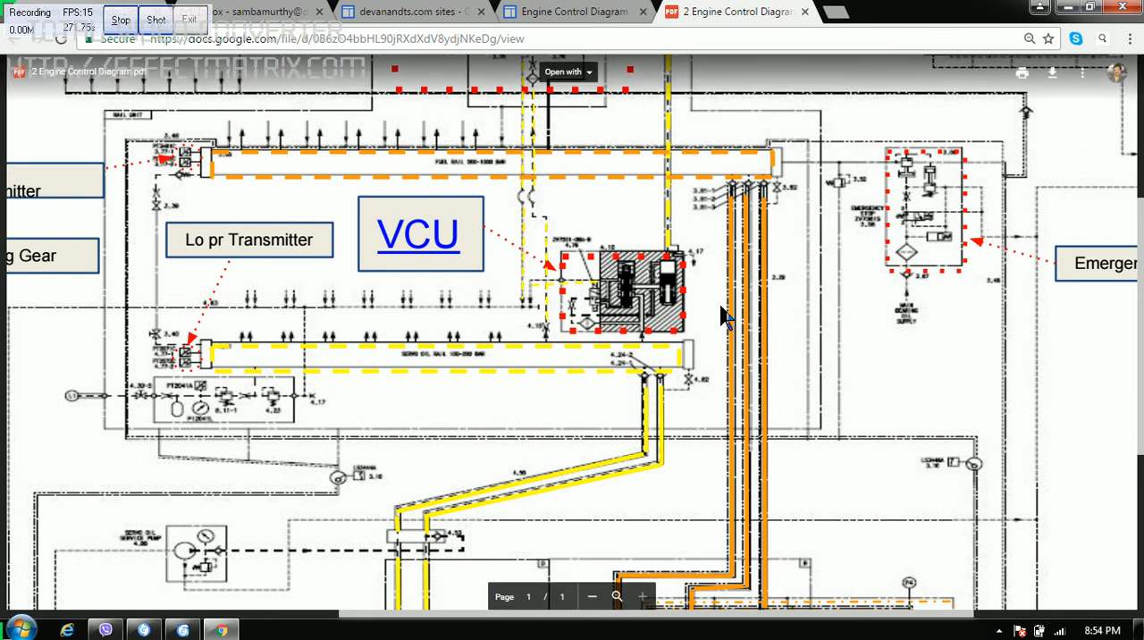
pyautogui.moveTo(166, 152)
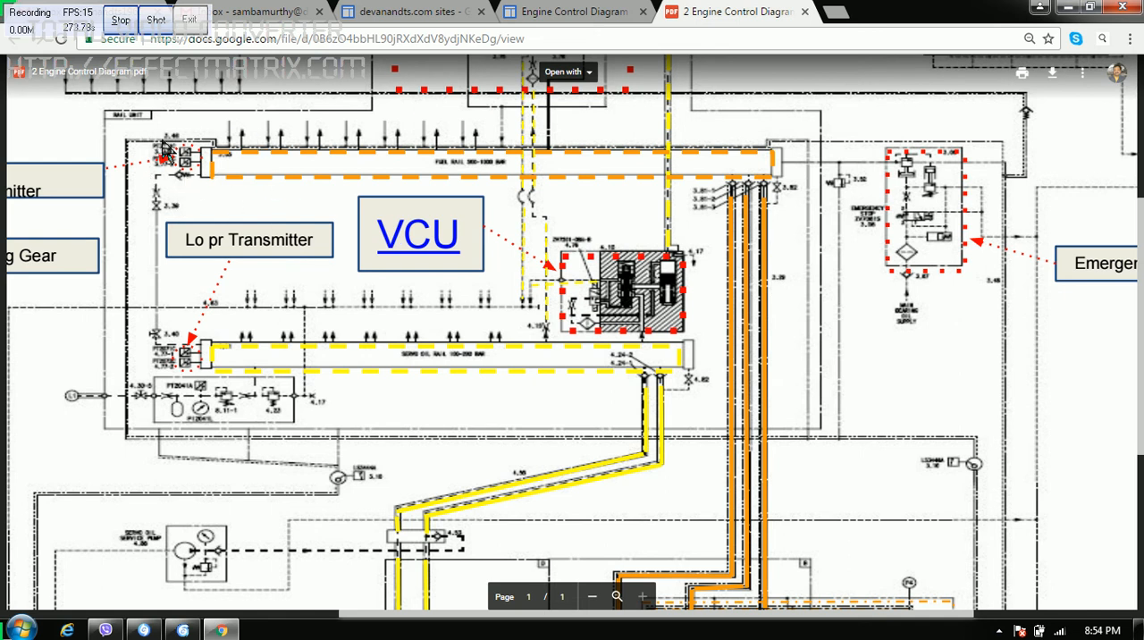
pyautogui.moveTo(183, 389)
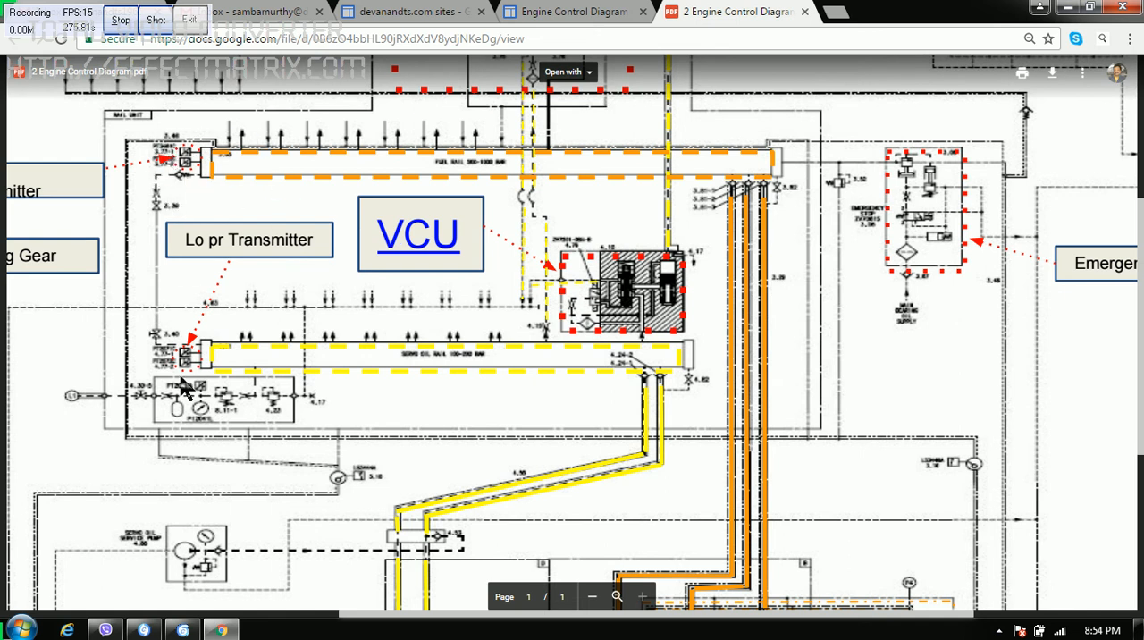
pyautogui.moveTo(177, 362)
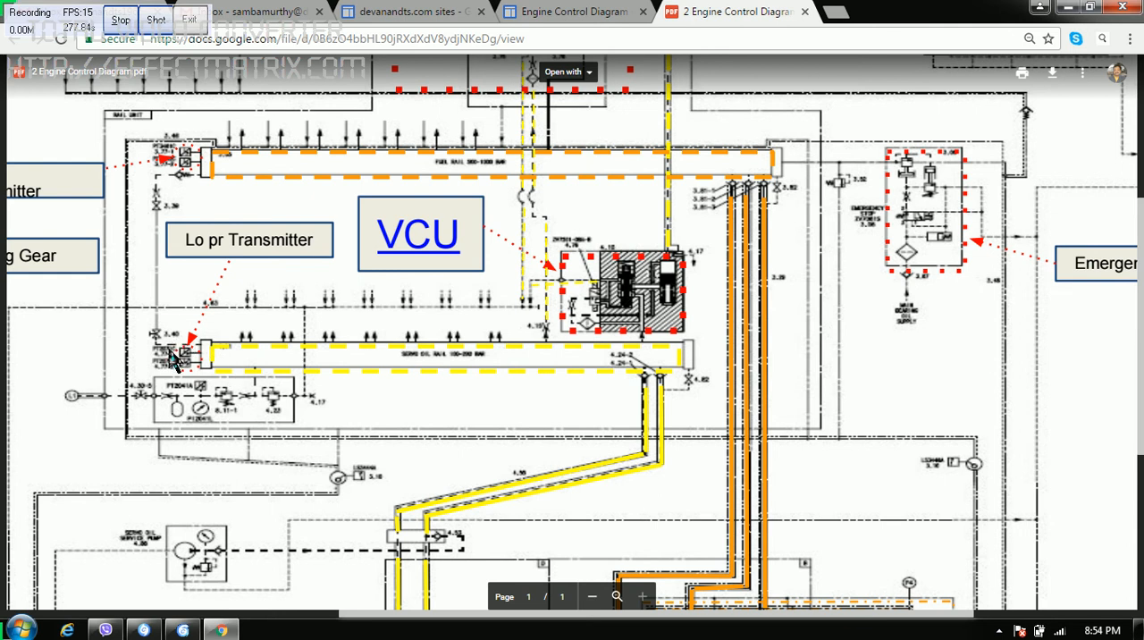
pyautogui.moveTo(899, 402)
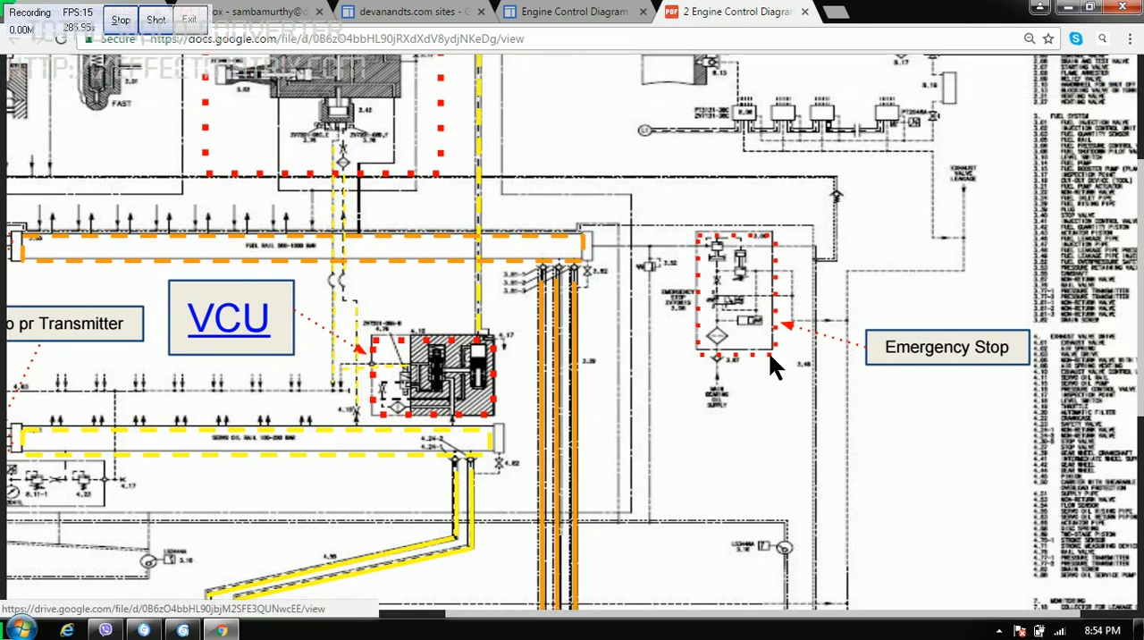
pyautogui.moveTo(765, 335)
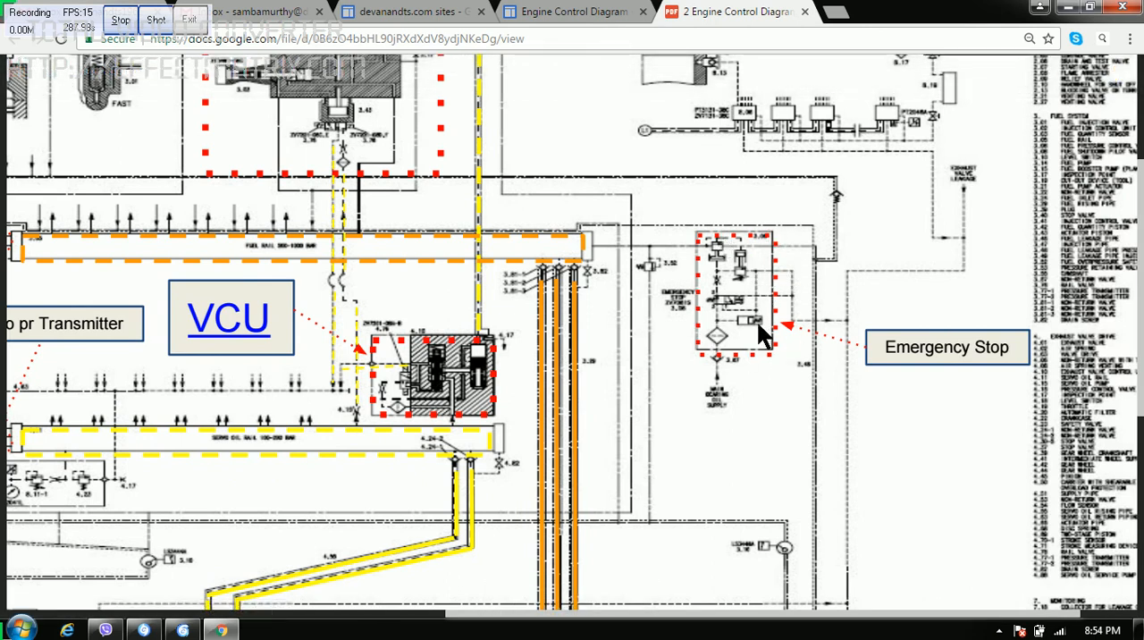
pyautogui.moveTo(582, 263)
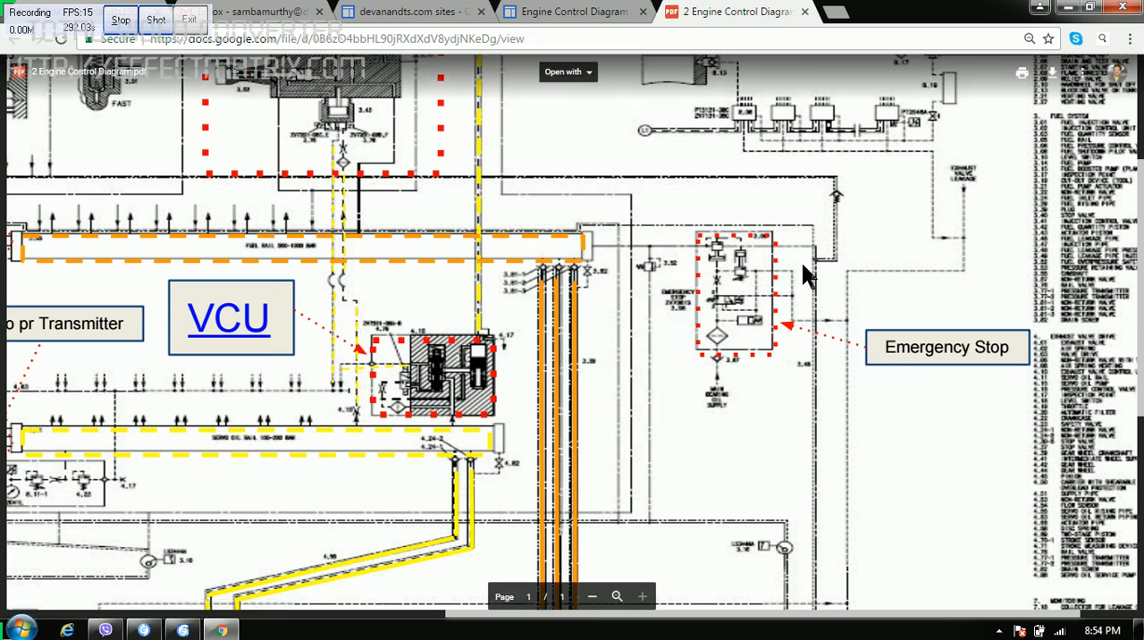
pyautogui.moveTo(724, 369)
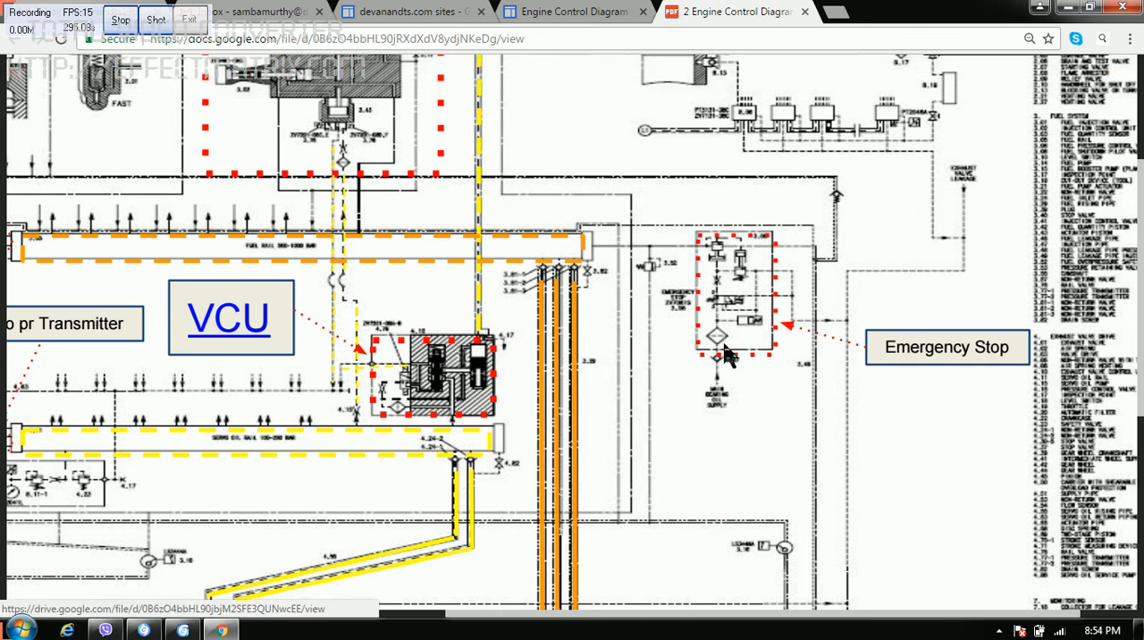
pyautogui.moveTo(720, 348)
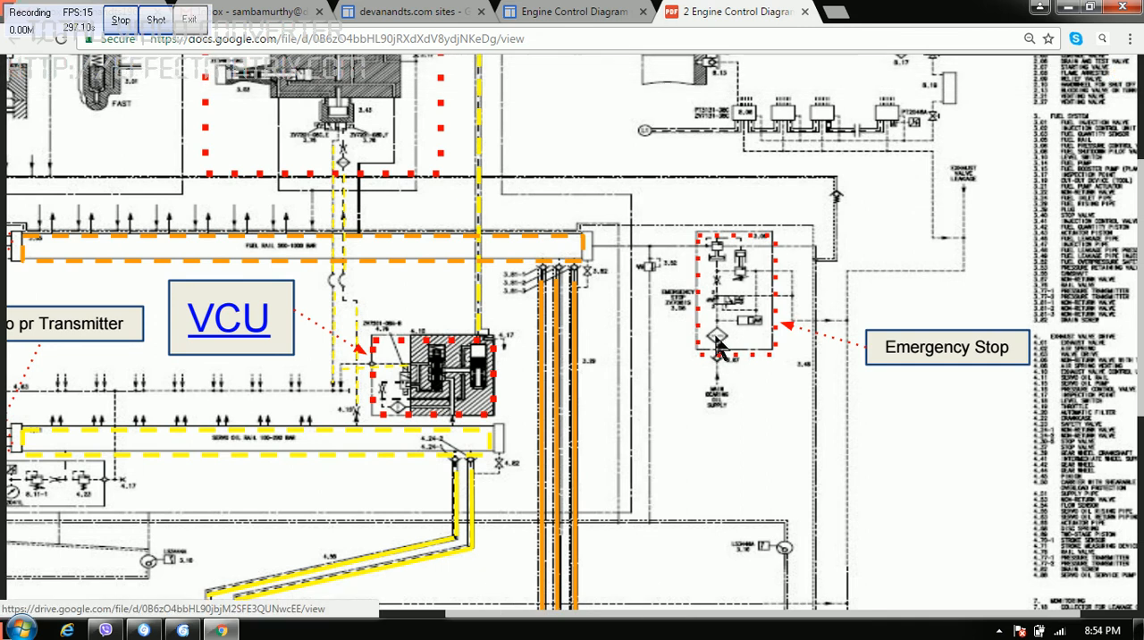
# - Scroll up to the ICU, fuel injector and main starting valve above the fuel rail
pyautogui.scroll(3)
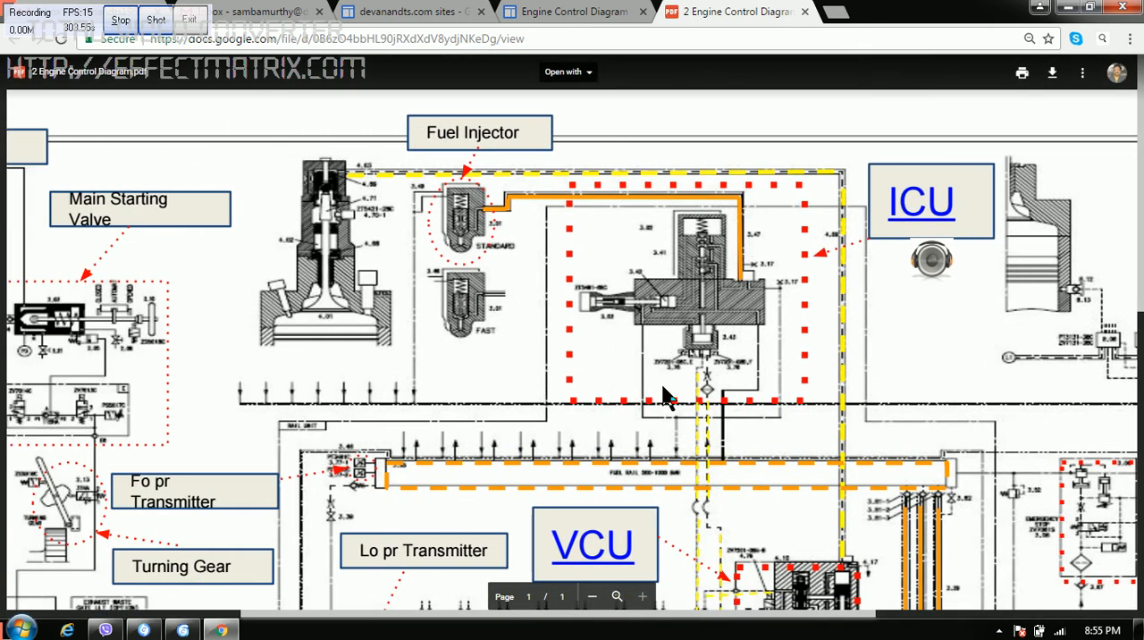
pyautogui.moveTo(650, 235)
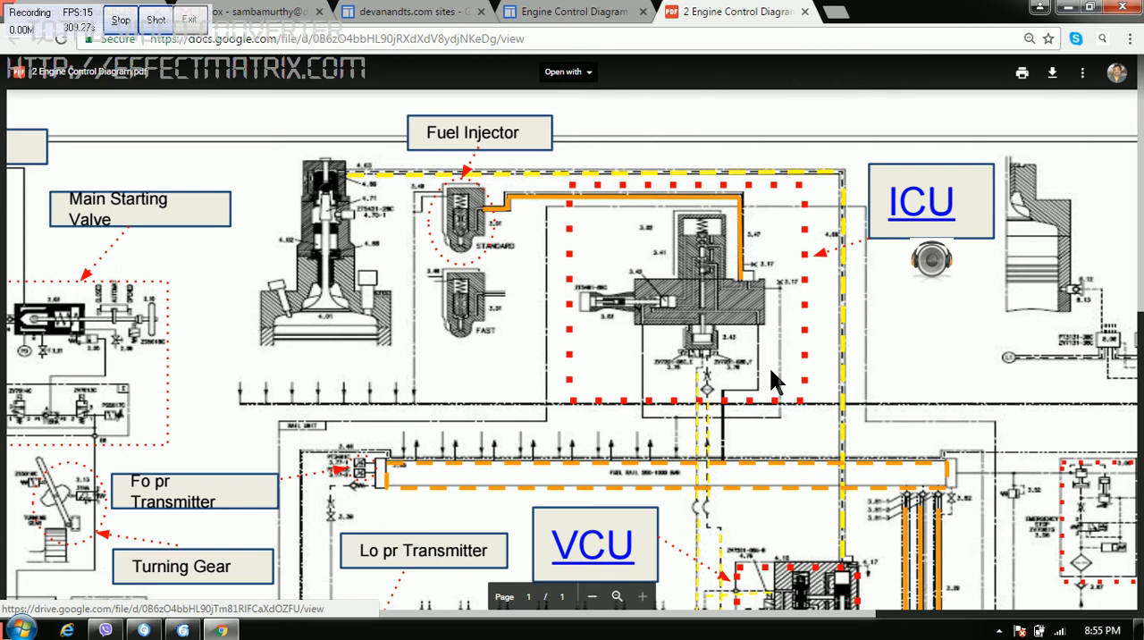
pyautogui.moveTo(595, 241)
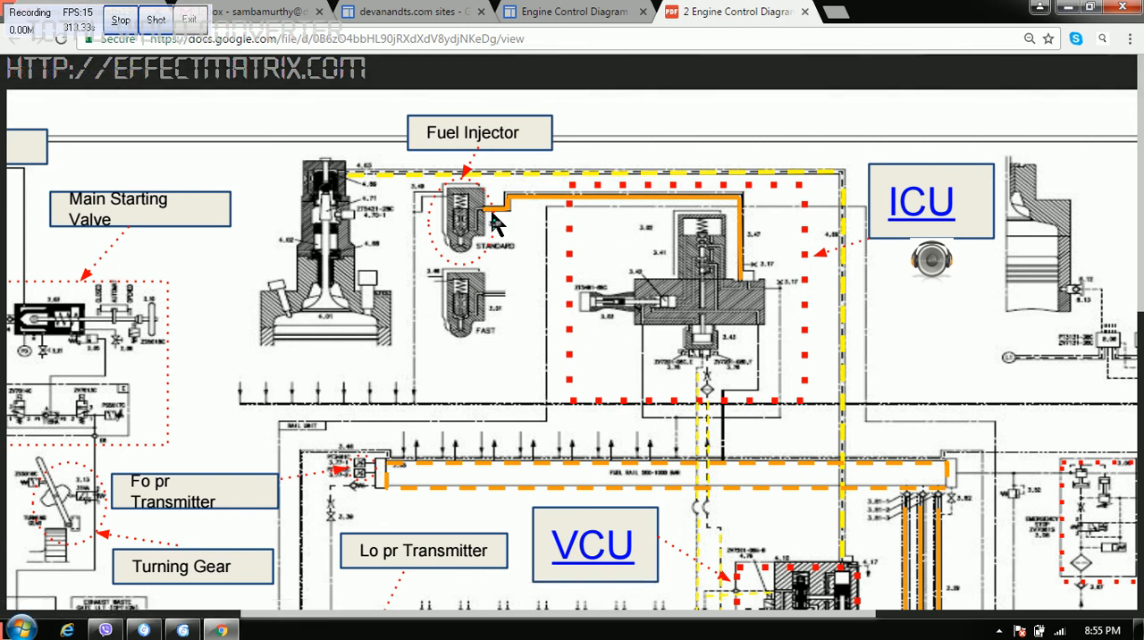
pyautogui.moveTo(479, 246)
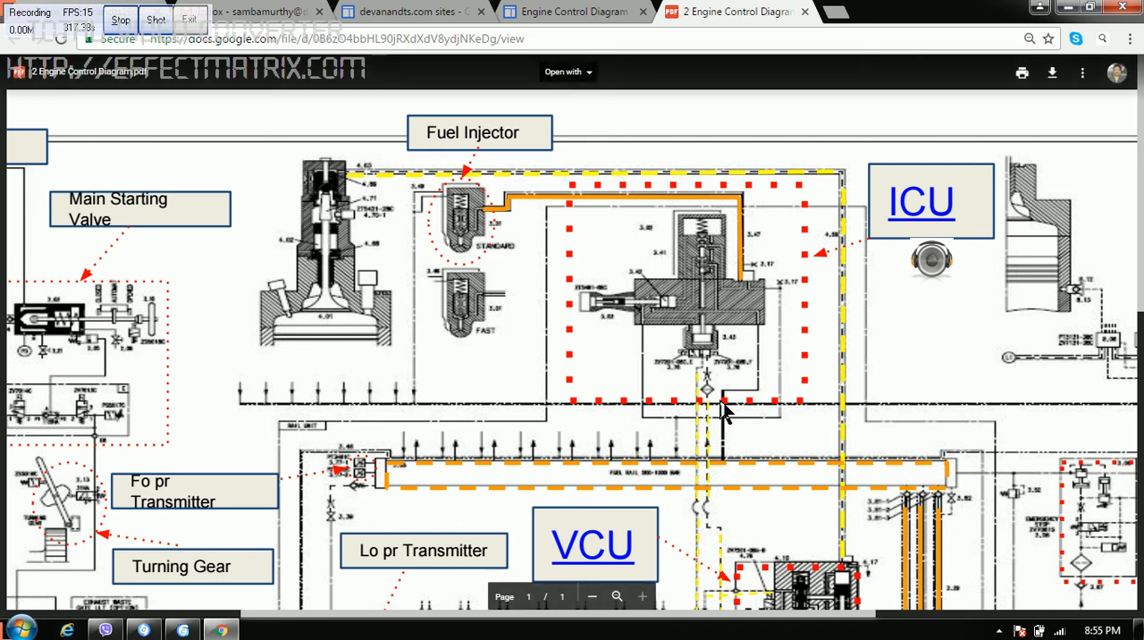
pyautogui.moveTo(711, 402)
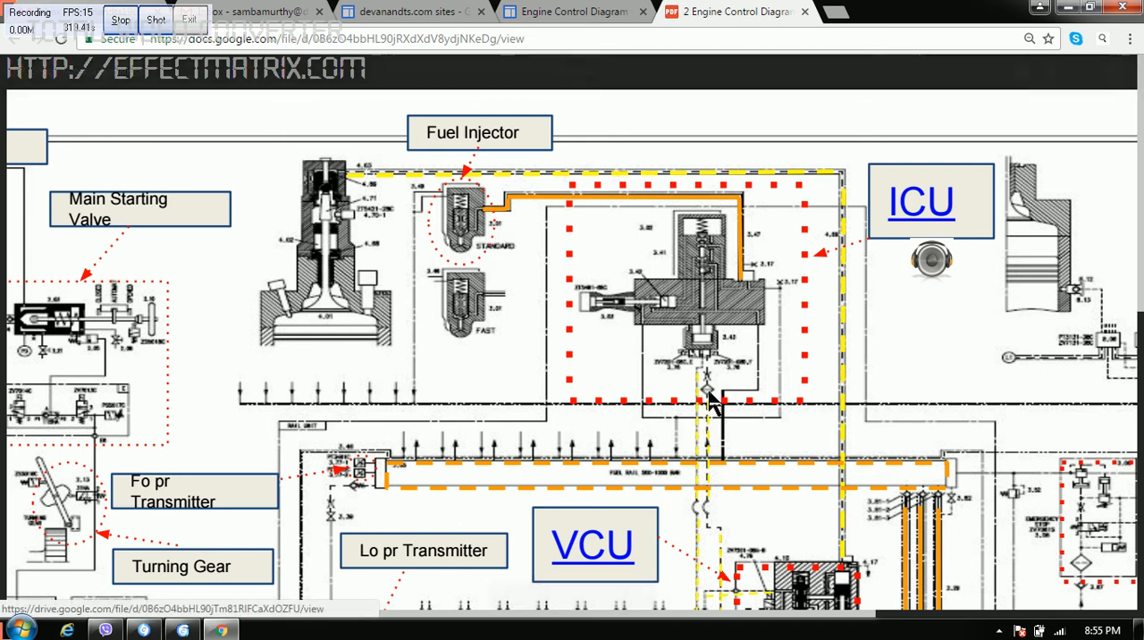
pyautogui.moveTo(722, 401)
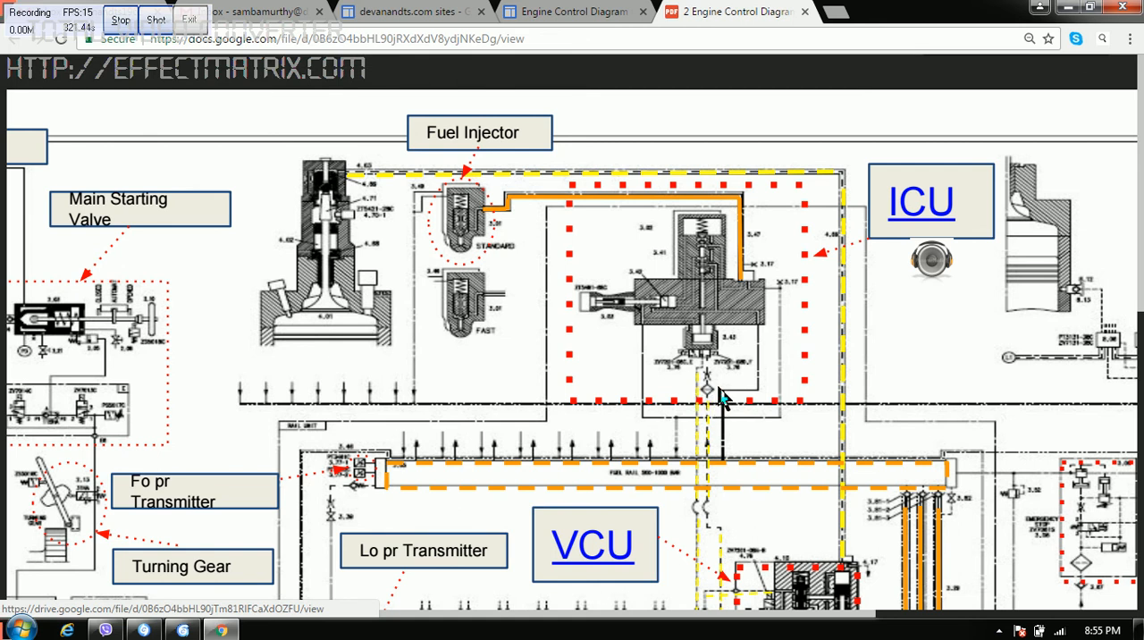
pyautogui.moveTo(699, 383)
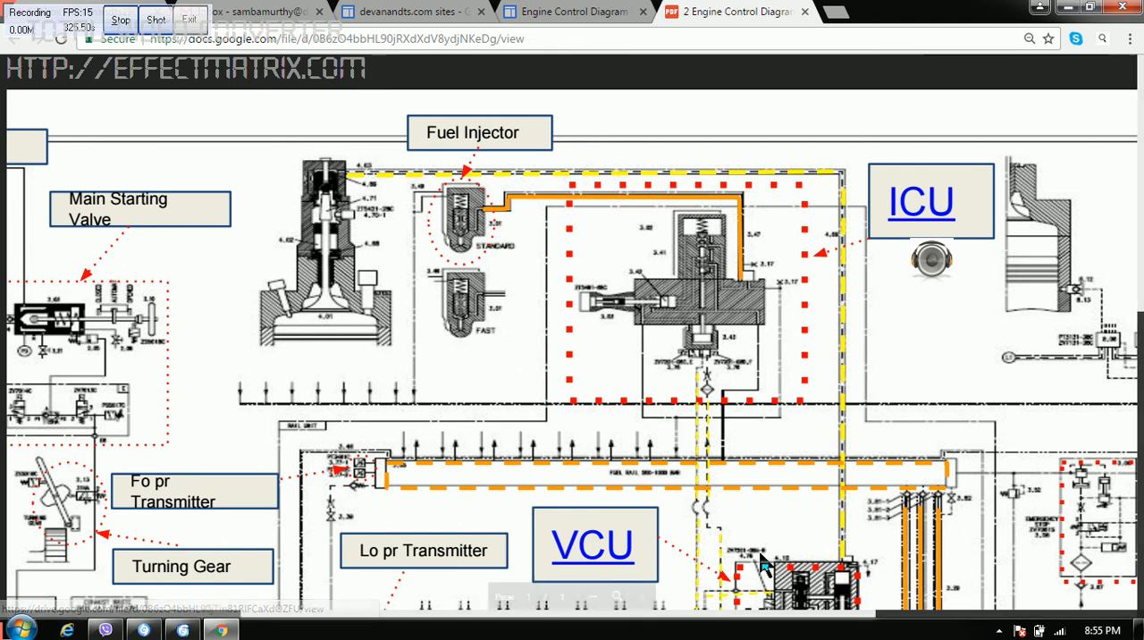
pyautogui.moveTo(639, 621)
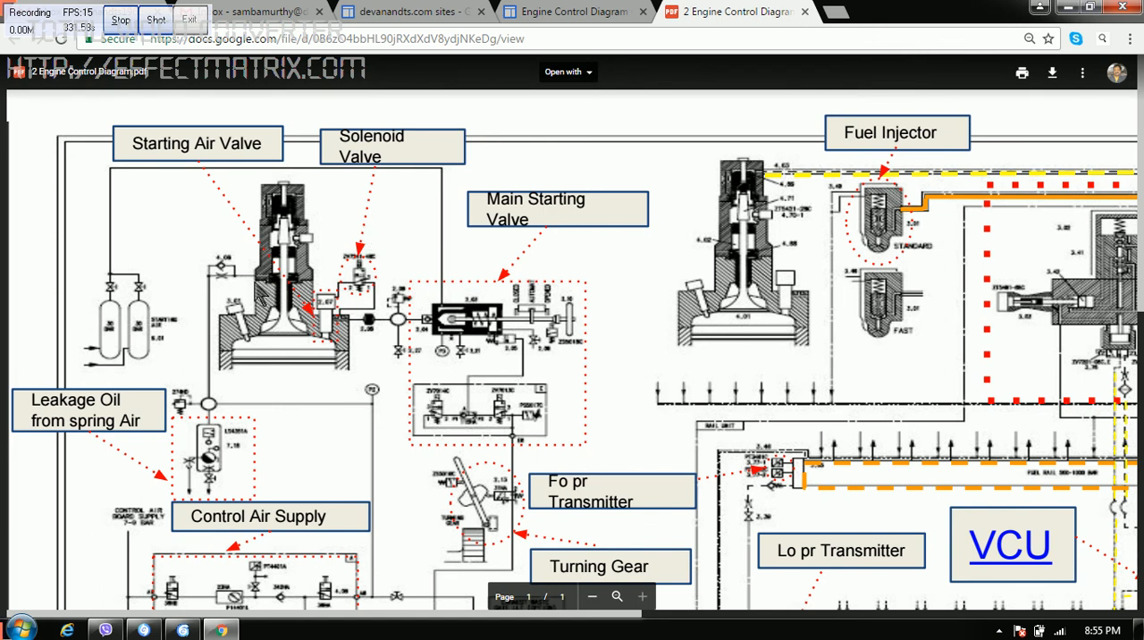
pyautogui.moveTo(222, 411)
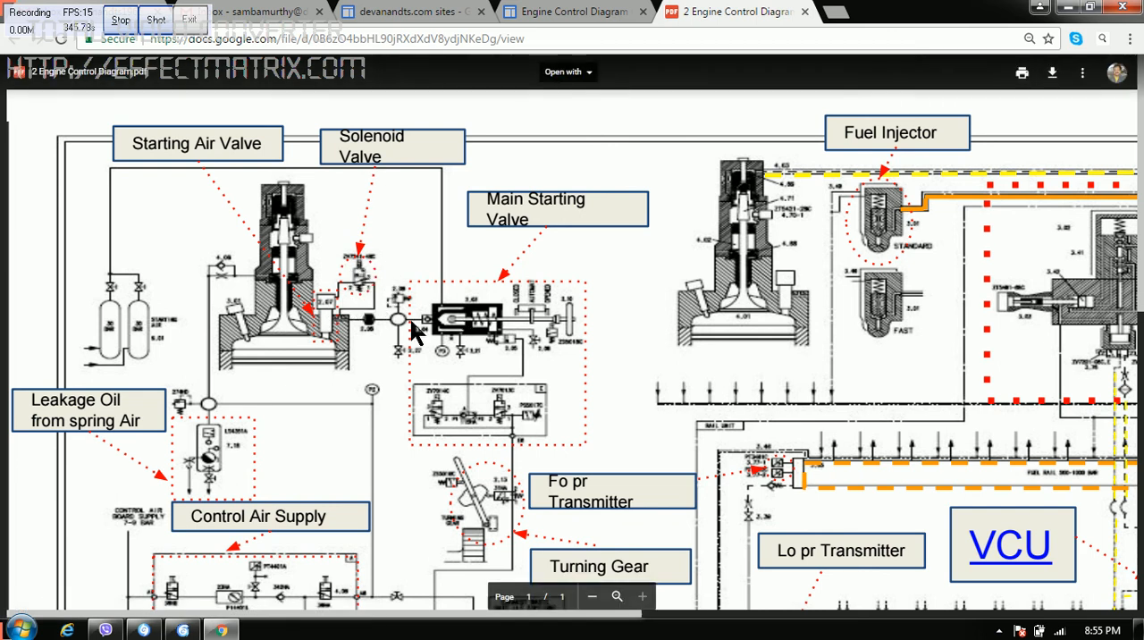
pyautogui.moveTo(469, 371)
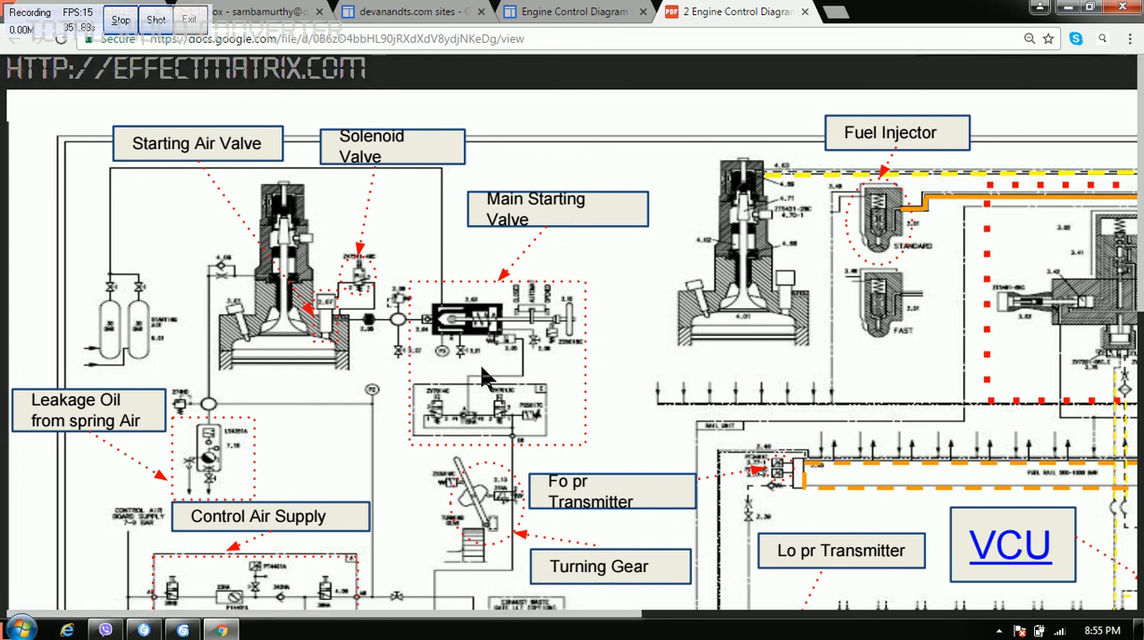
pyautogui.moveTo(460, 344)
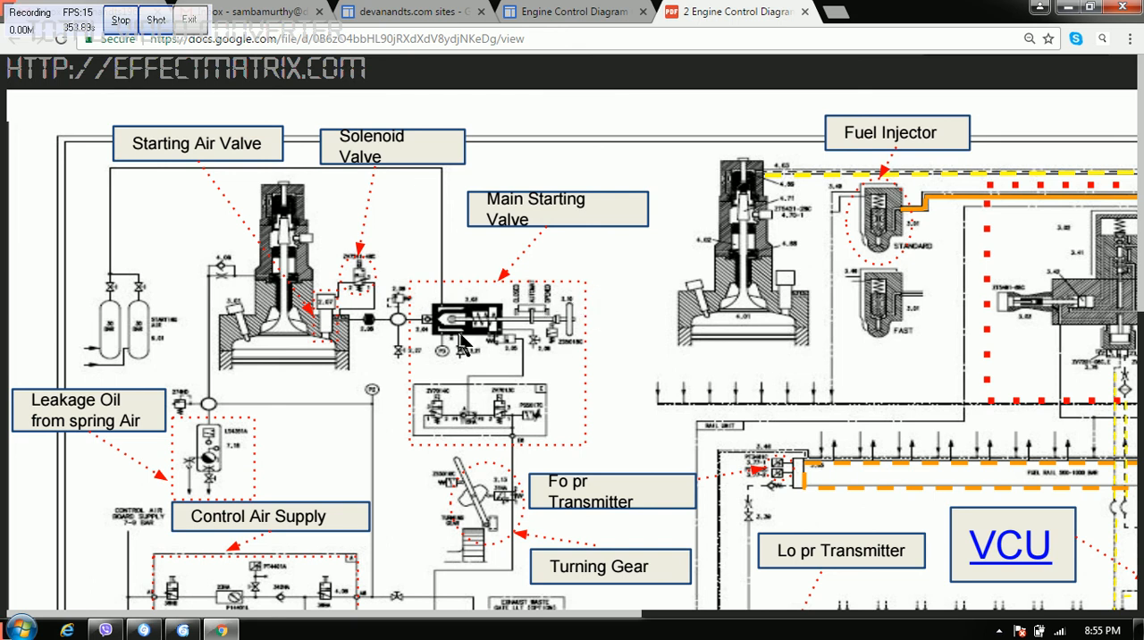
pyautogui.moveTo(537, 324)
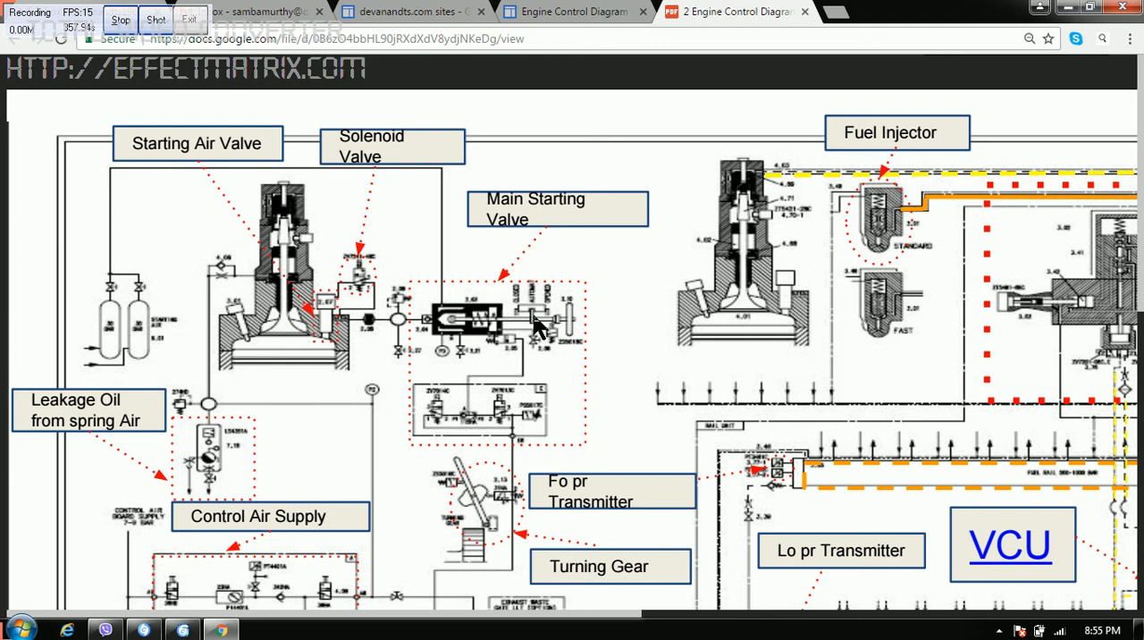
pyautogui.moveTo(487, 318)
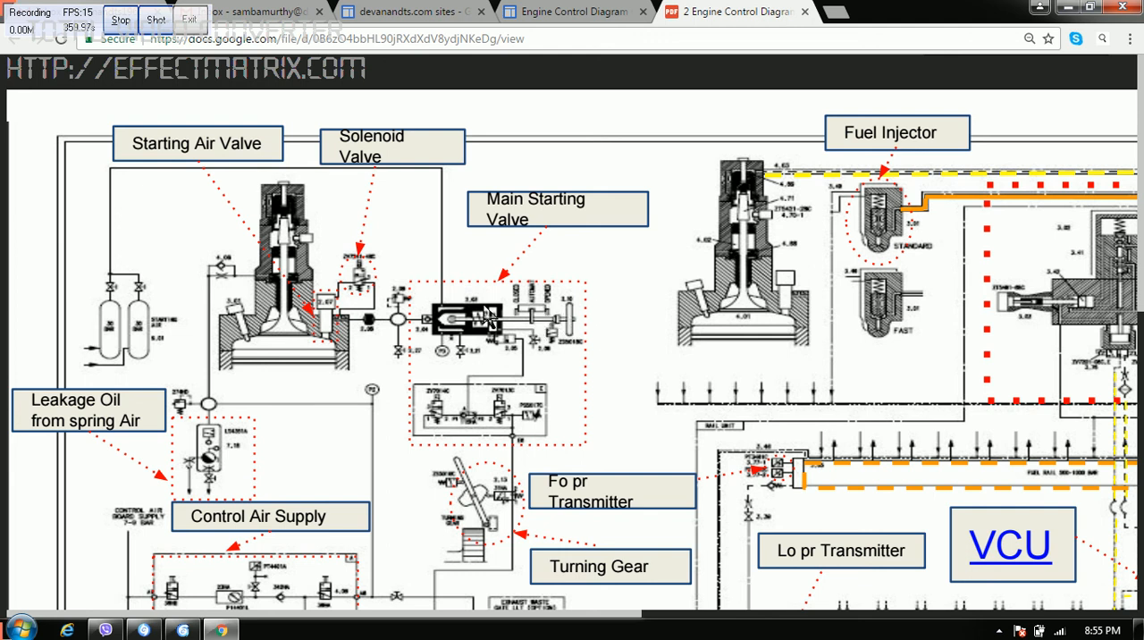
# - Scroll down to the control air supply, turning gear and Fo pr transmitter labels
pyautogui.scroll(-3)
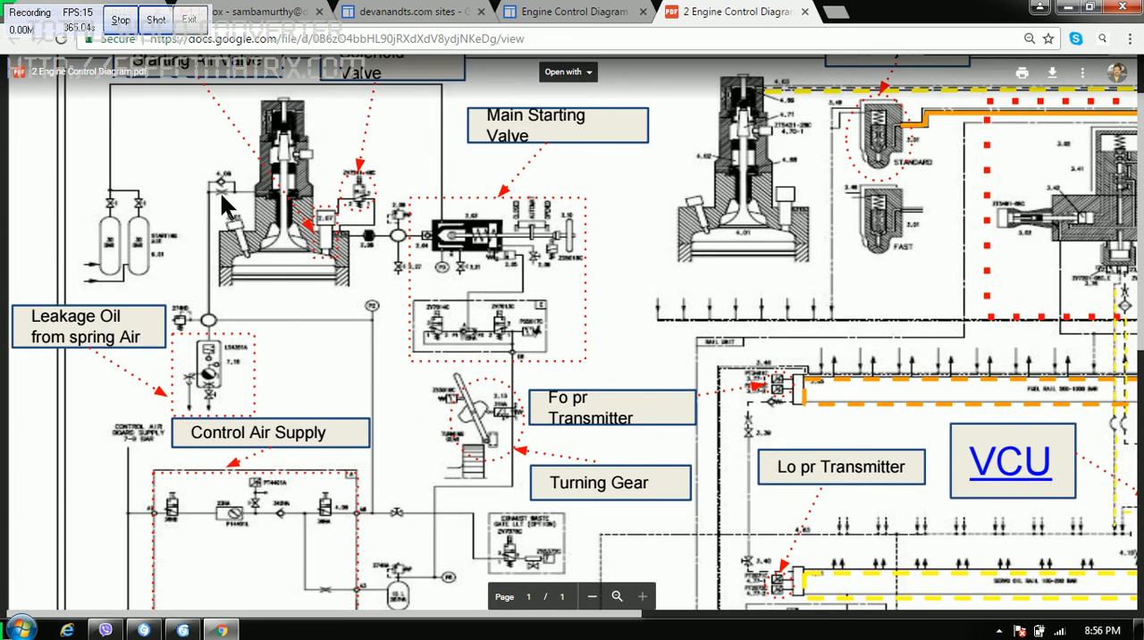
pyautogui.moveTo(411, 487)
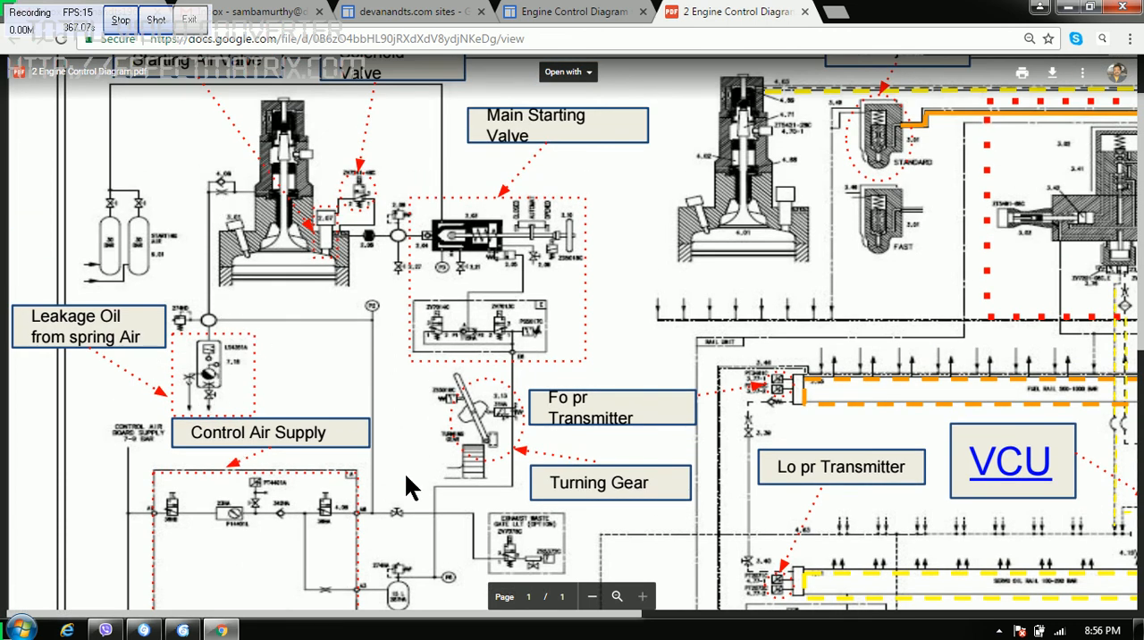
pyautogui.scroll(-3)
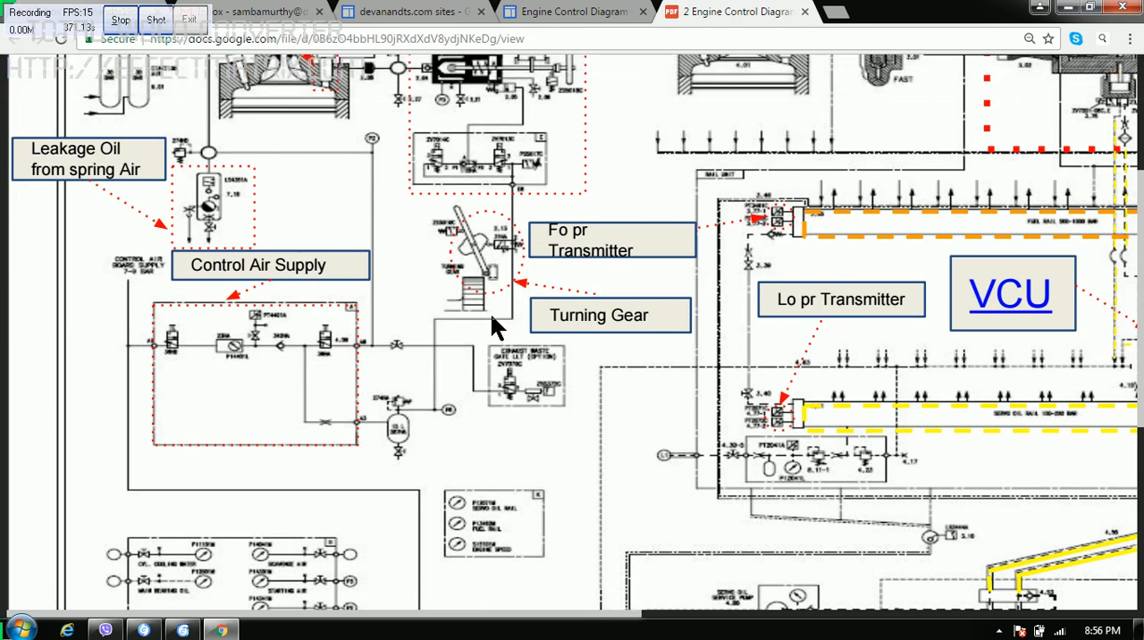
pyautogui.moveTo(490, 339)
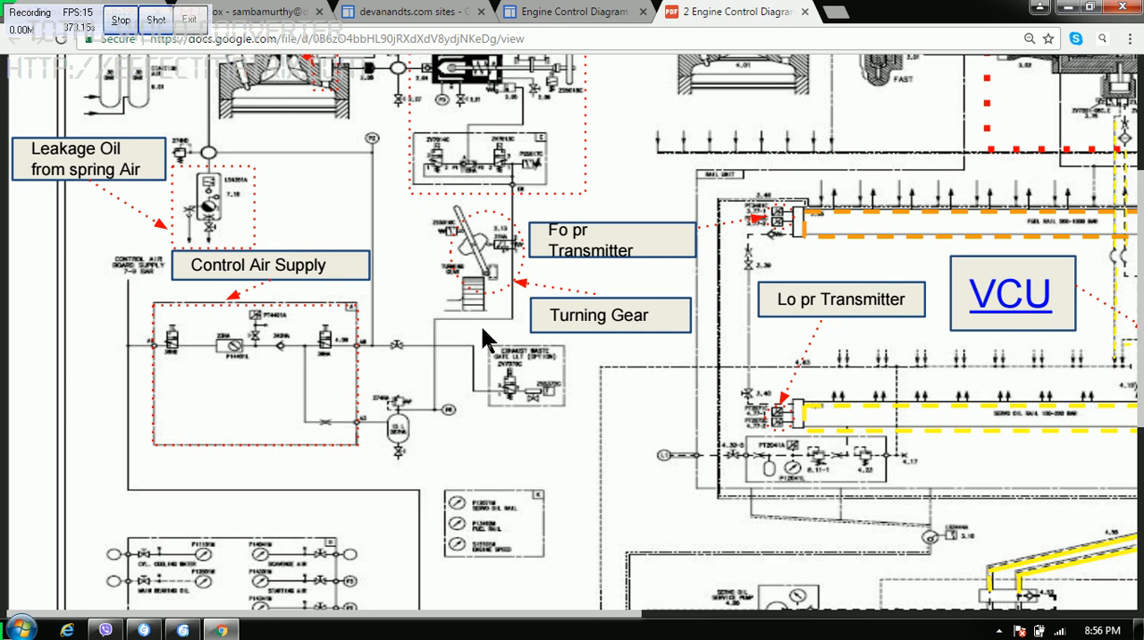
pyautogui.moveTo(457, 240)
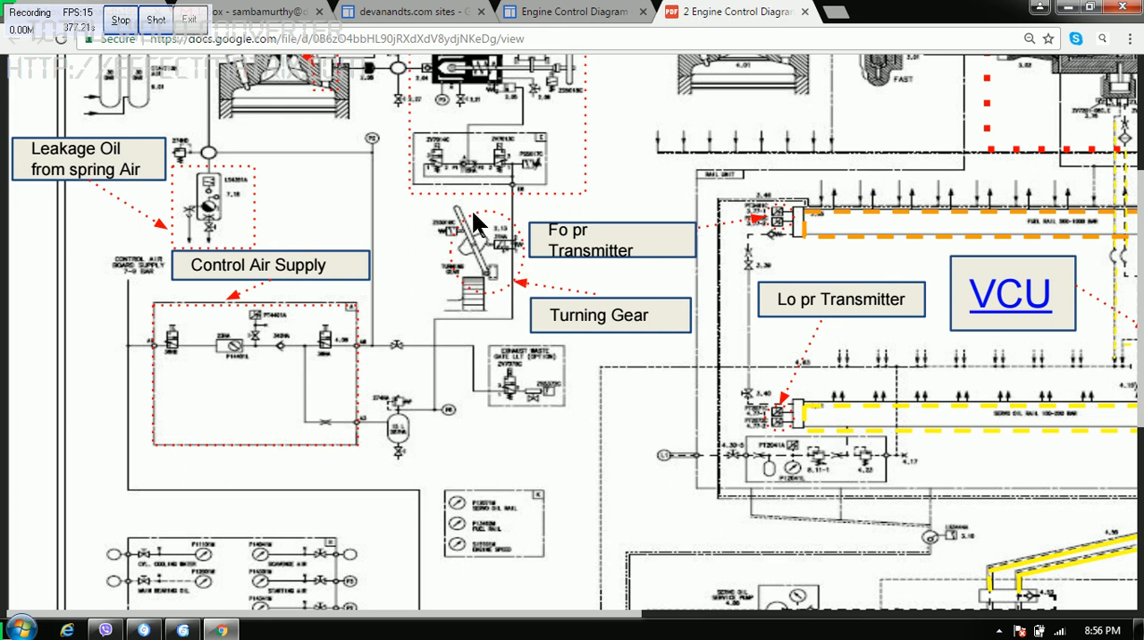
pyautogui.moveTo(474, 329)
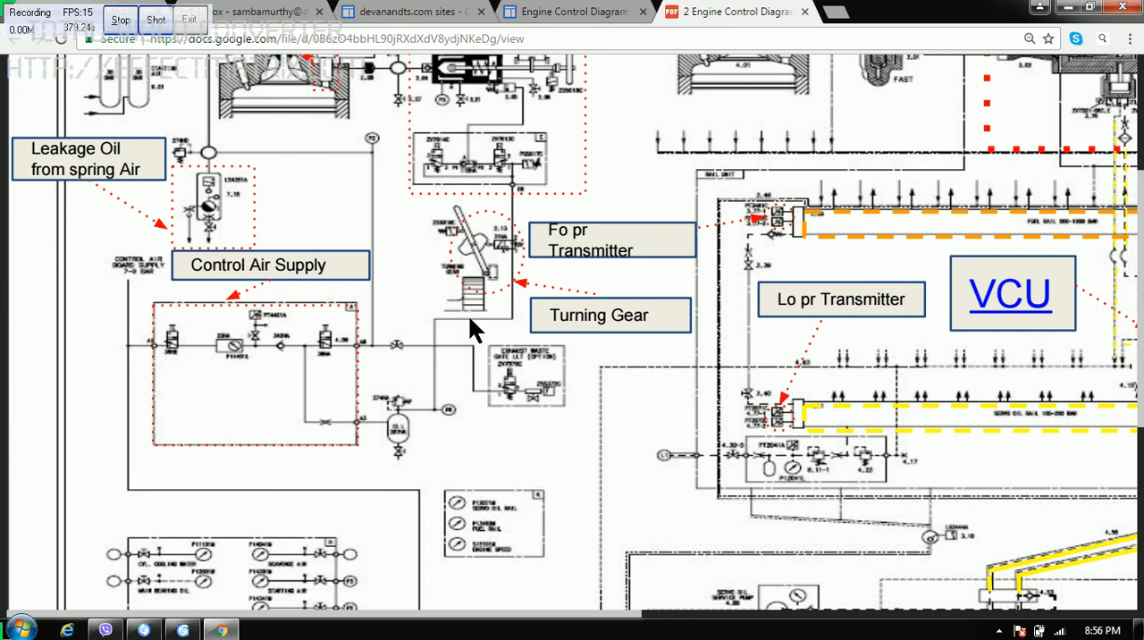
pyautogui.moveTo(500, 326)
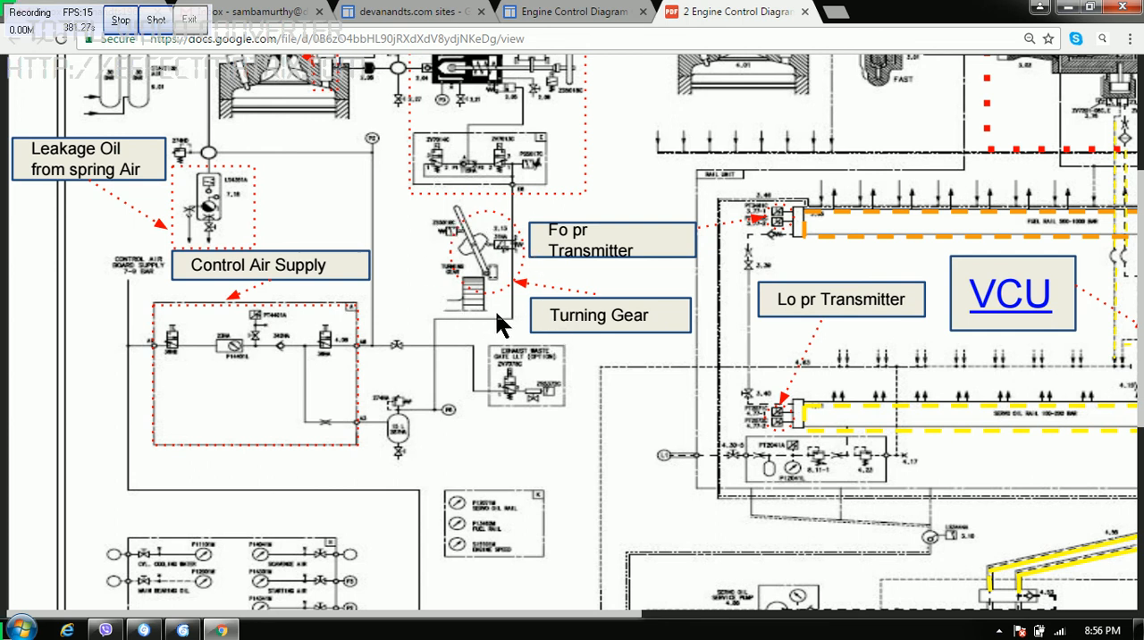
pyautogui.moveTo(505, 237)
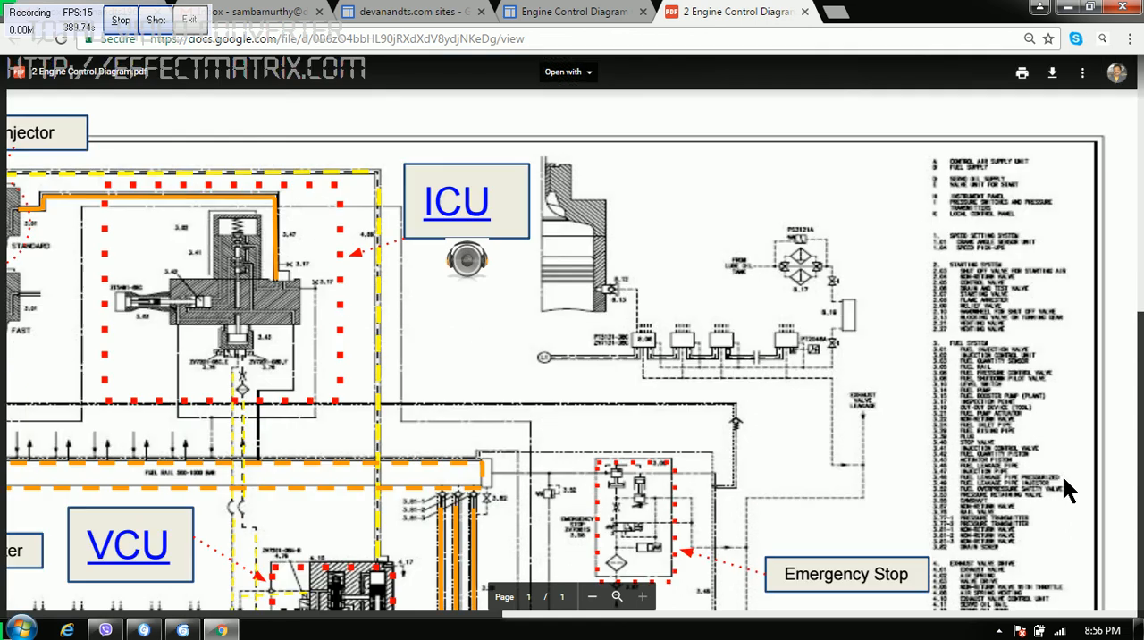
pyautogui.moveTo(861, 362)
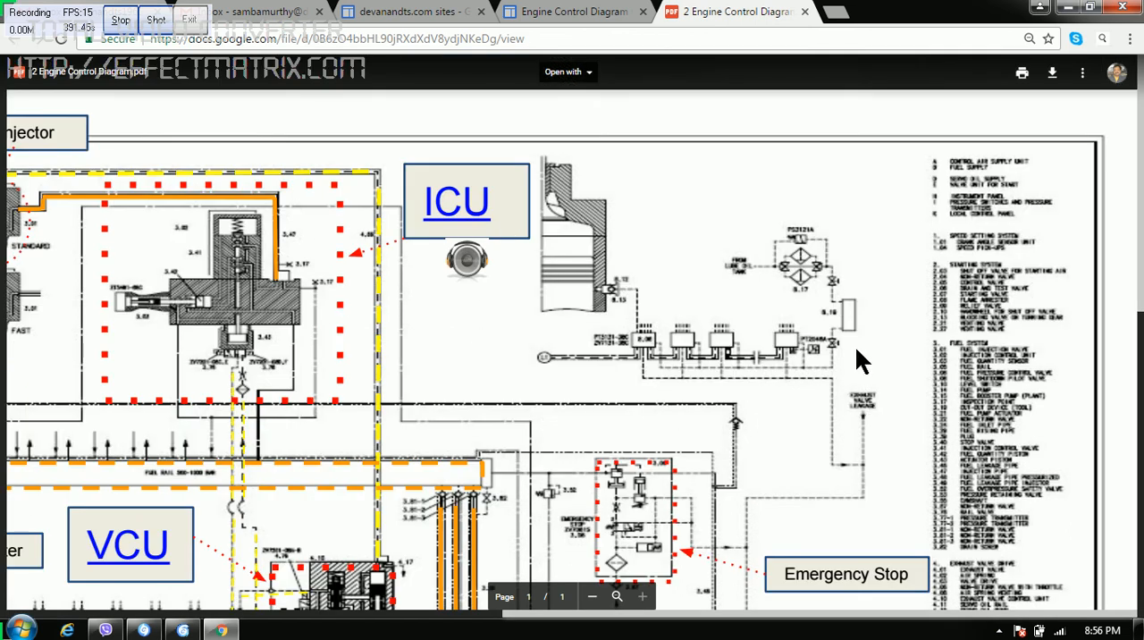
pyautogui.moveTo(625, 304)
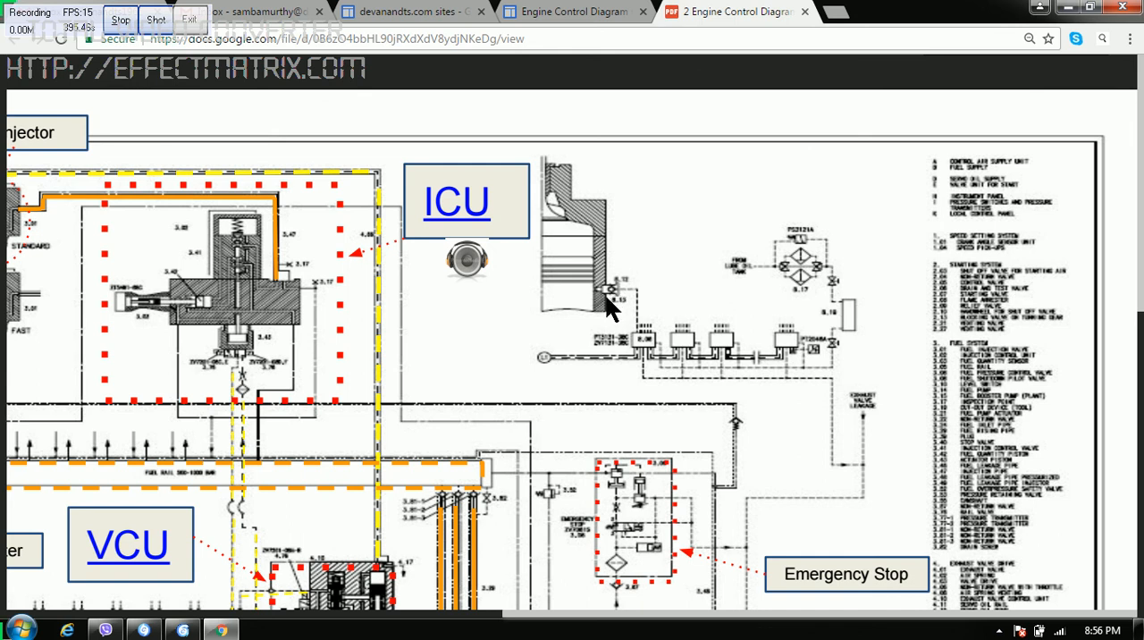
pyautogui.moveTo(759, 299)
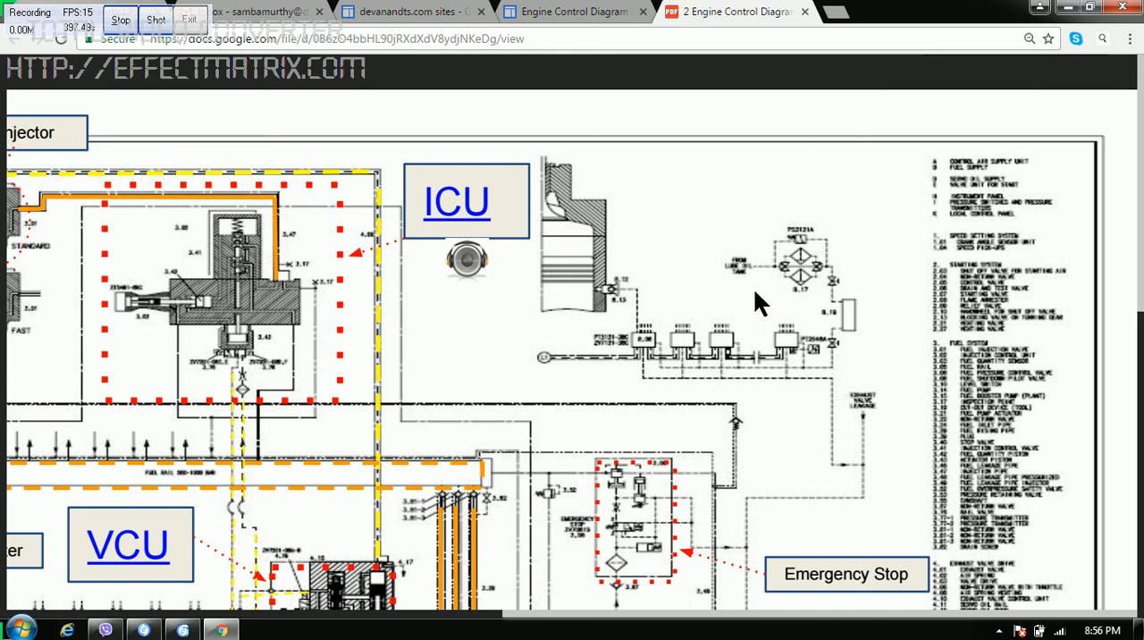
pyautogui.moveTo(617, 304)
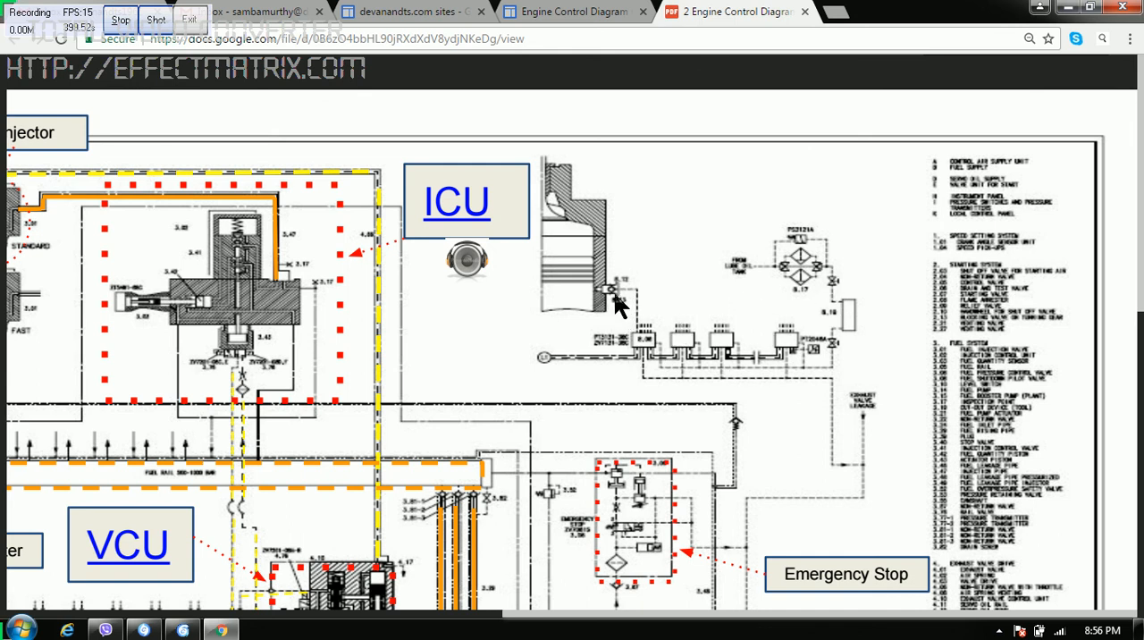
pyautogui.moveTo(720, 308)
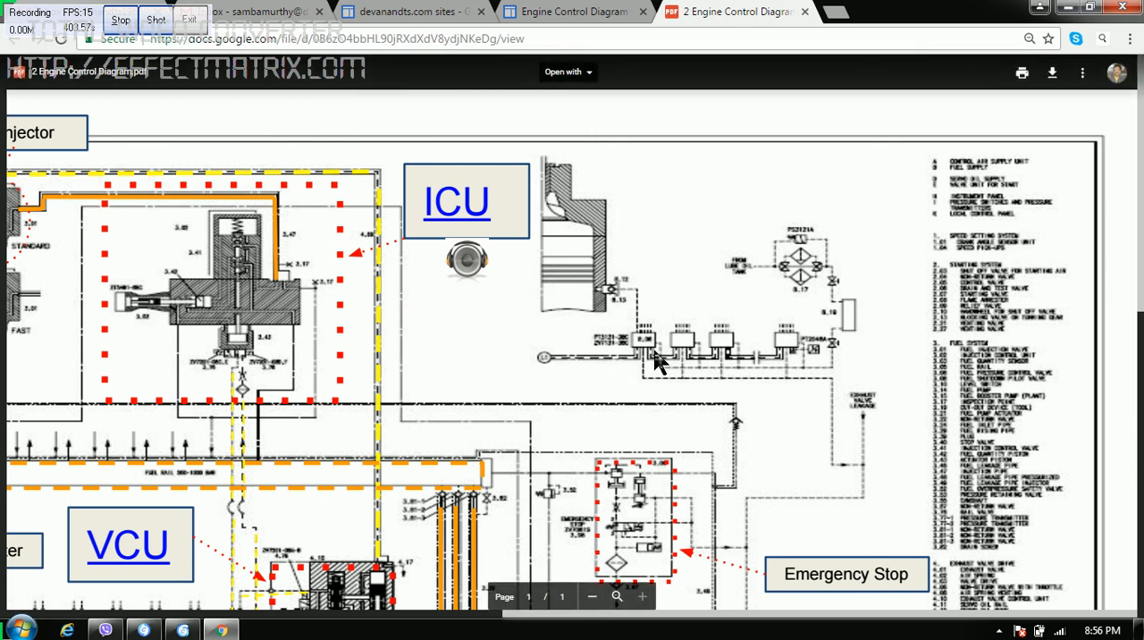
pyautogui.moveTo(639, 302)
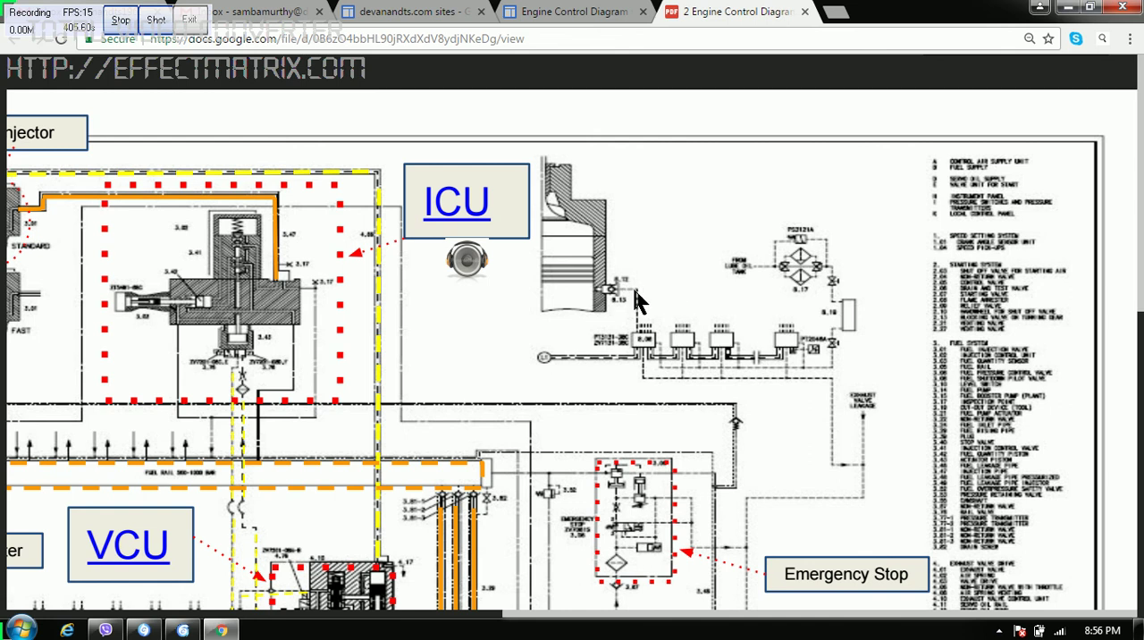
pyautogui.moveTo(683, 290)
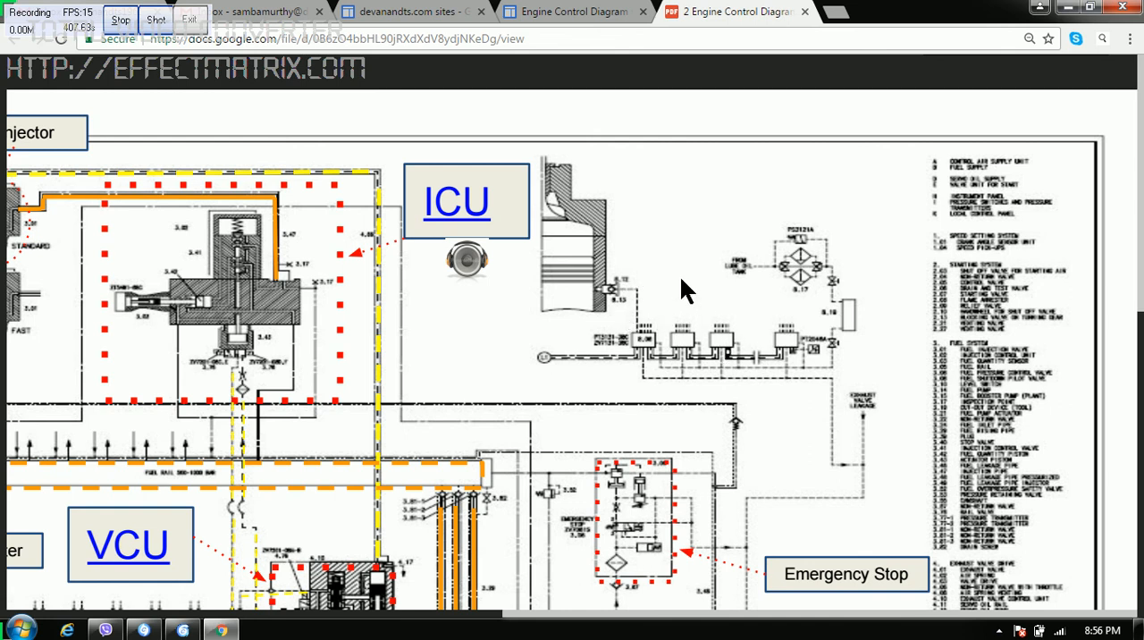
pyautogui.moveTo(632, 349)
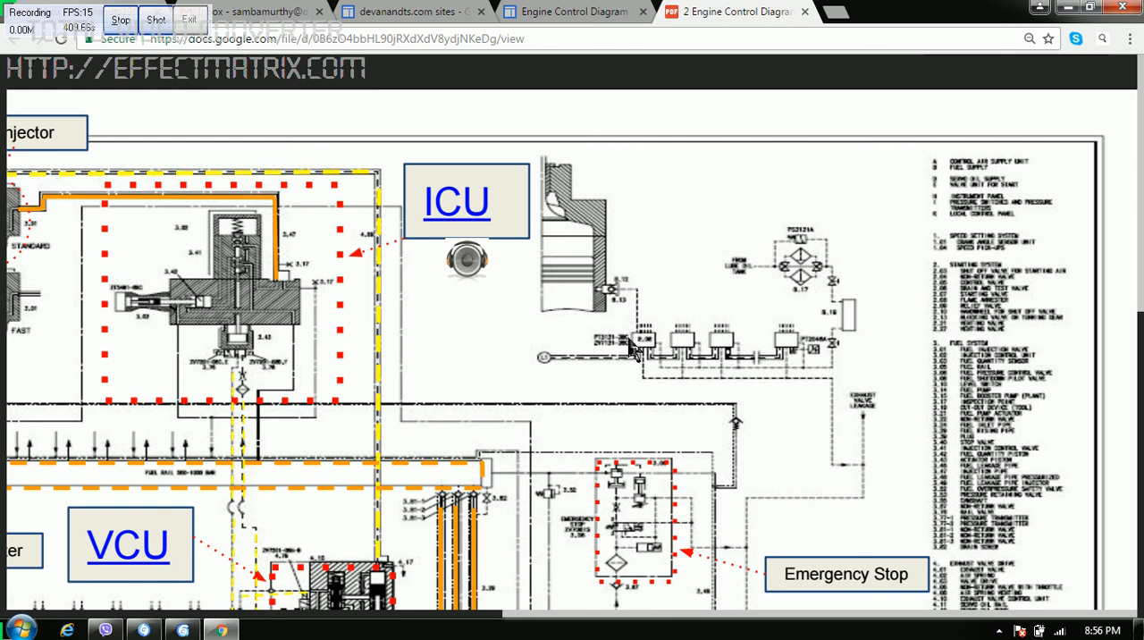
pyautogui.moveTo(622, 353)
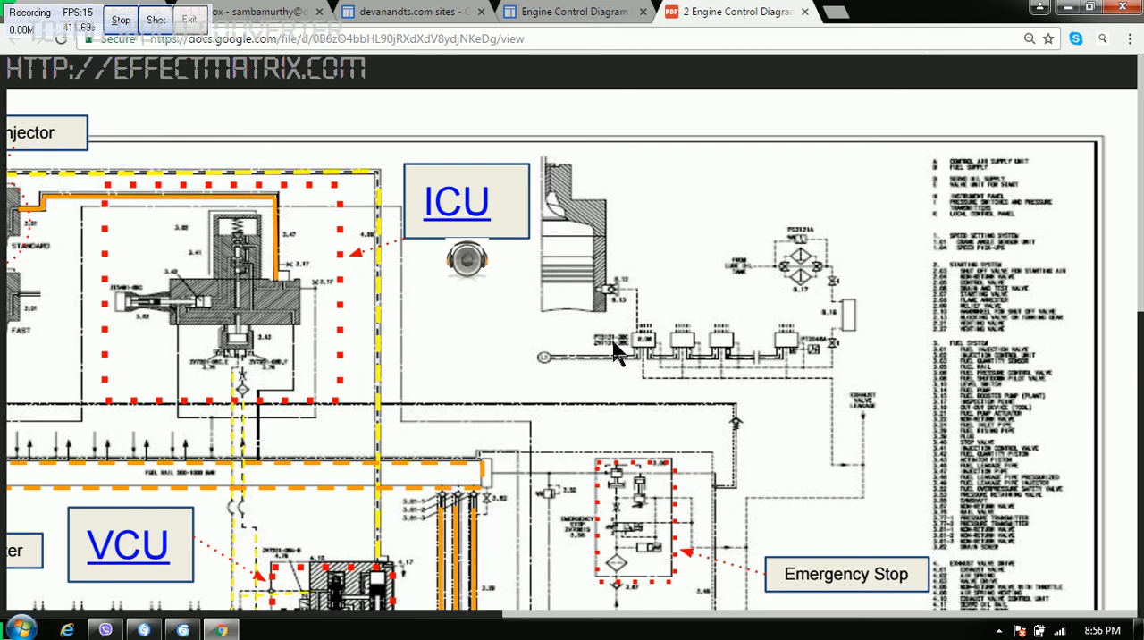
pyautogui.moveTo(684, 347)
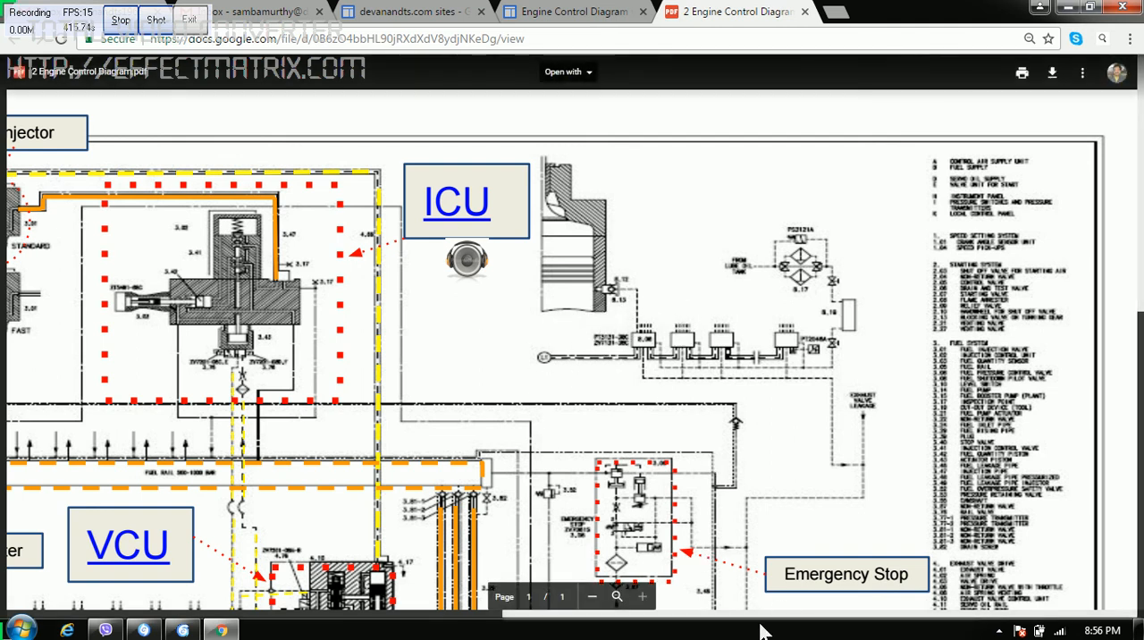
pyautogui.moveTo(644, 463)
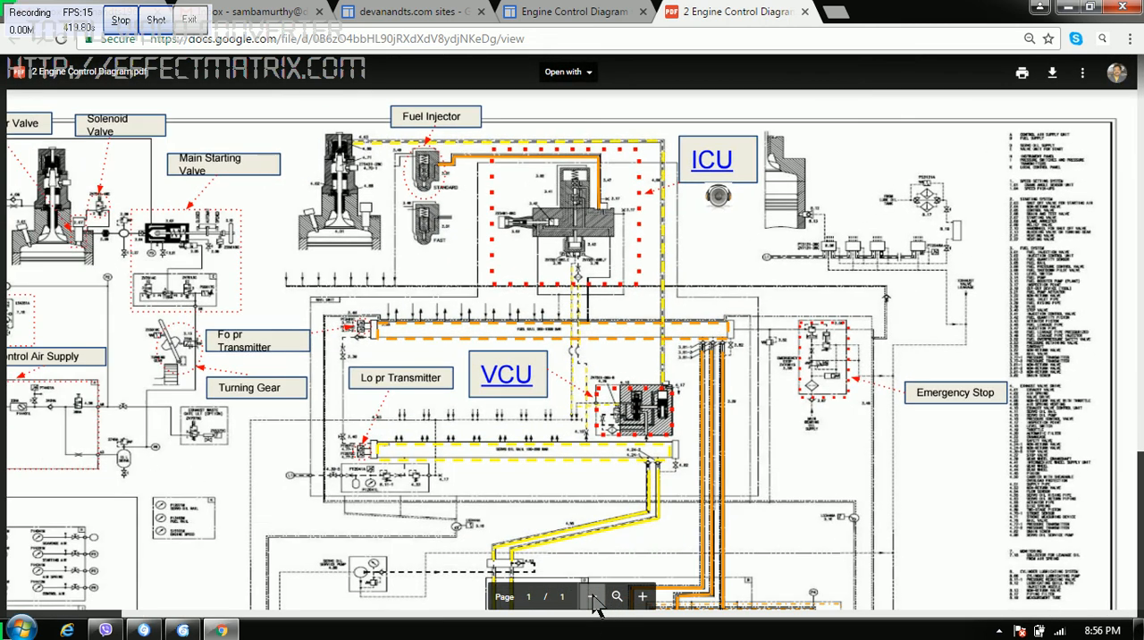
# - Zoom out until the whole diagram page, including the CAS section and title block, fits
pyautogui.click(591, 596)
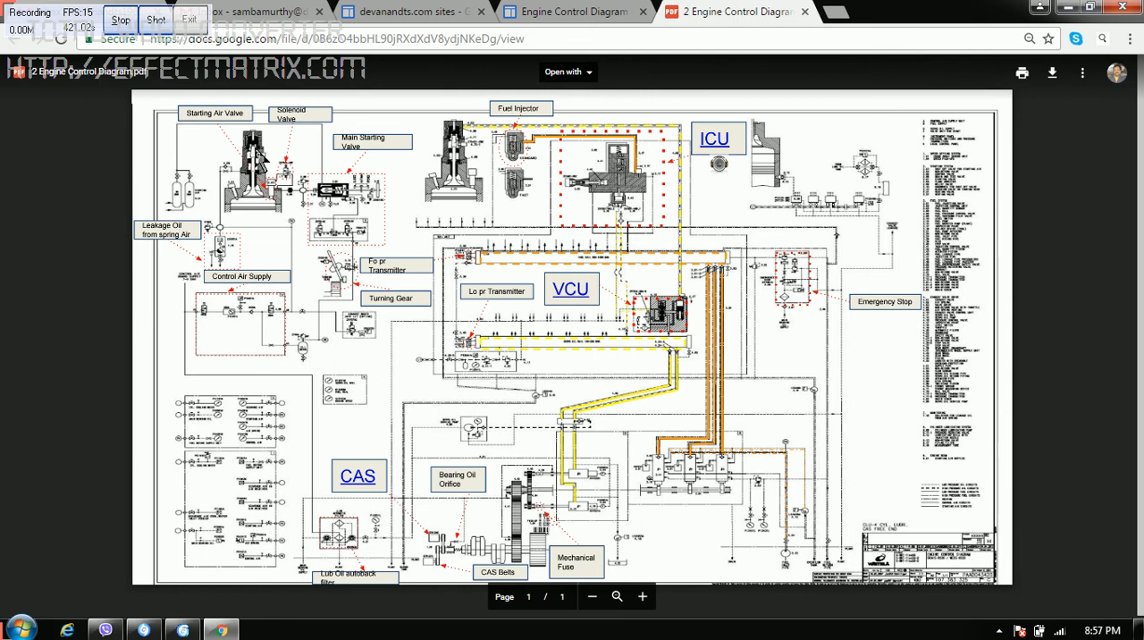
pyautogui.moveTo(666, 544)
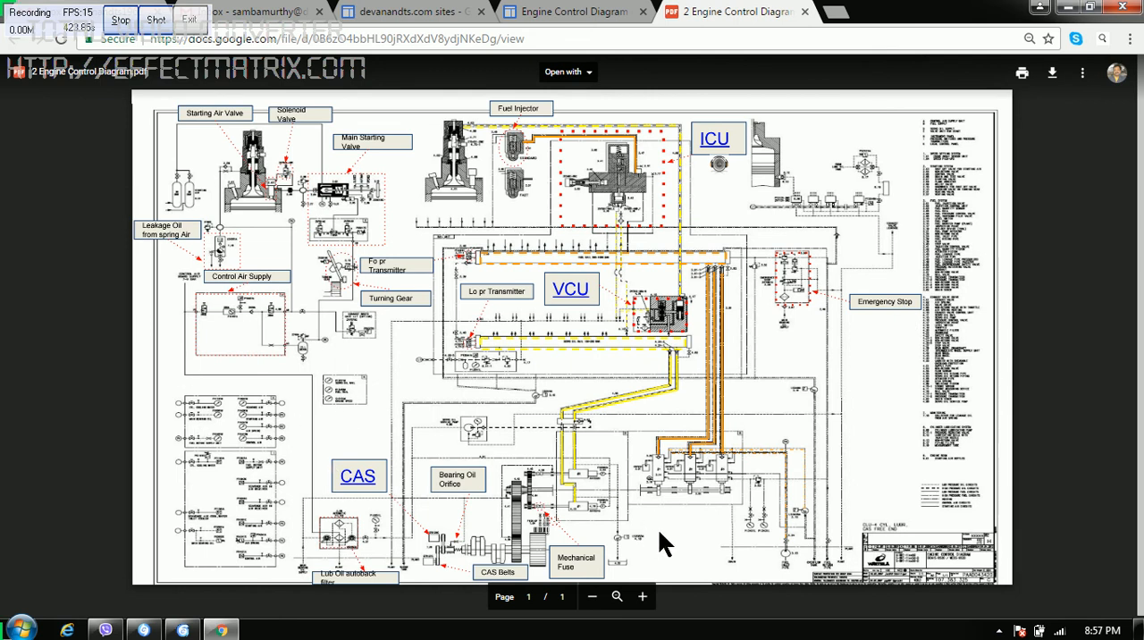
pyautogui.moveTo(285, 152)
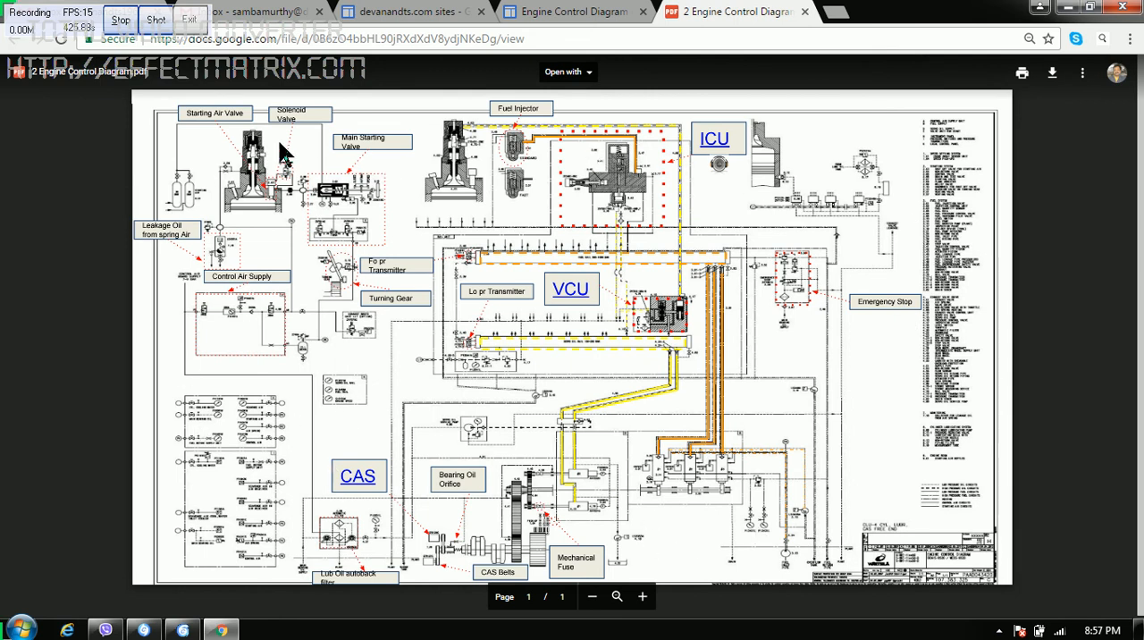
pyautogui.moveTo(284, 447)
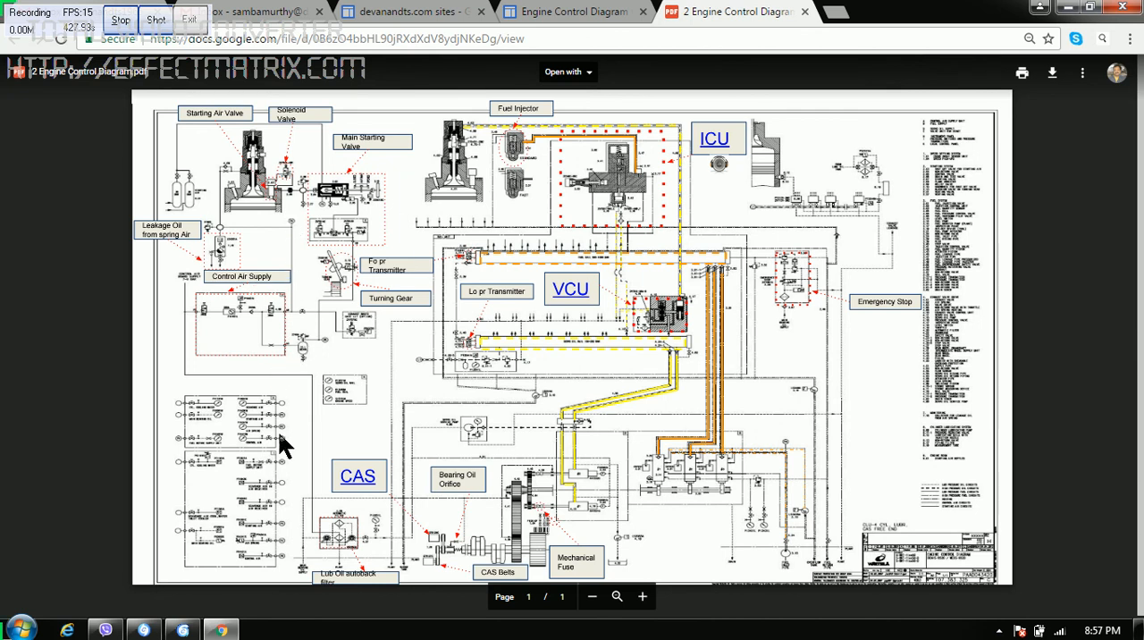